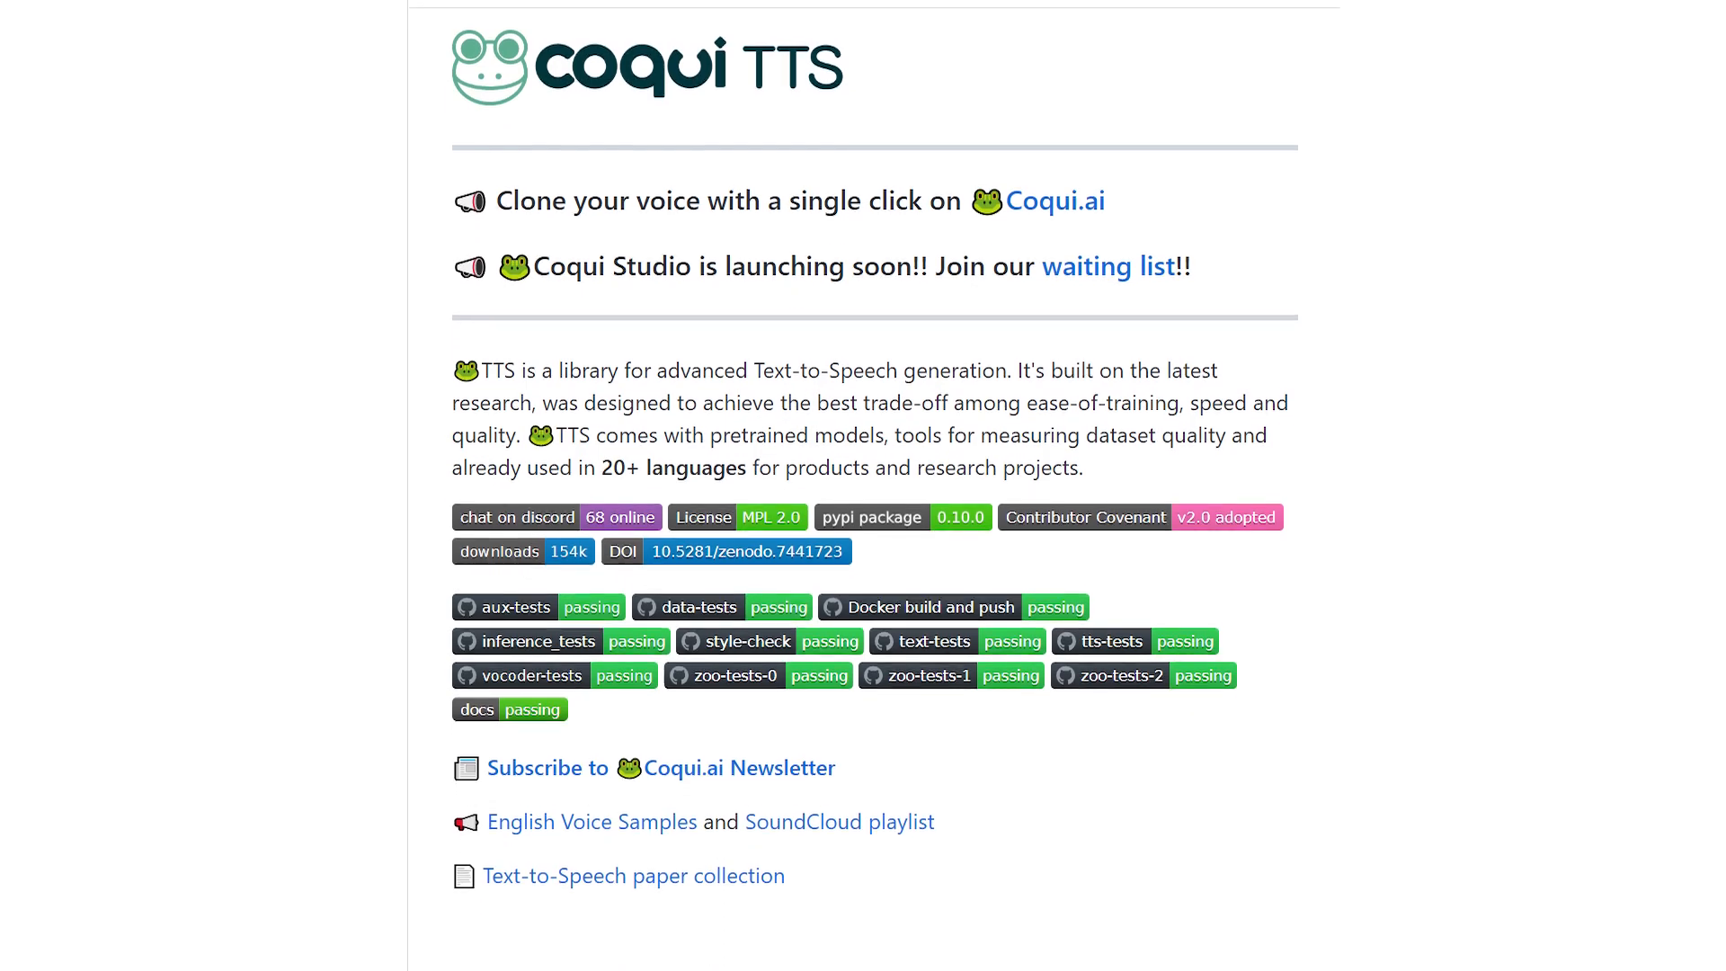
Step: Scroll down through the freshly opened Ubuntu WSL2 terminal session over the browser
scroll(down, 3)
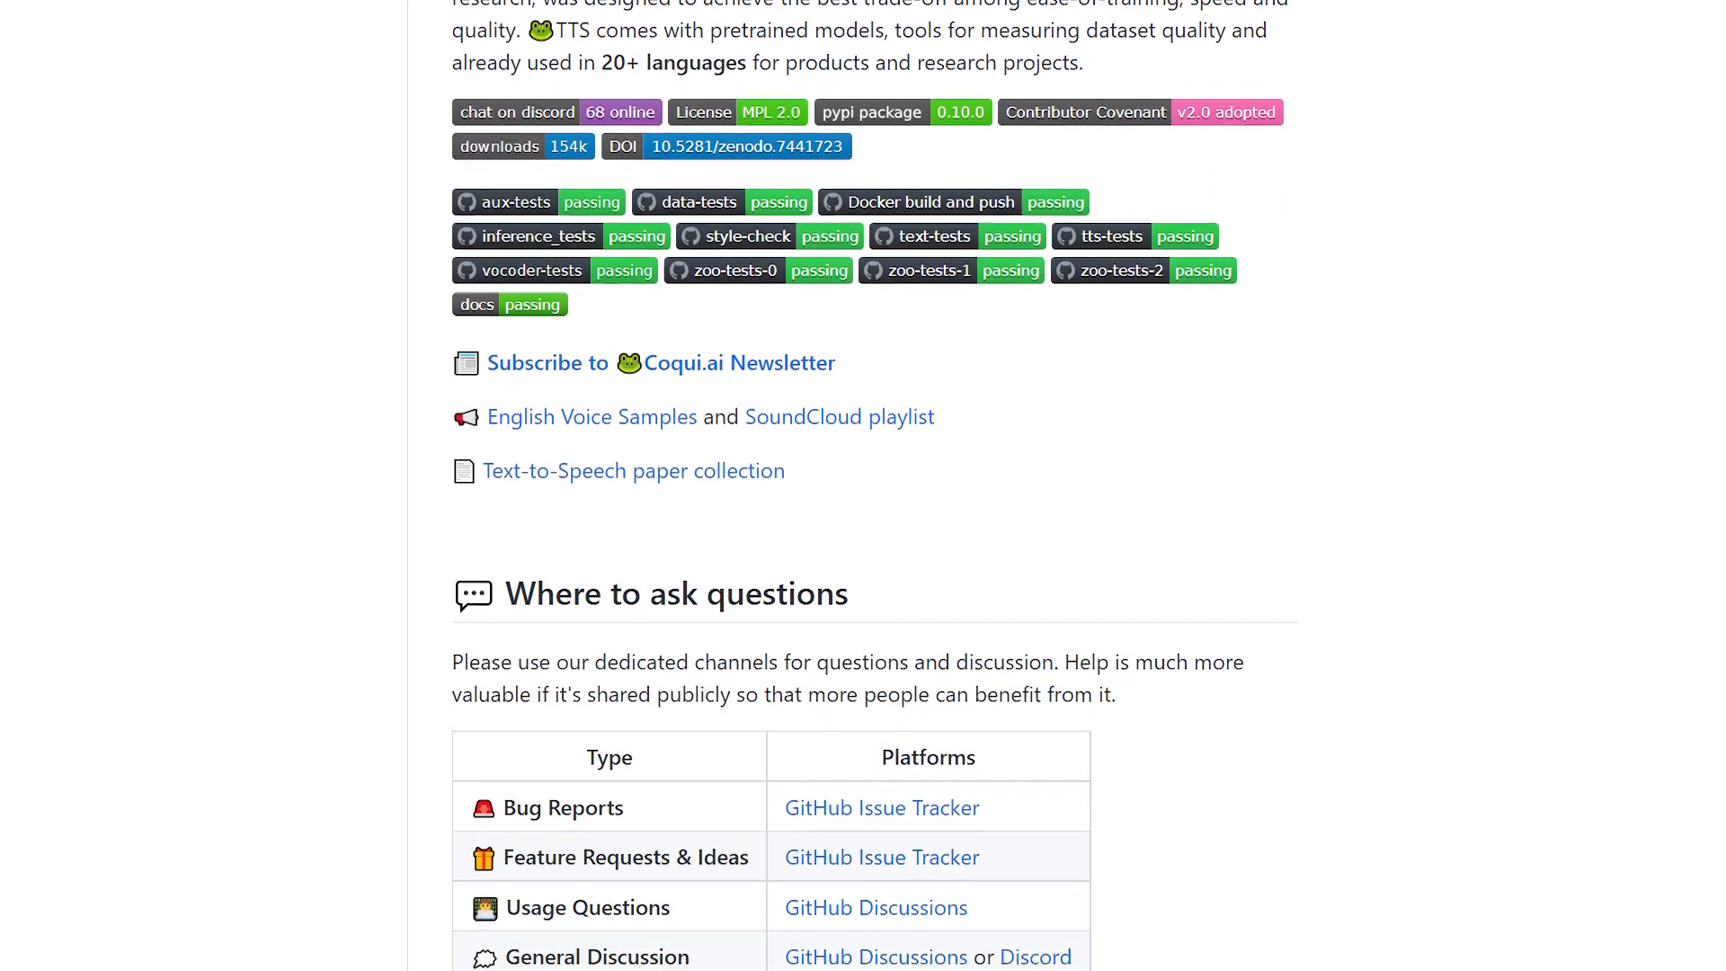
scroll(down, 3)
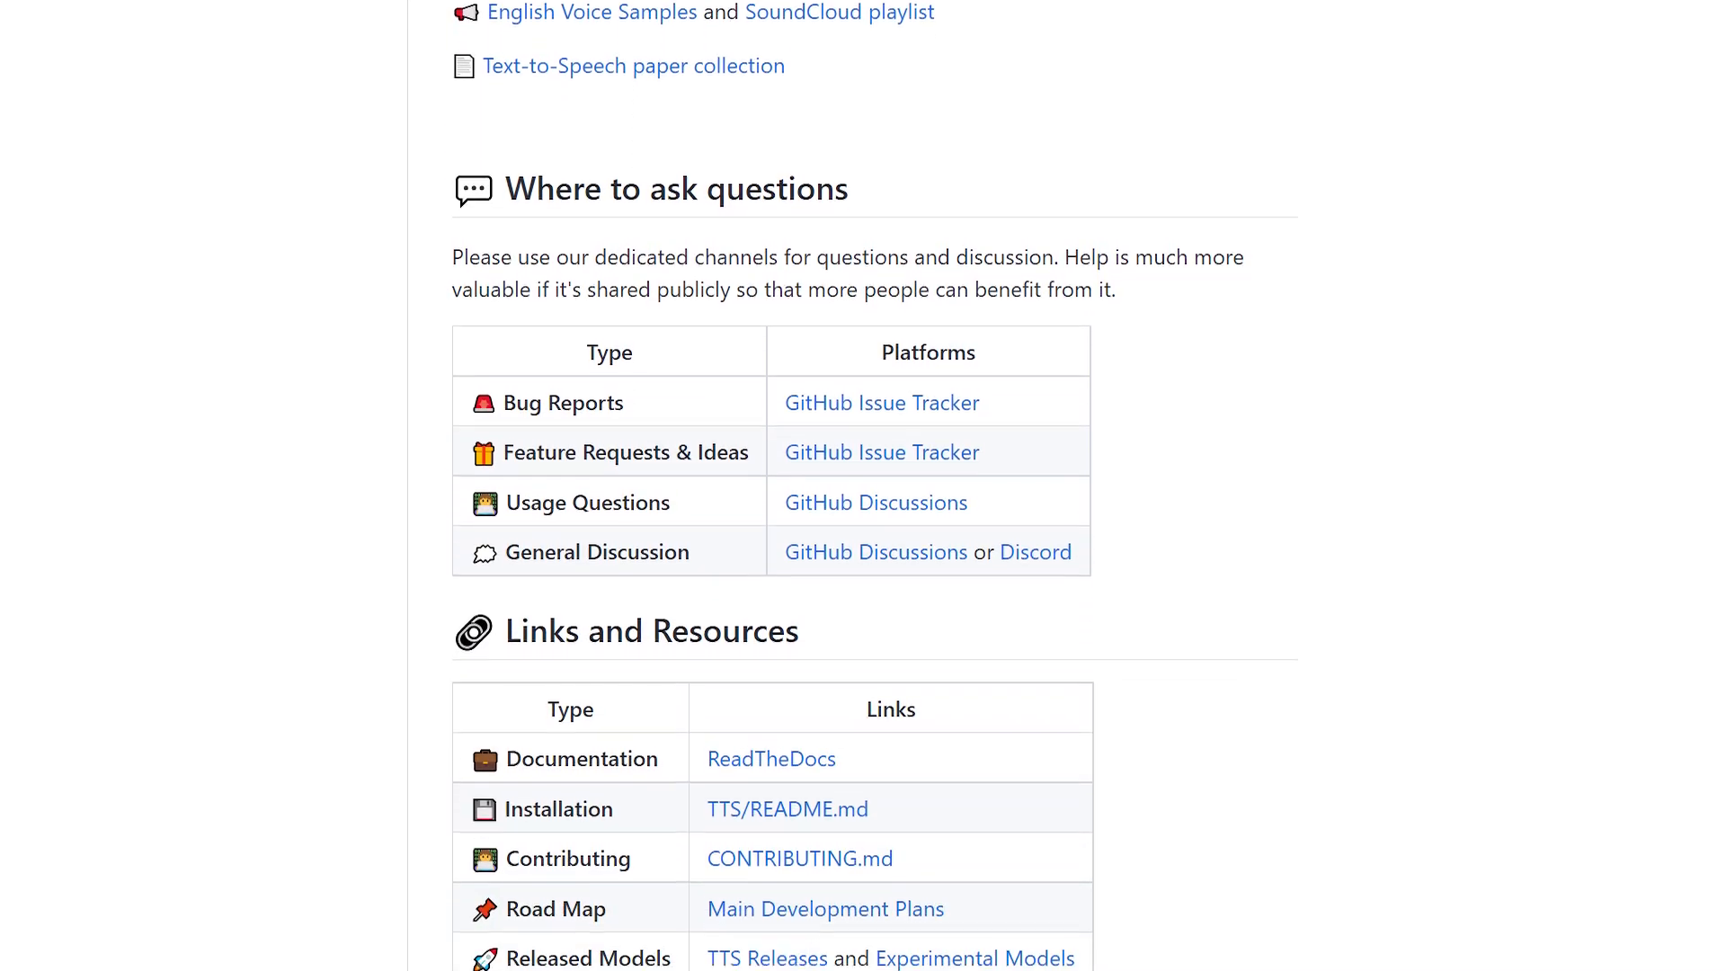
scroll(down, 3)
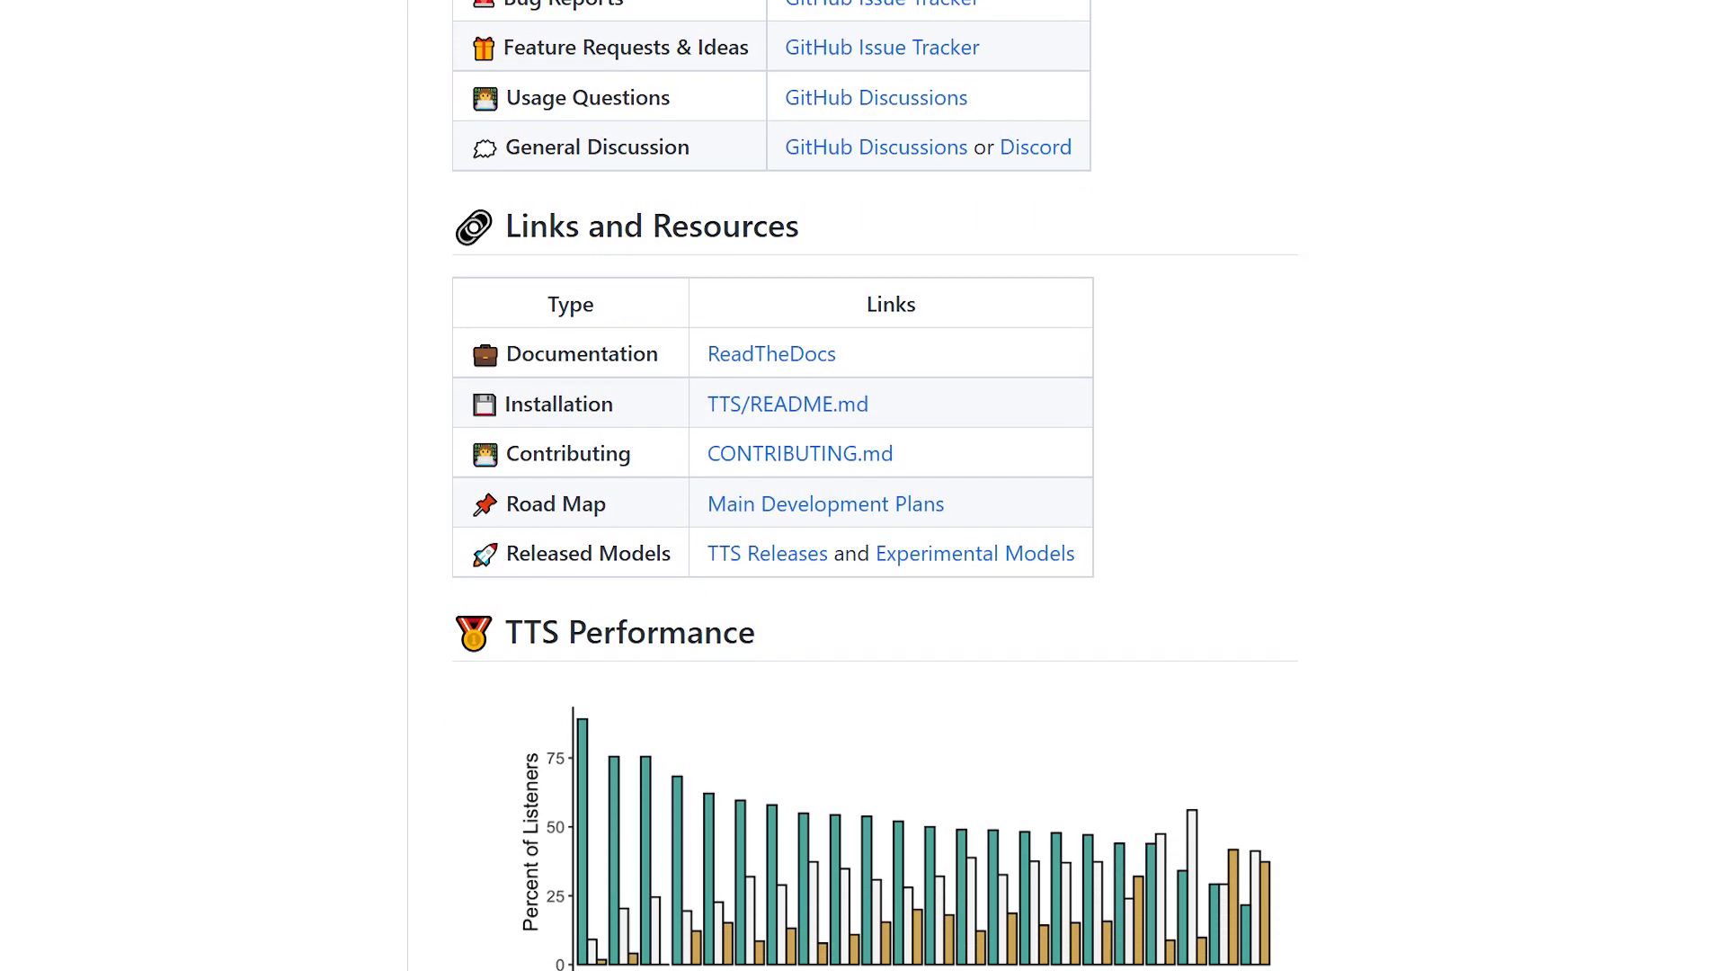
scroll(down, 3)
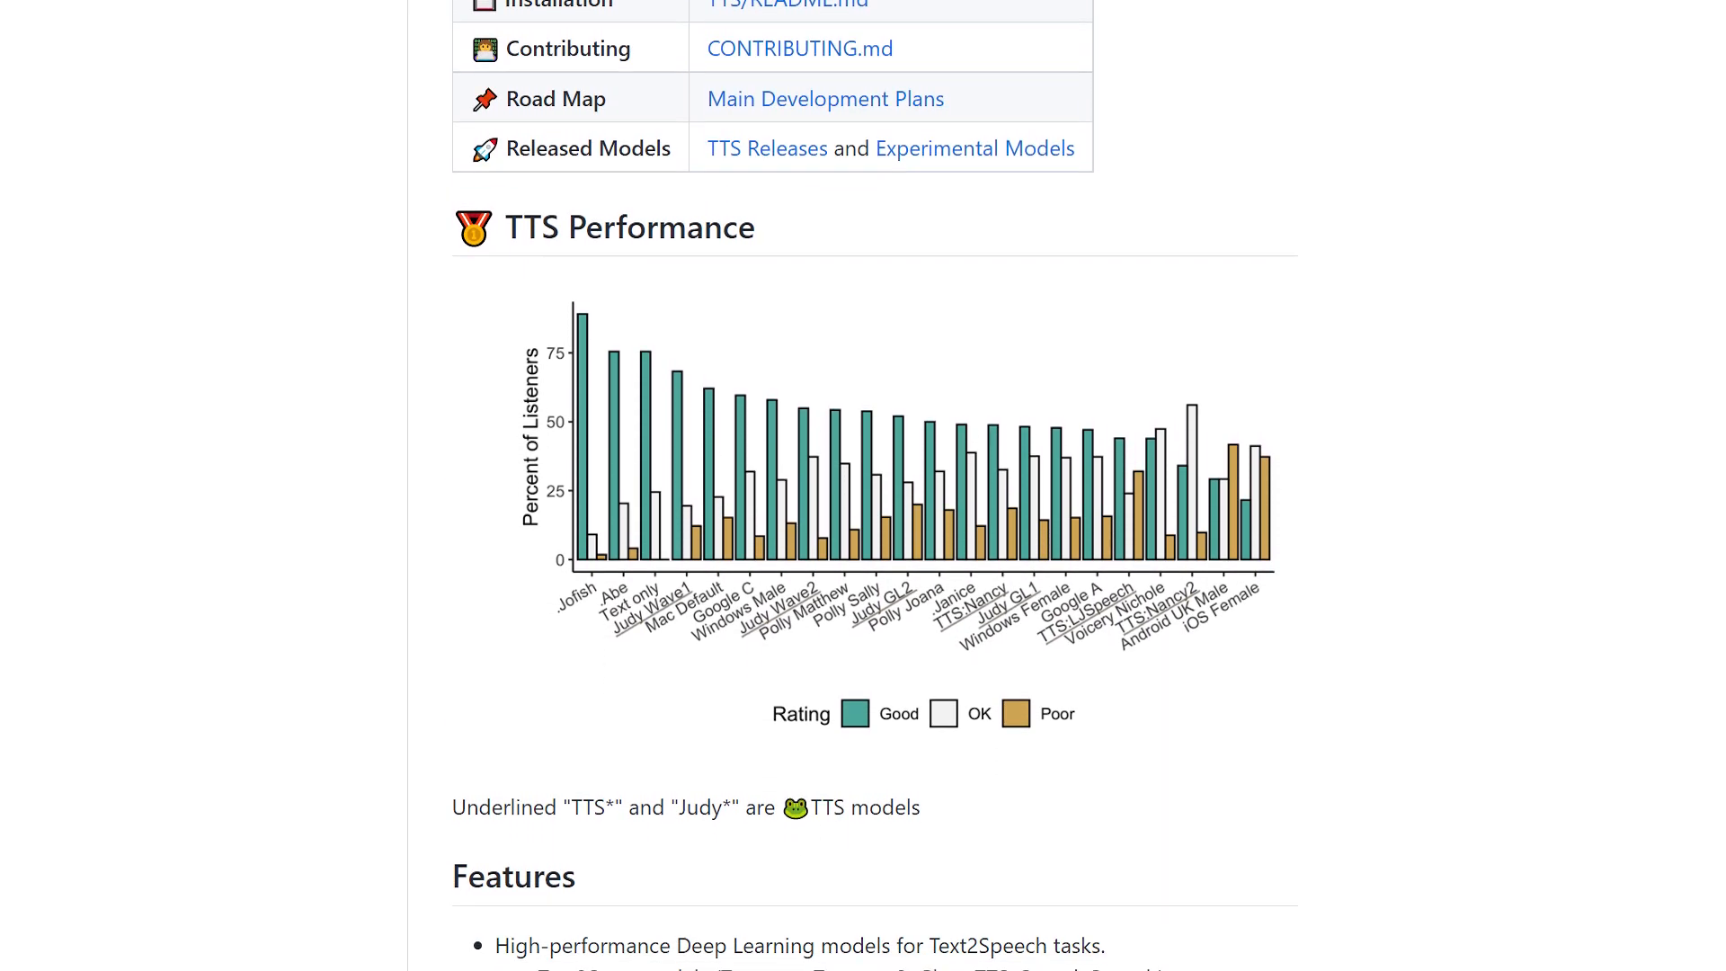
scroll(down, 3)
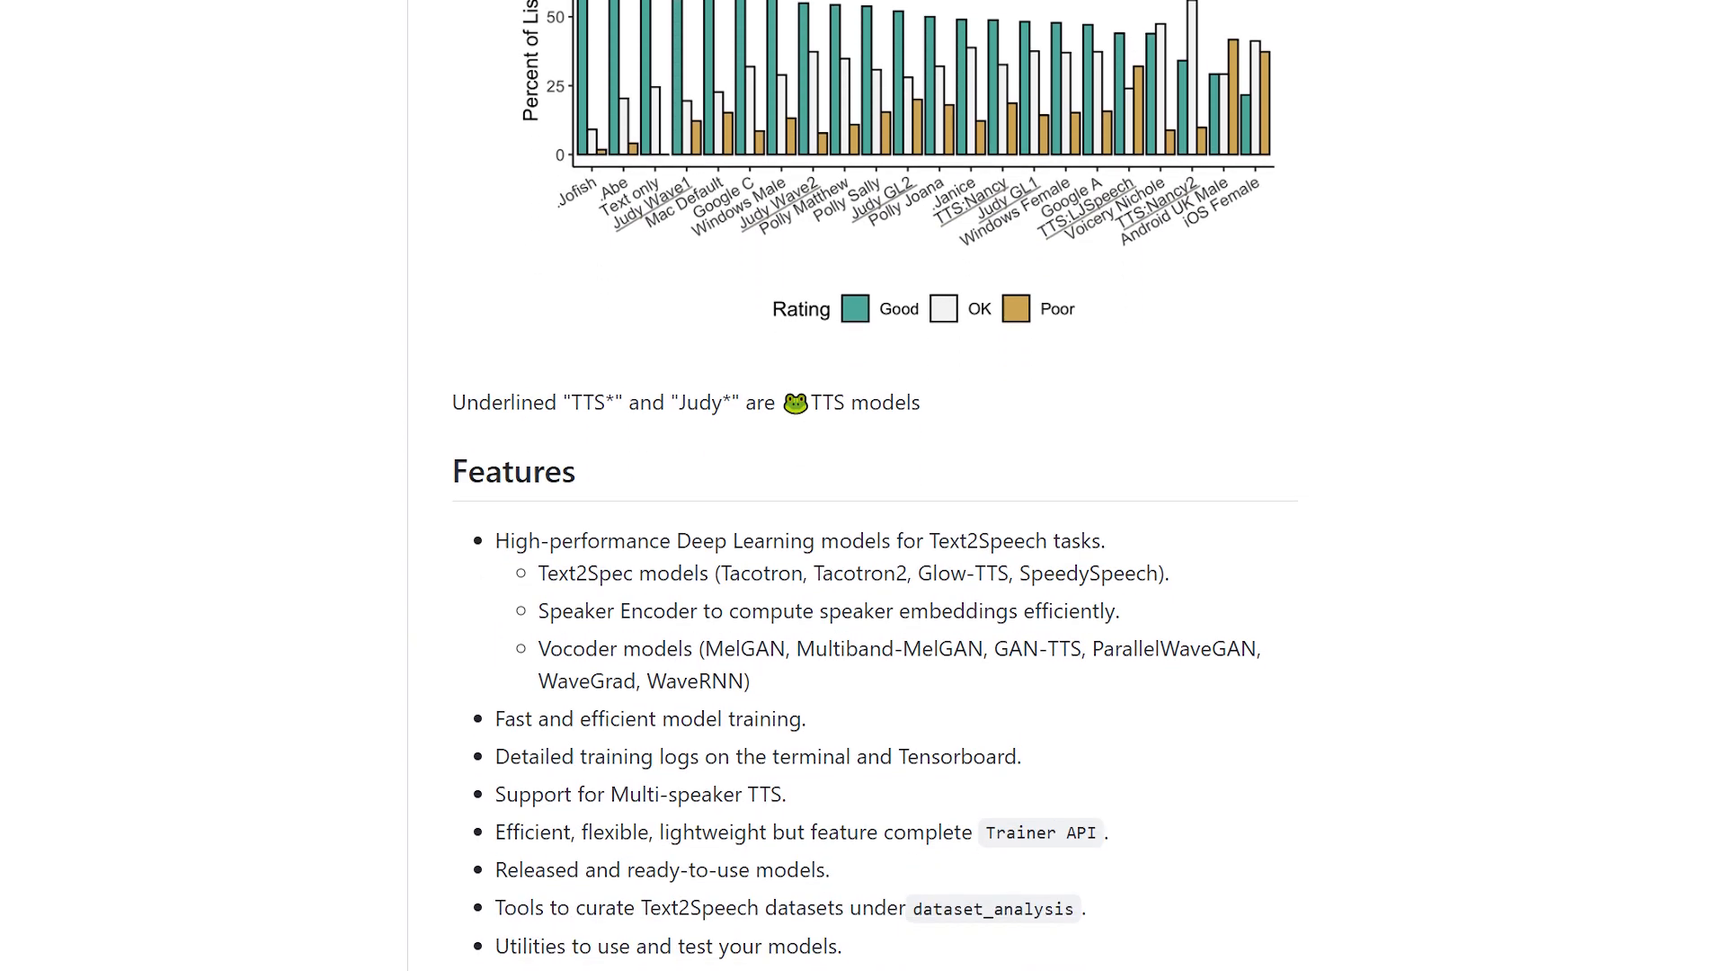
scroll(down, 3)
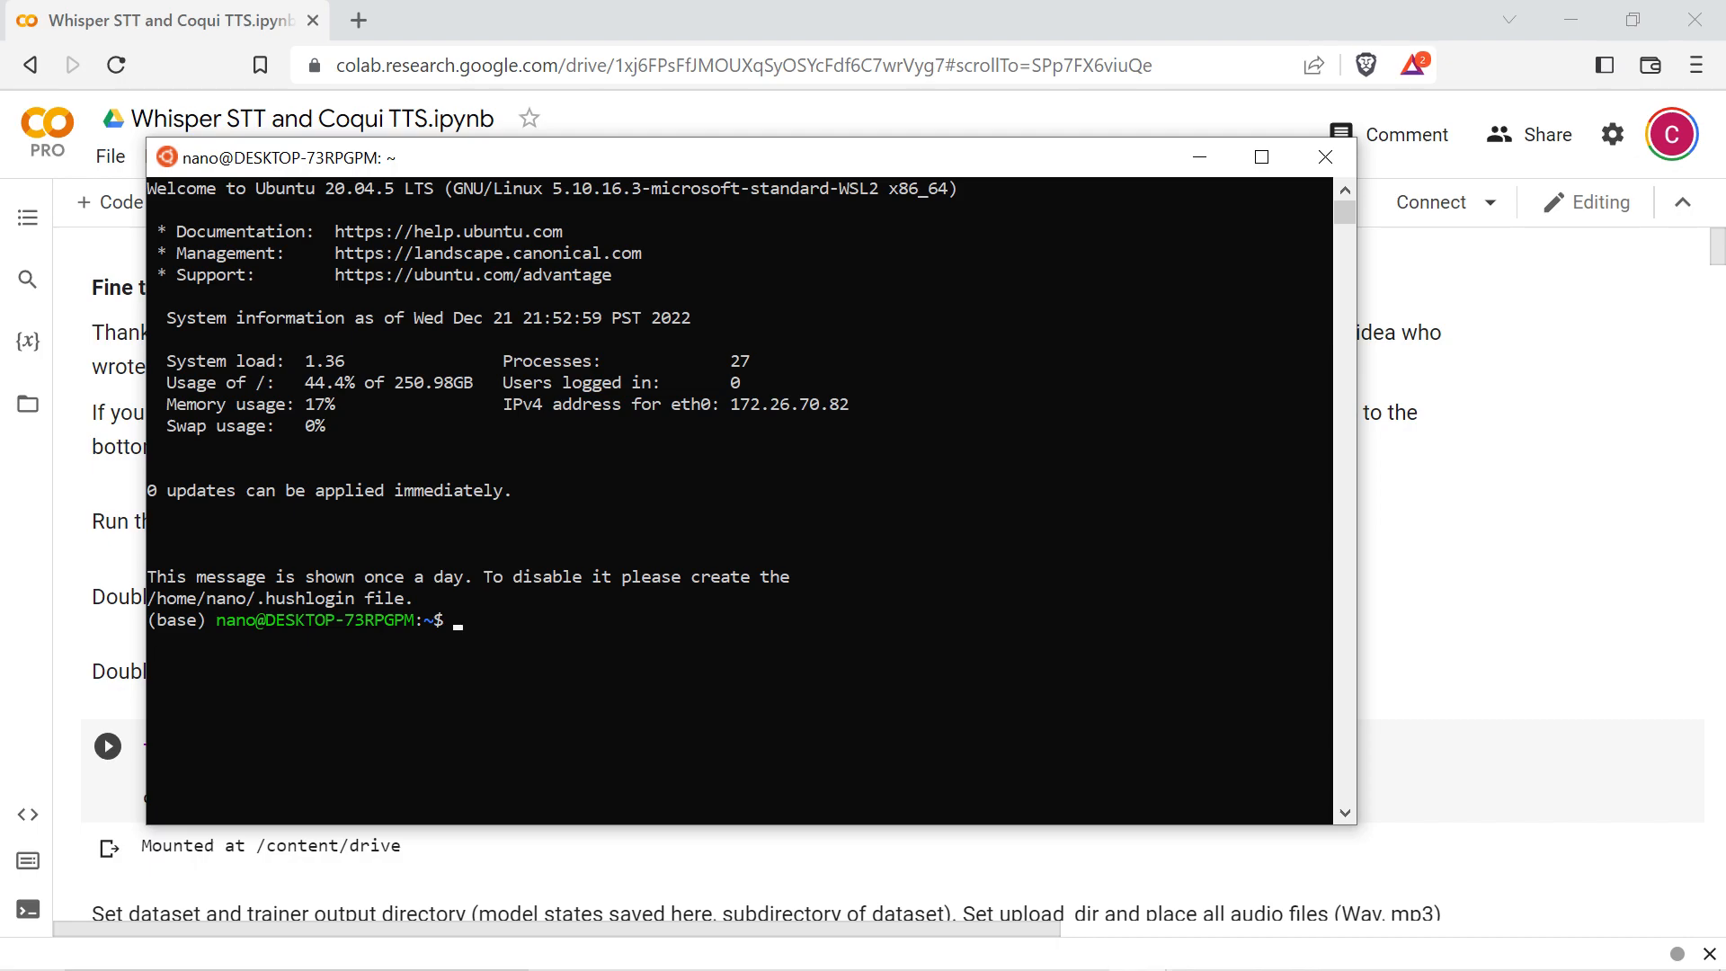
Step: Return to the Whisper_STT_and_Coqui_TTS notebook with Drive mounted at /content/drive
click(1326, 156)
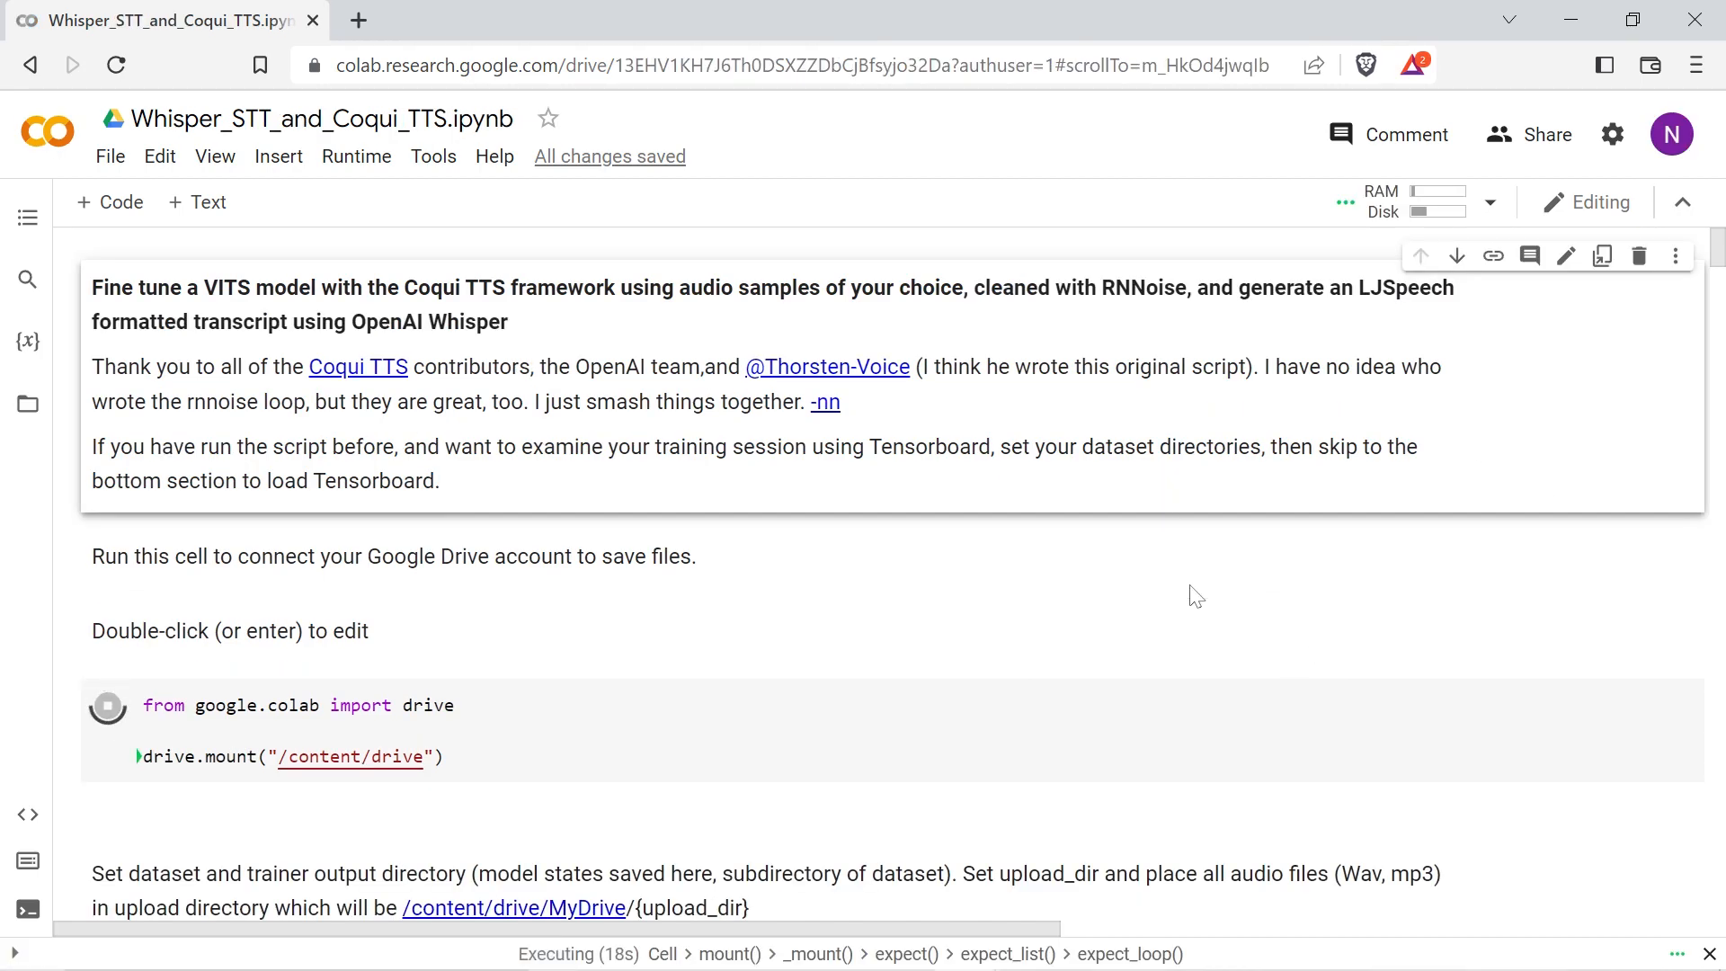
scroll(down, 3)
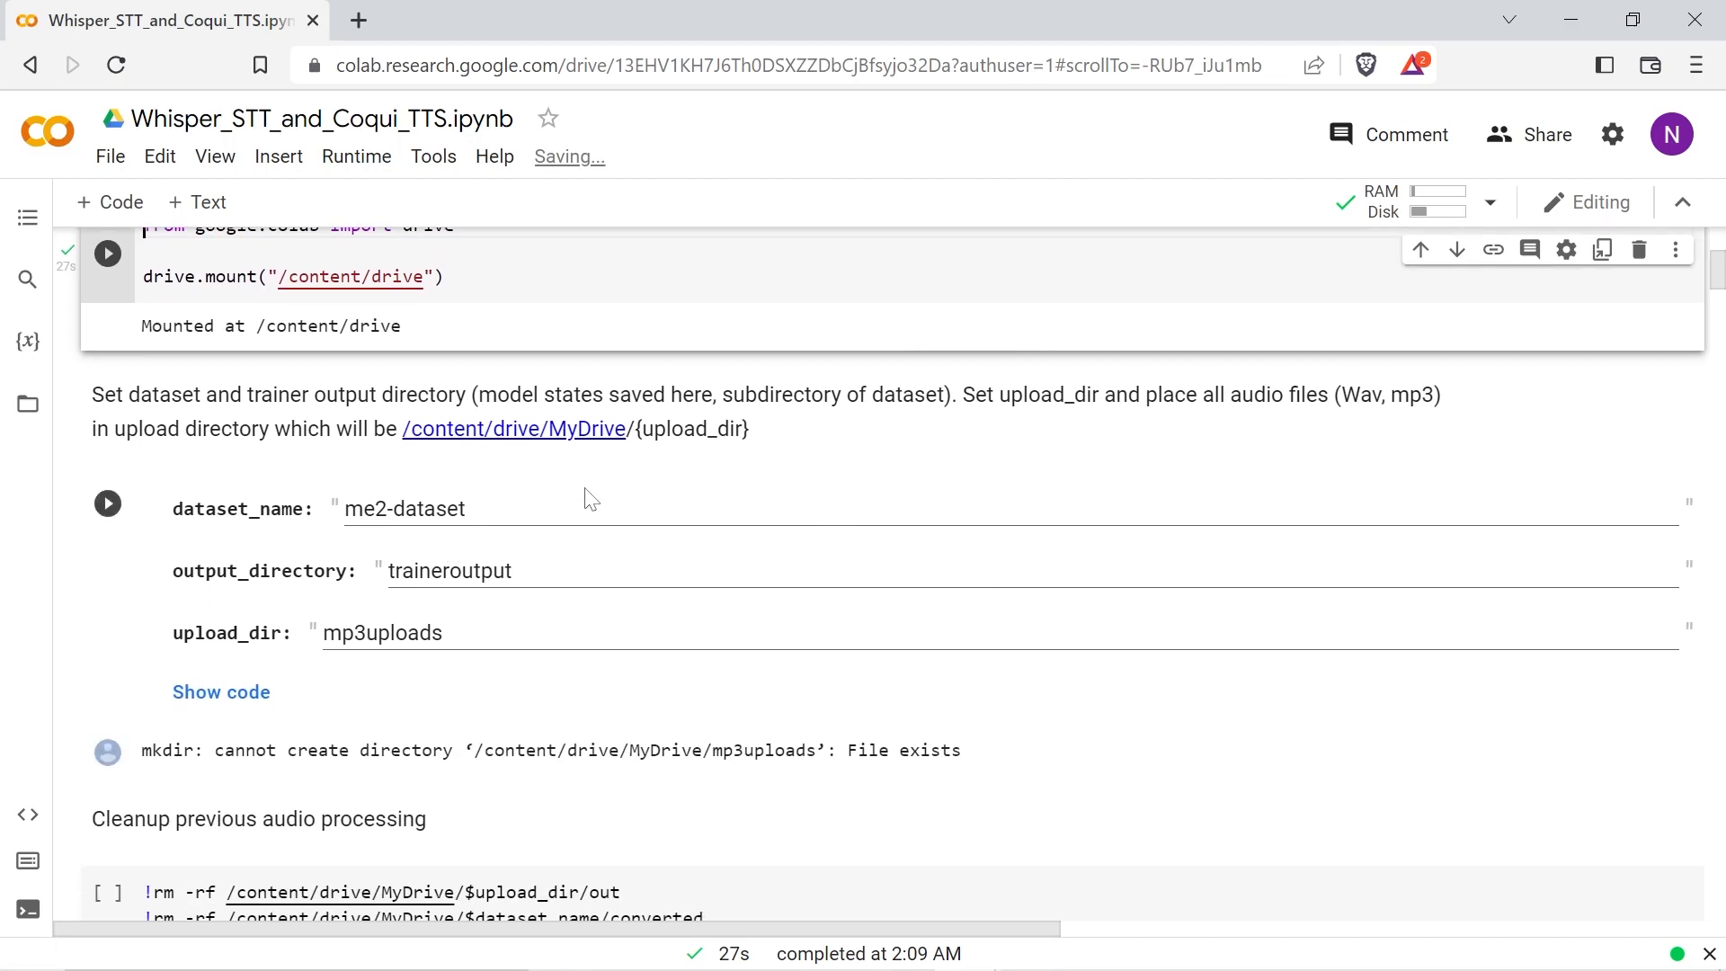
Step: Change the dataset name from me2 to yf-dataset and re-run the directory settings cell
double_click(365, 509)
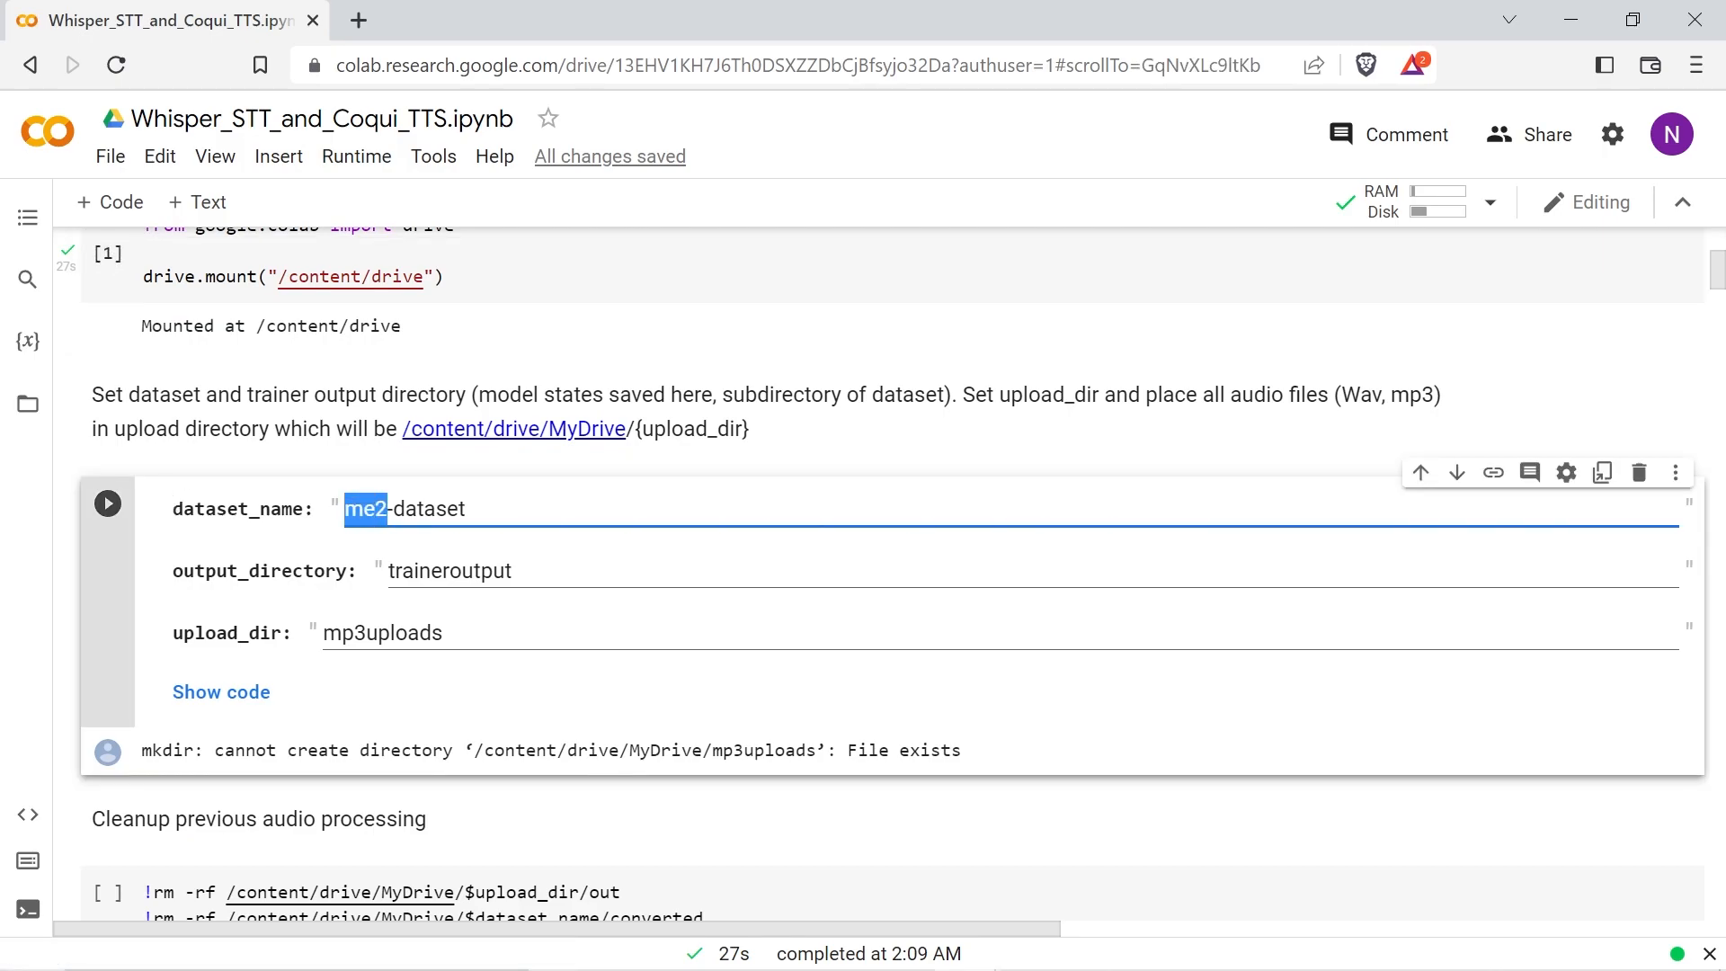
text(yf)
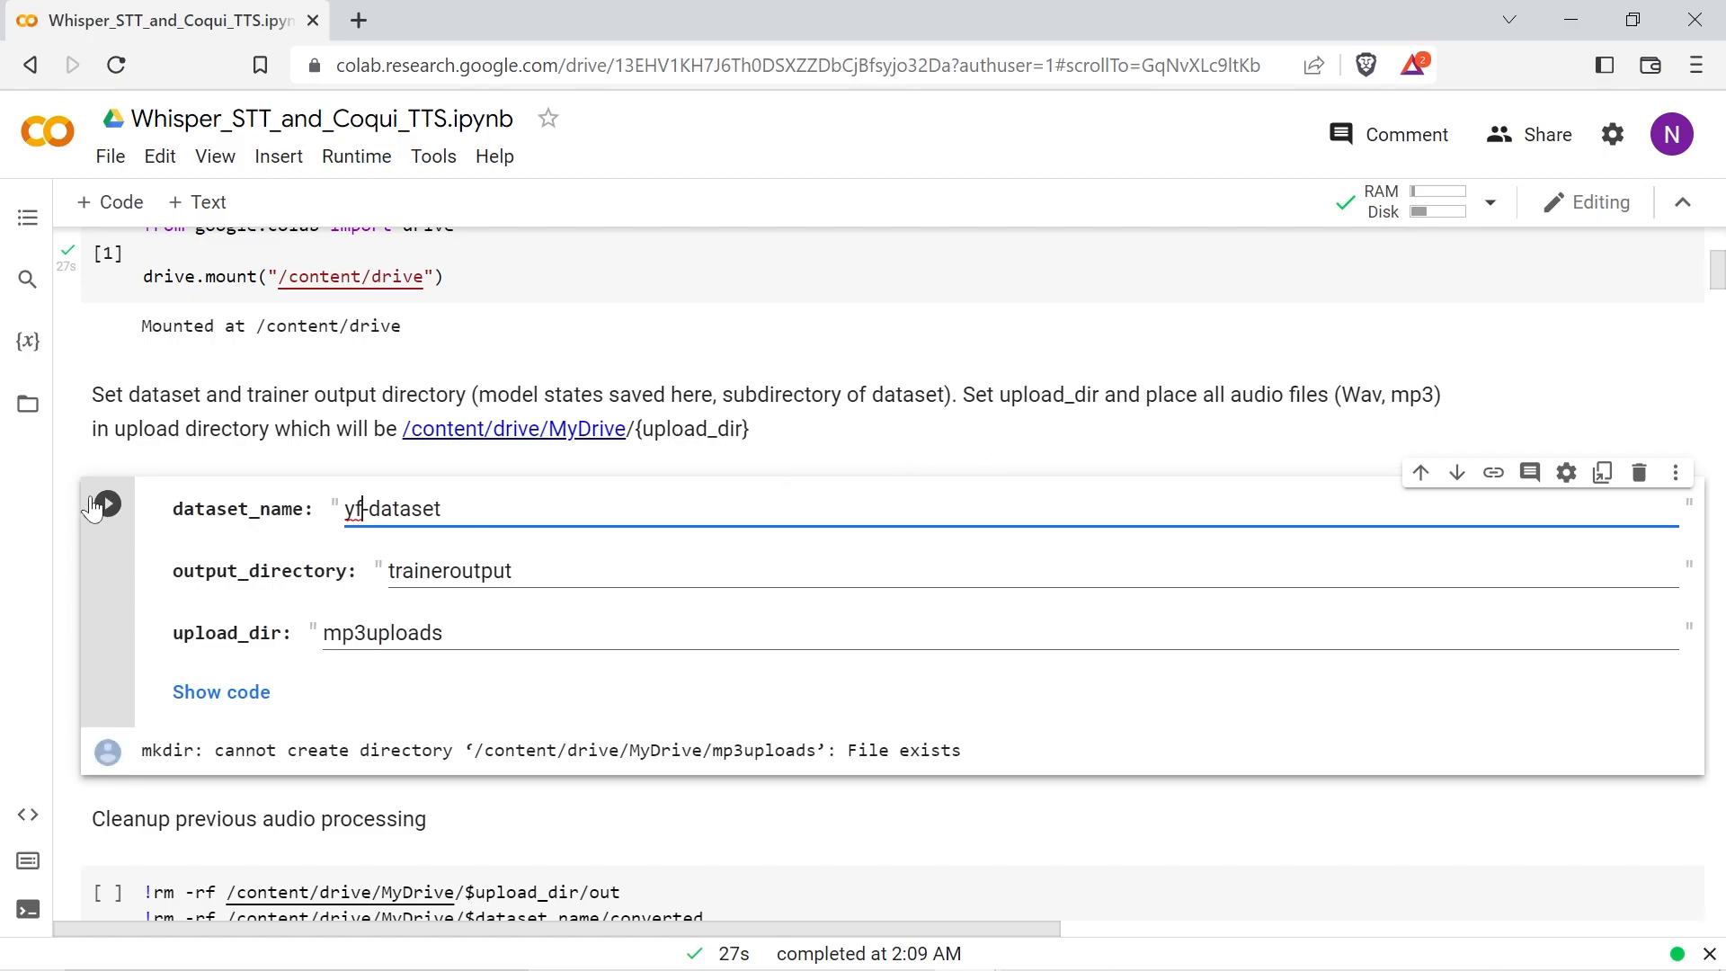
click(104, 505)
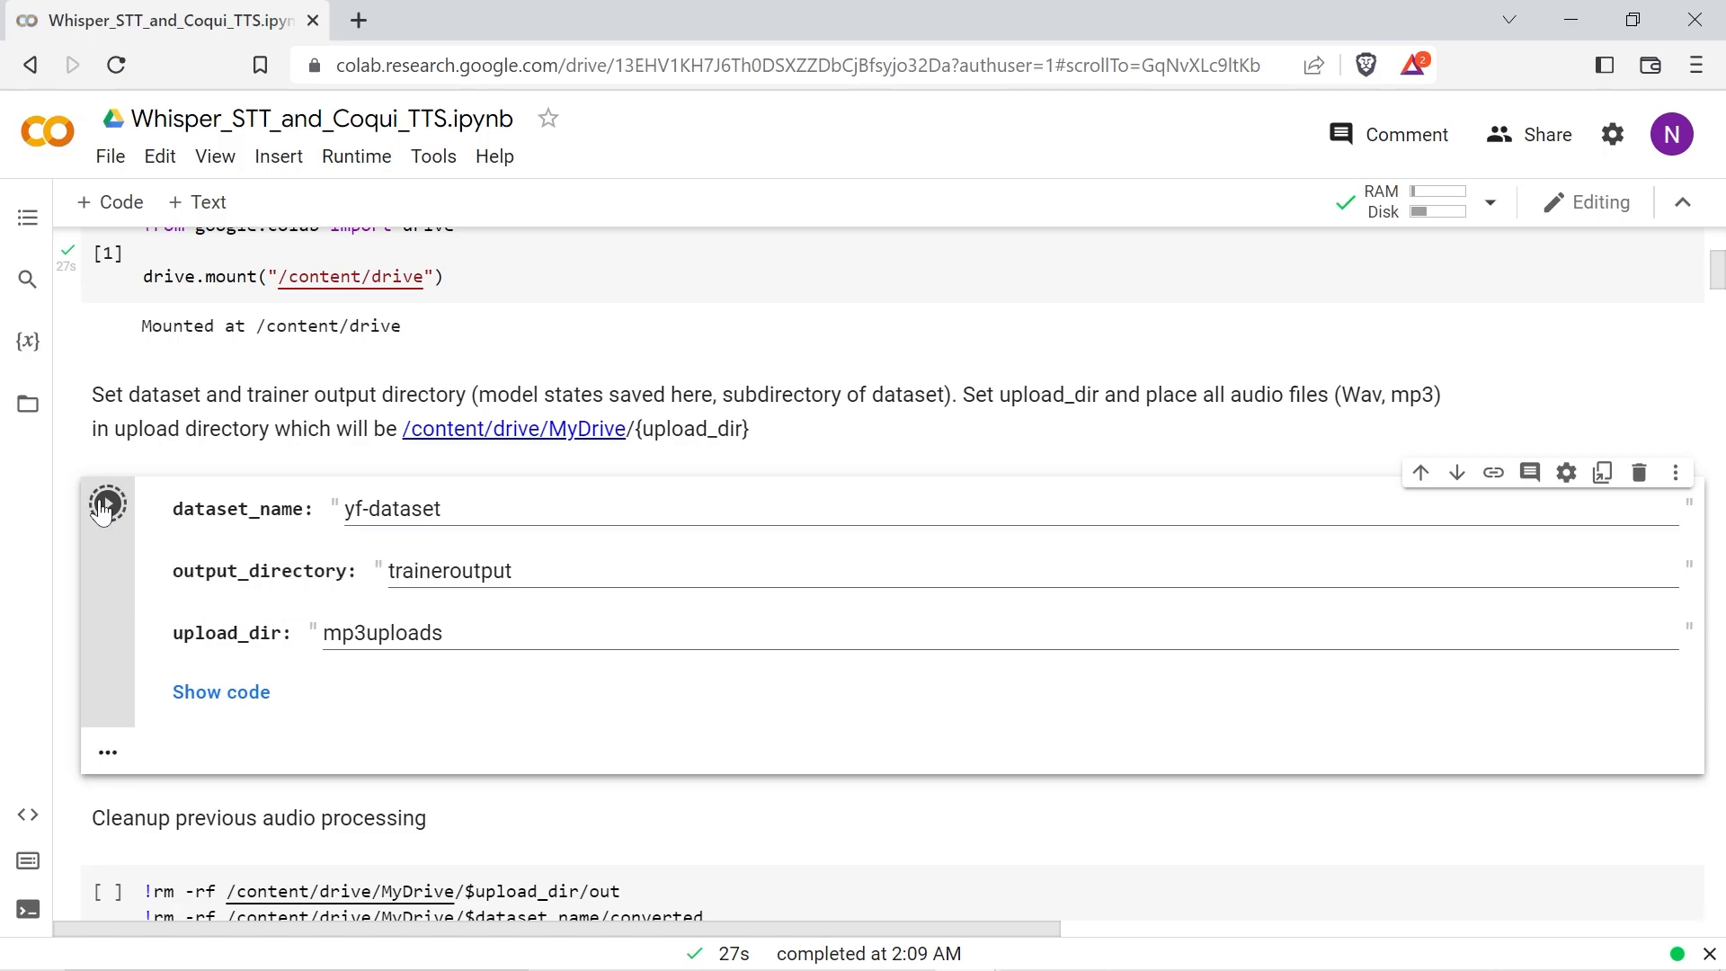
click(106, 503)
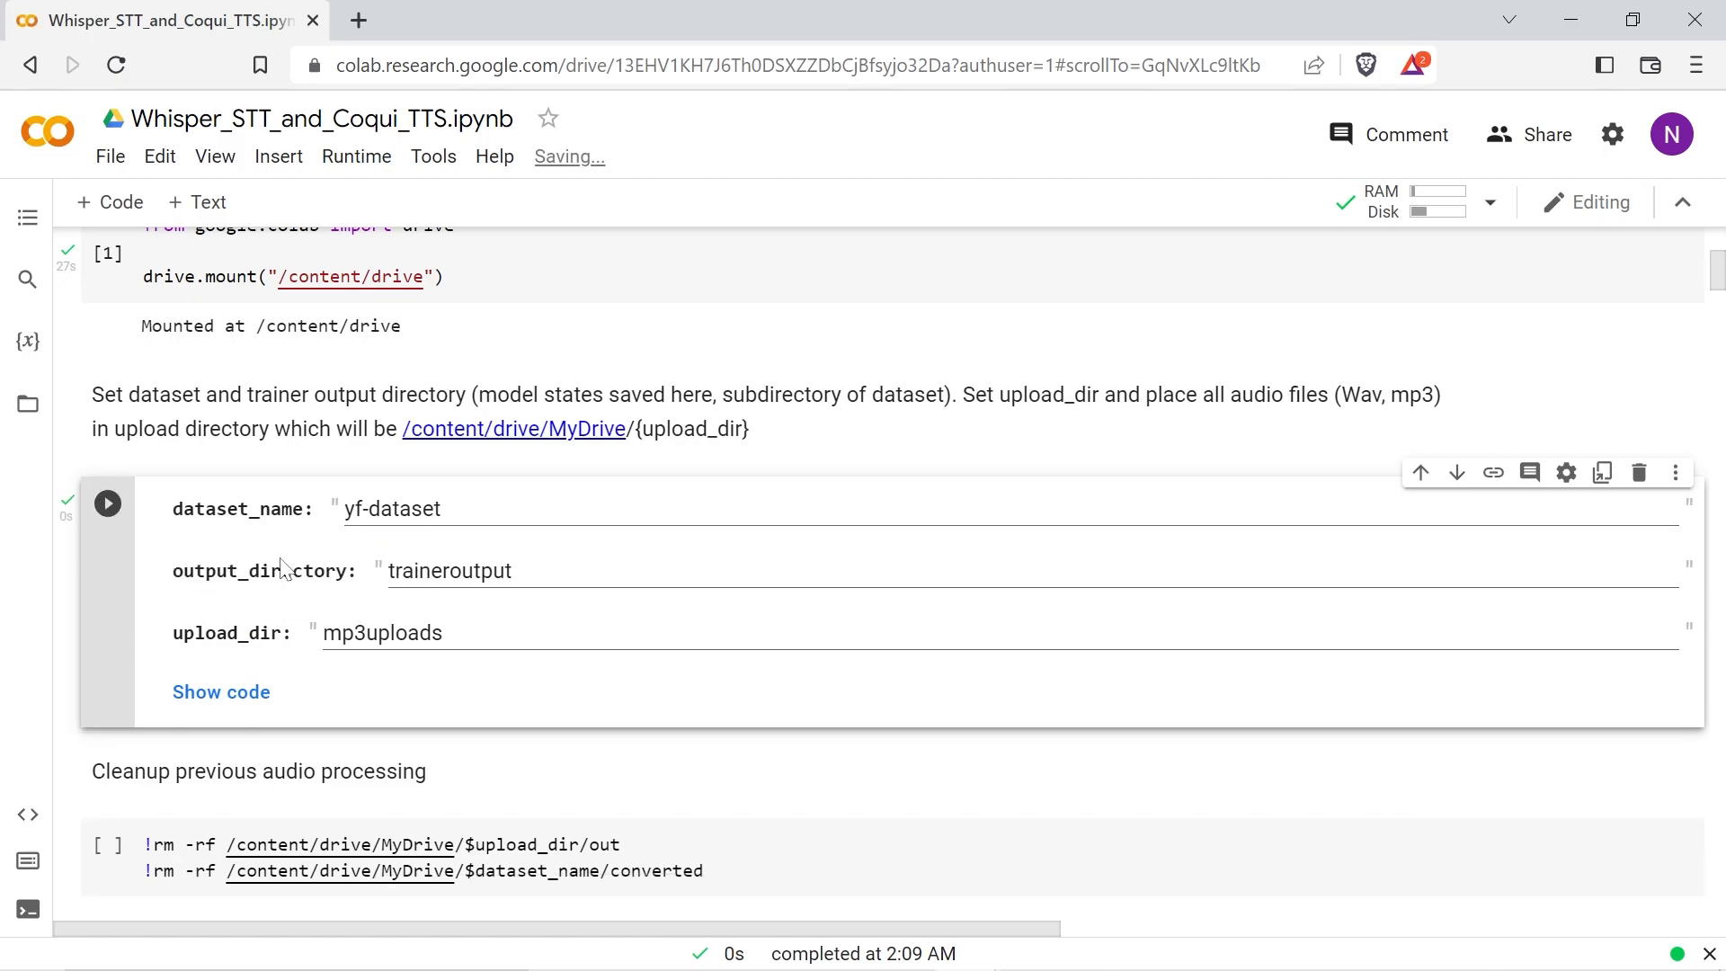
scroll(down, 3)
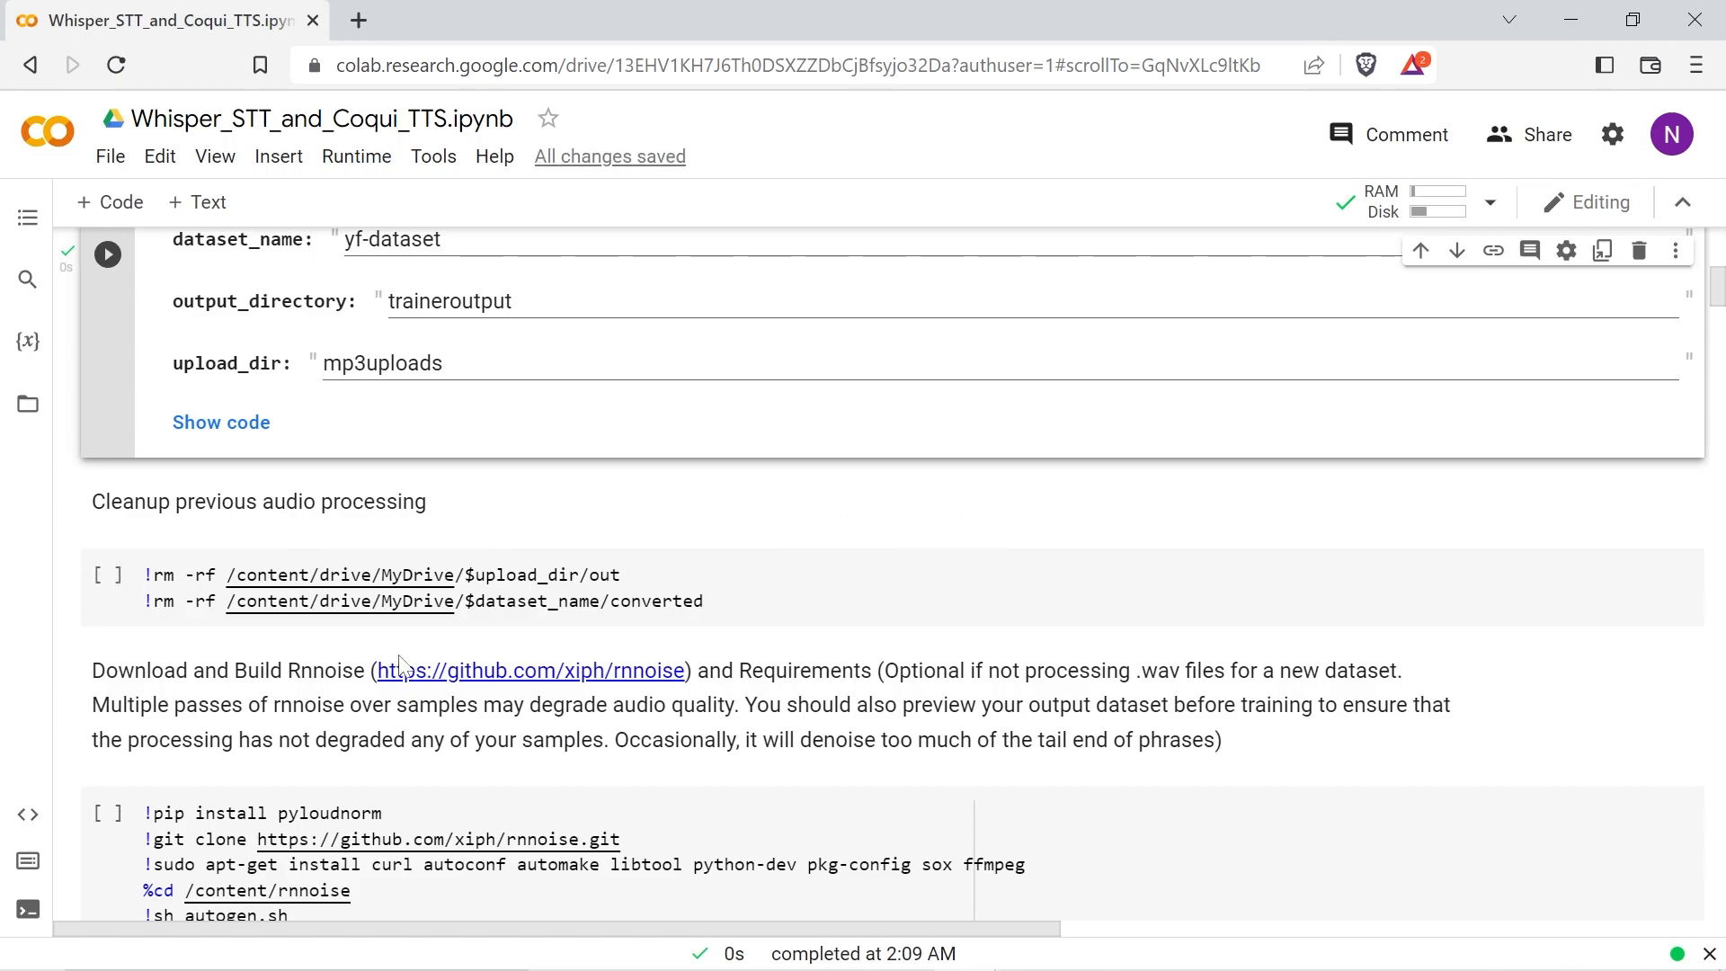
mouse_move(172, 656)
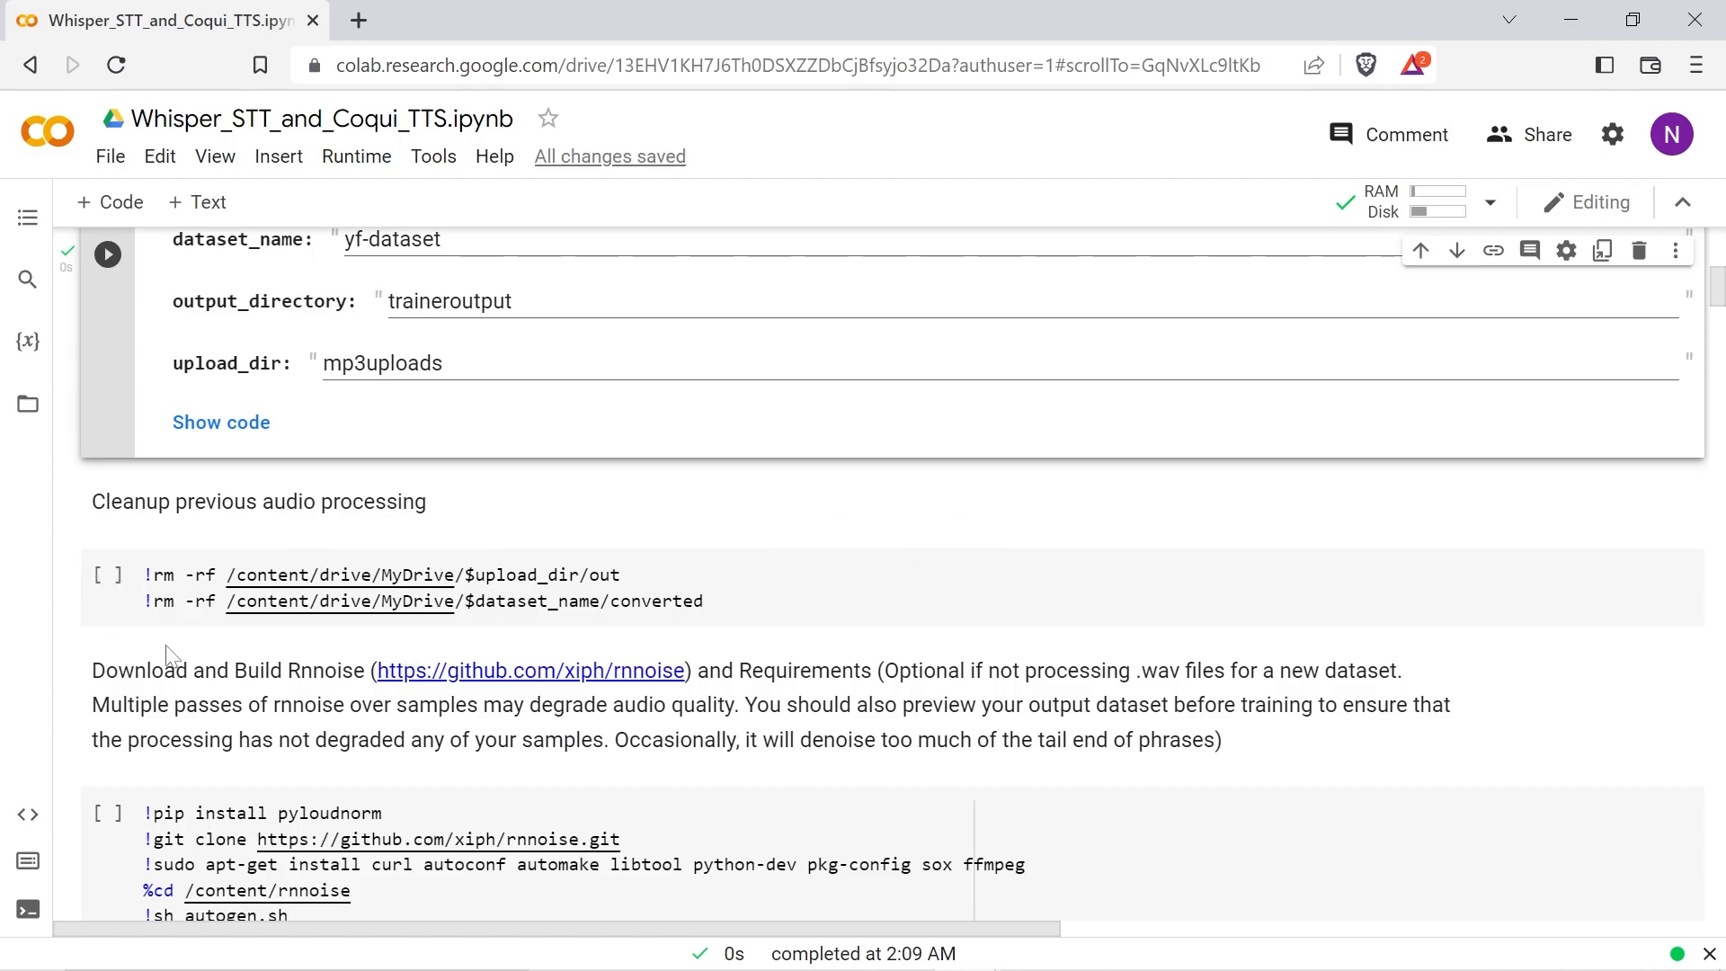
Step: Run the Download and Build Rnnoise cell, installing pyloudnorm and configuring the Makefile
scroll(down, 3)
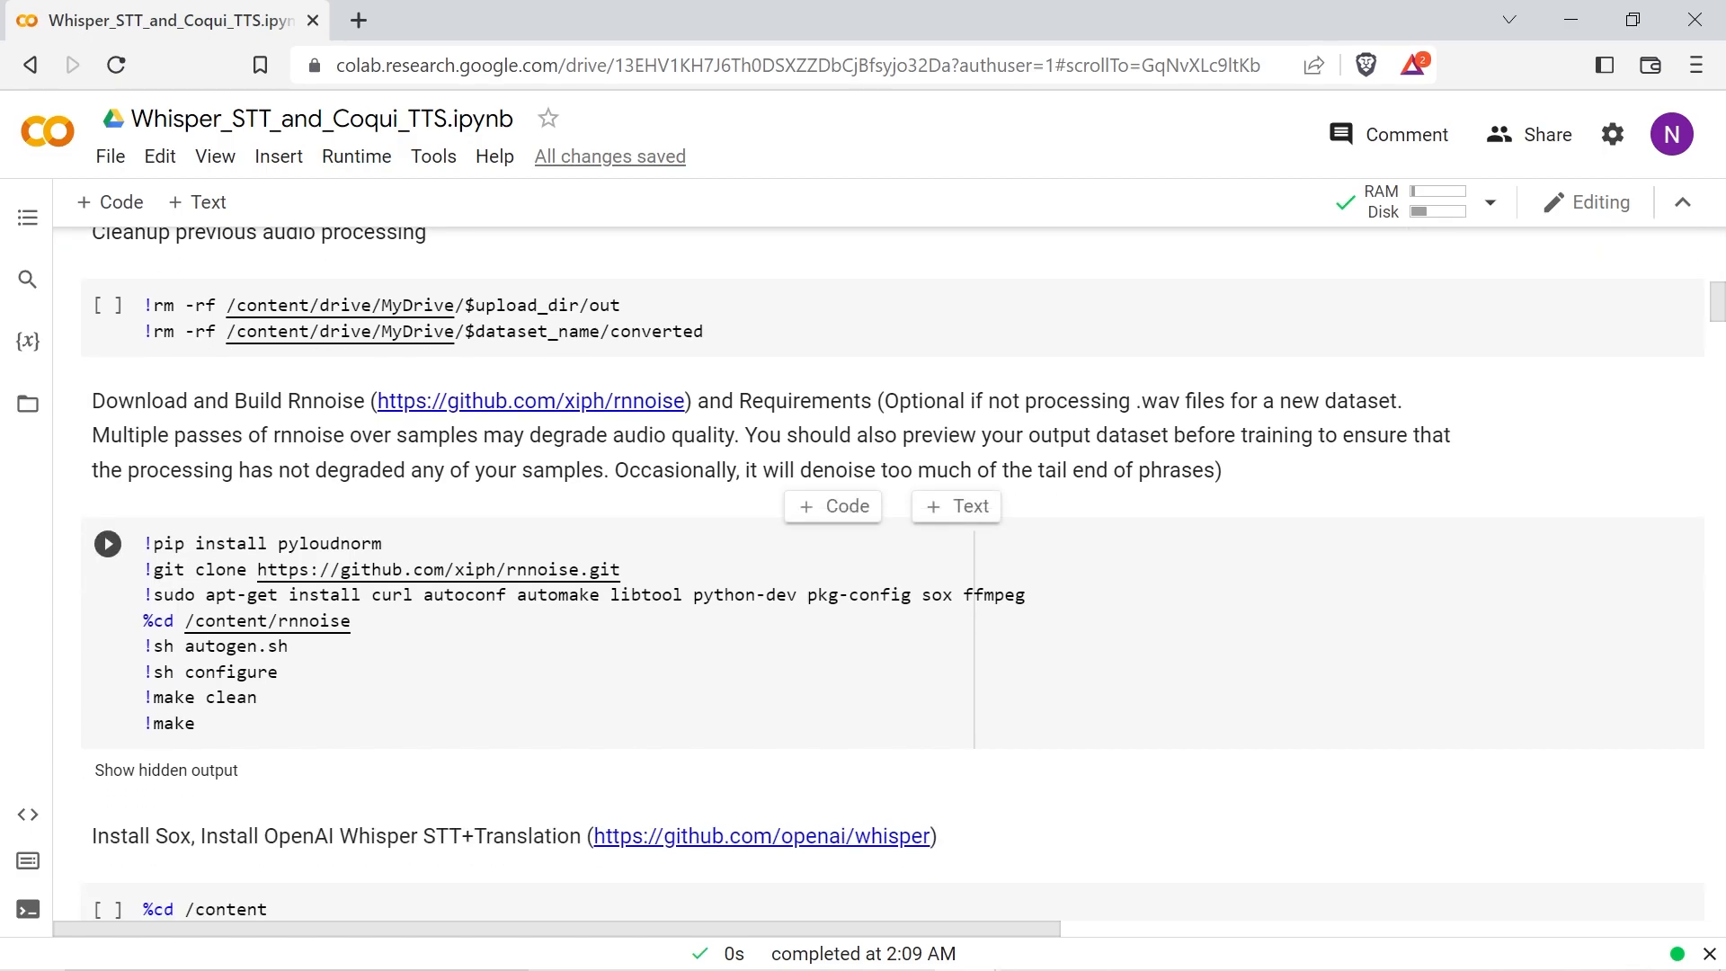
click(108, 543)
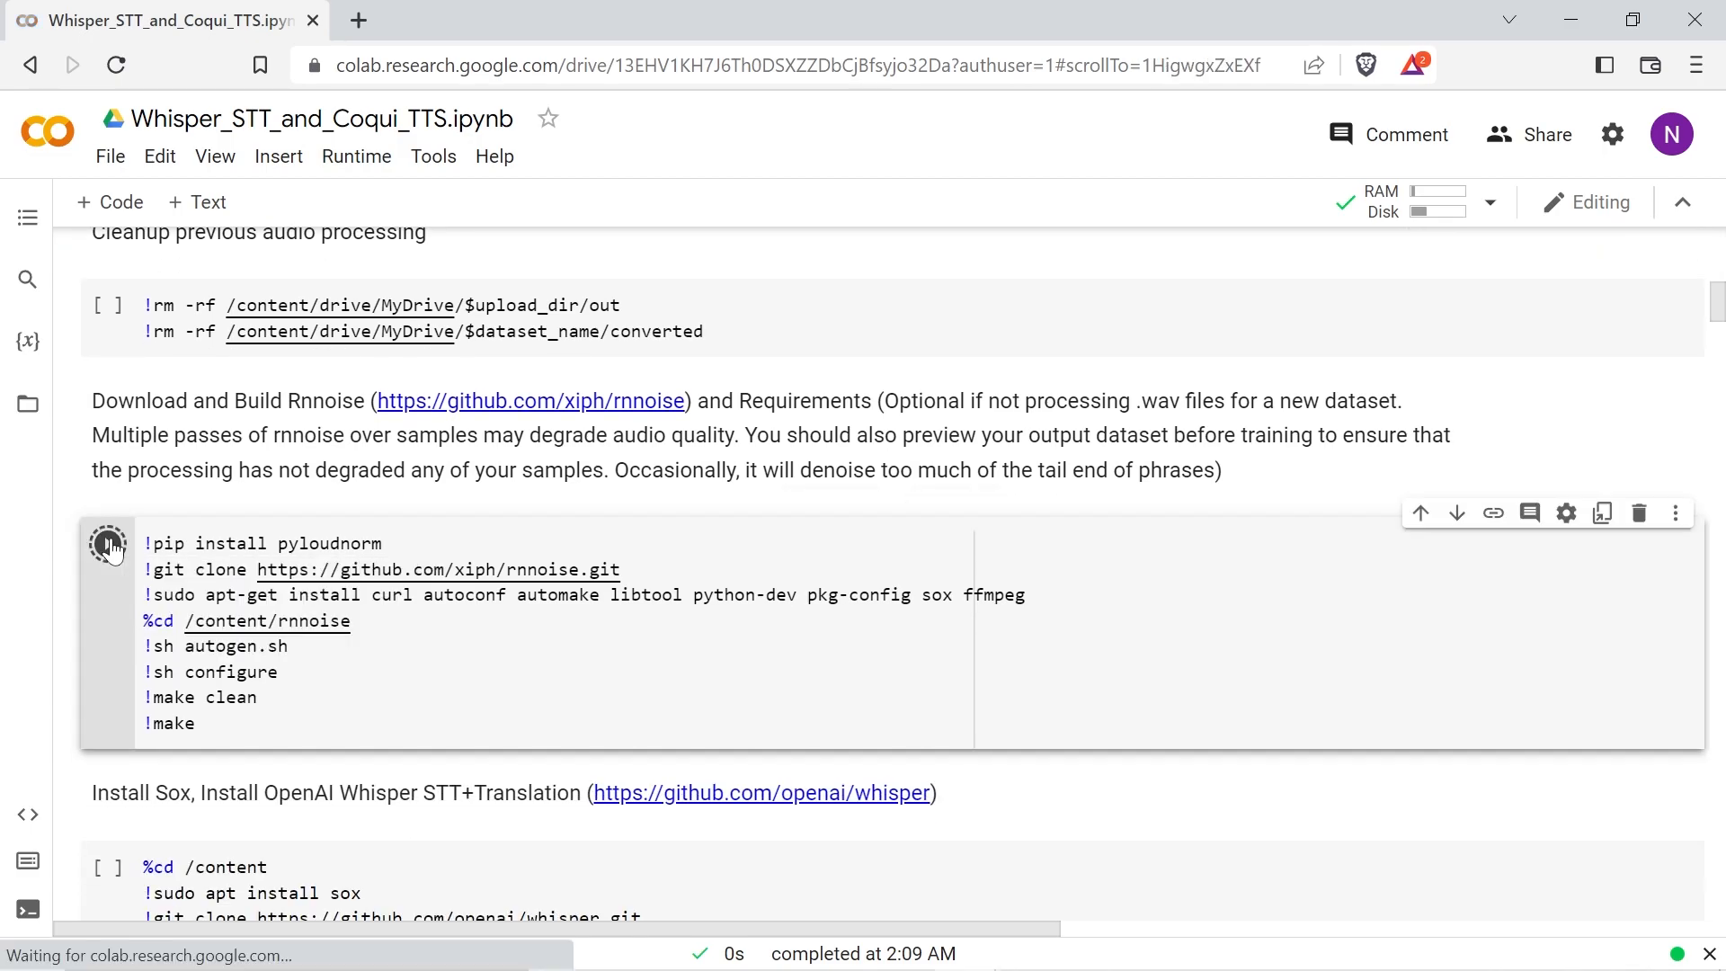
click(106, 543)
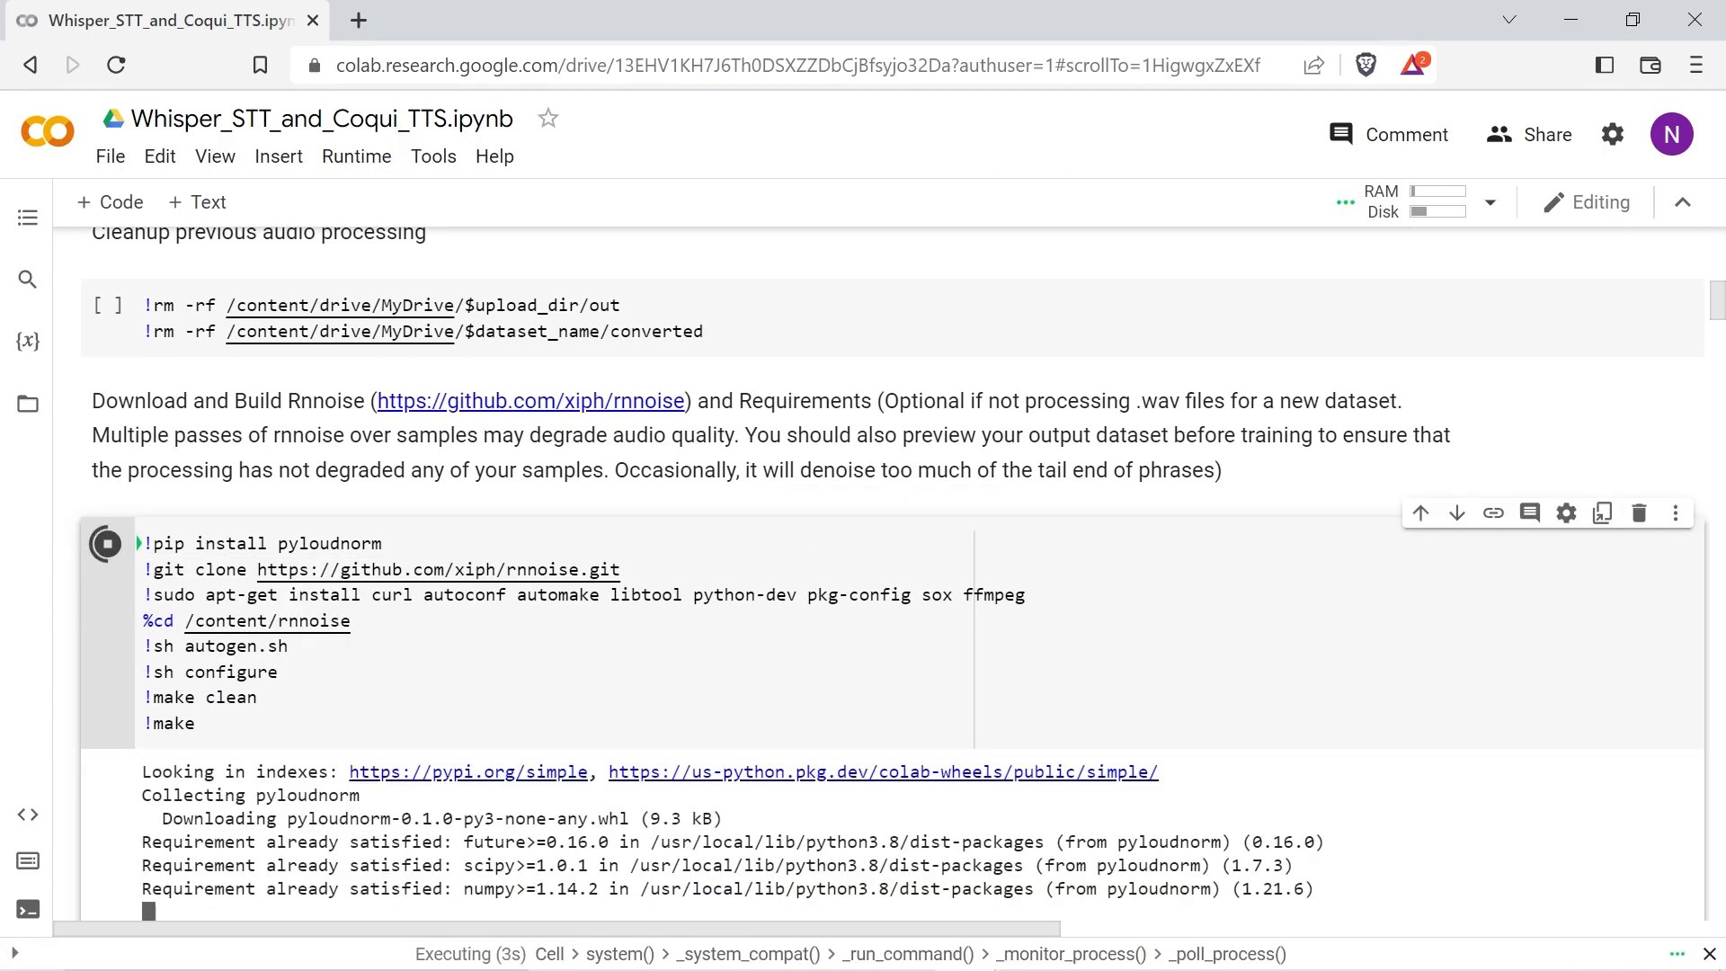
scroll(down, 3)
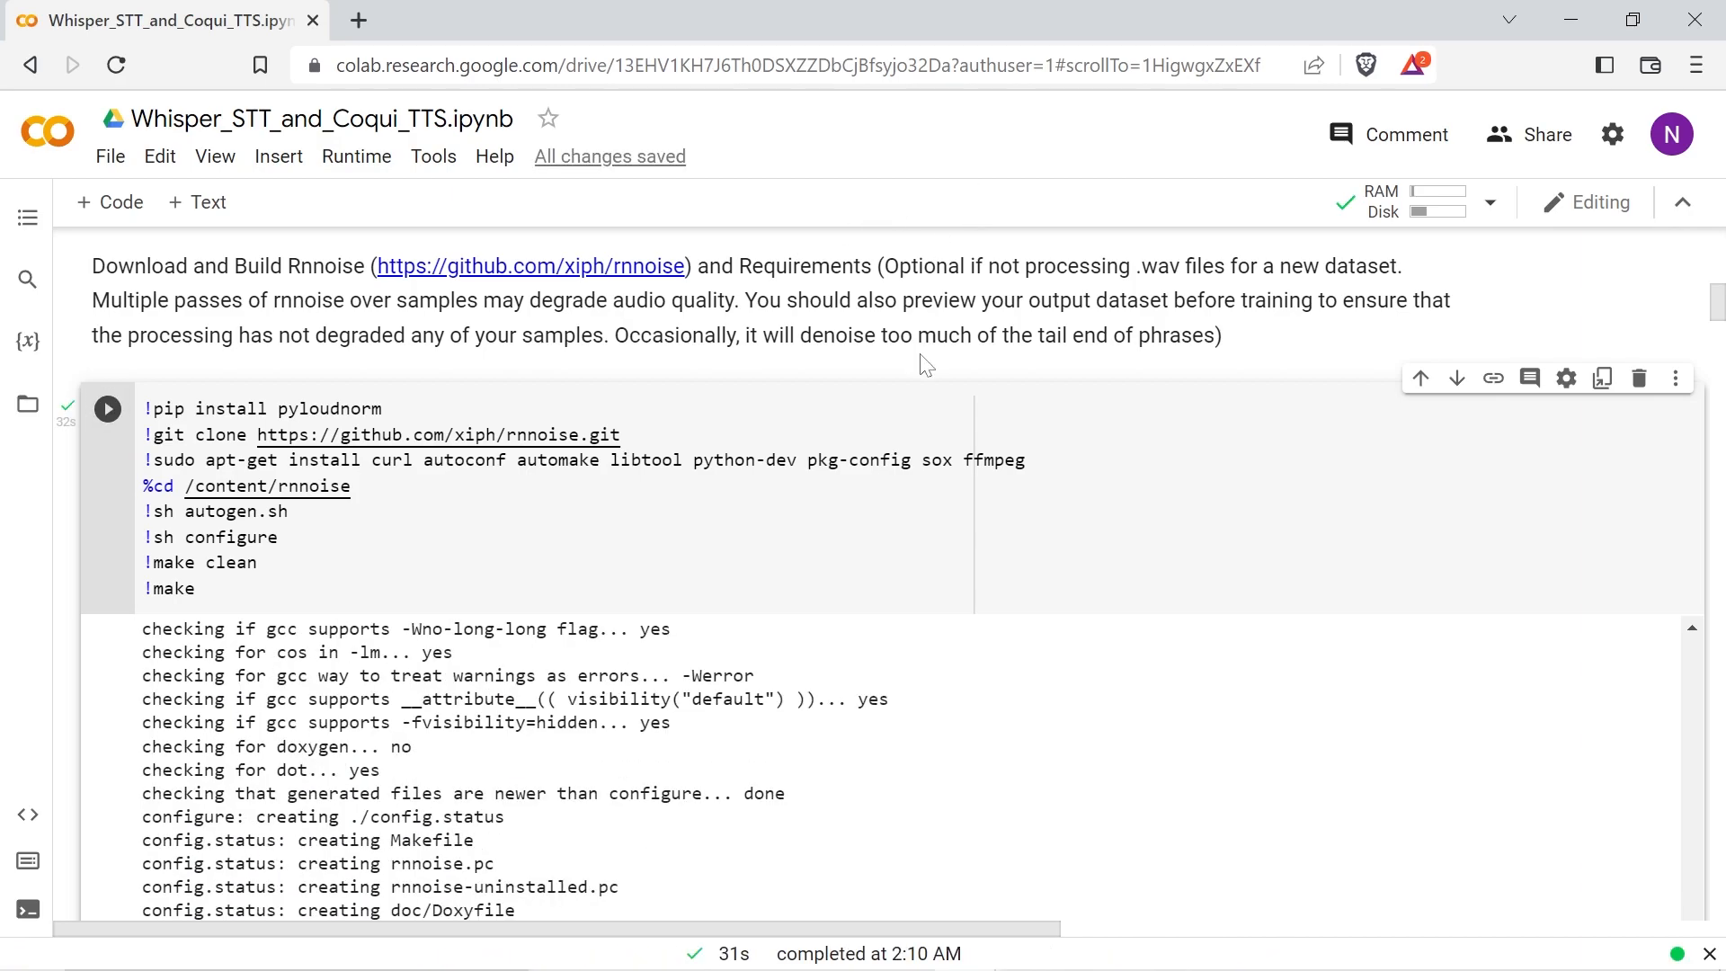
Step: Scroll past the install cells to the mp3-to-wav conversion and sox split cell
scroll(down, 3)
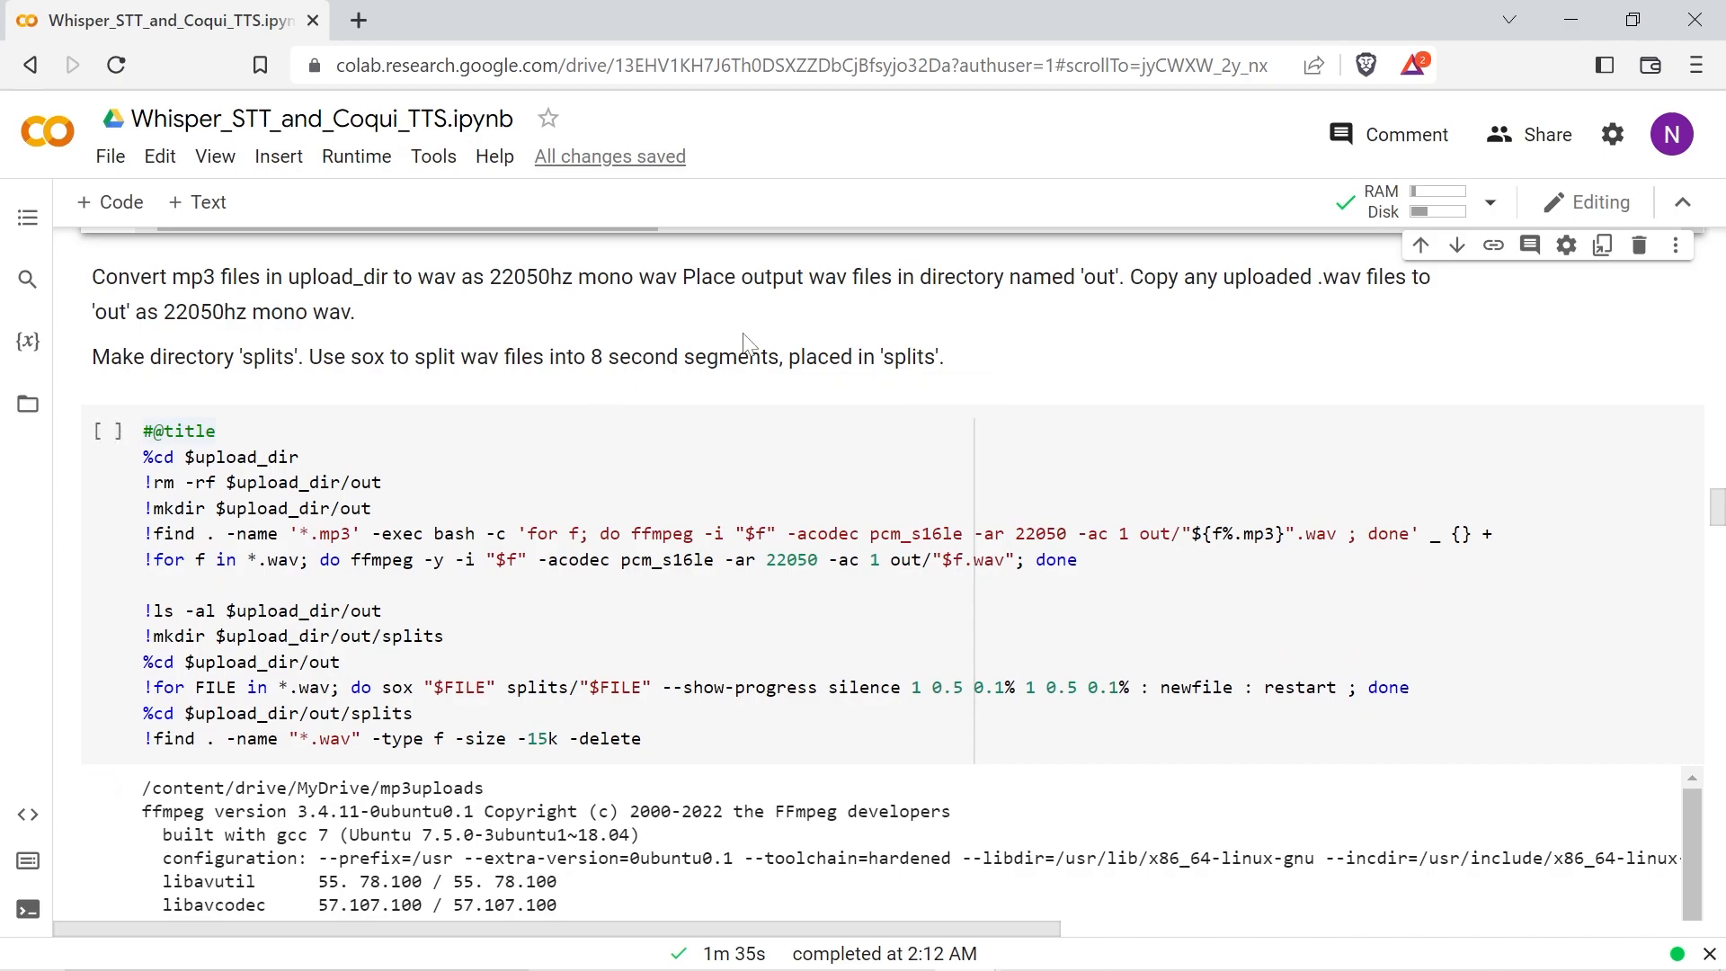
mouse_move(725, 414)
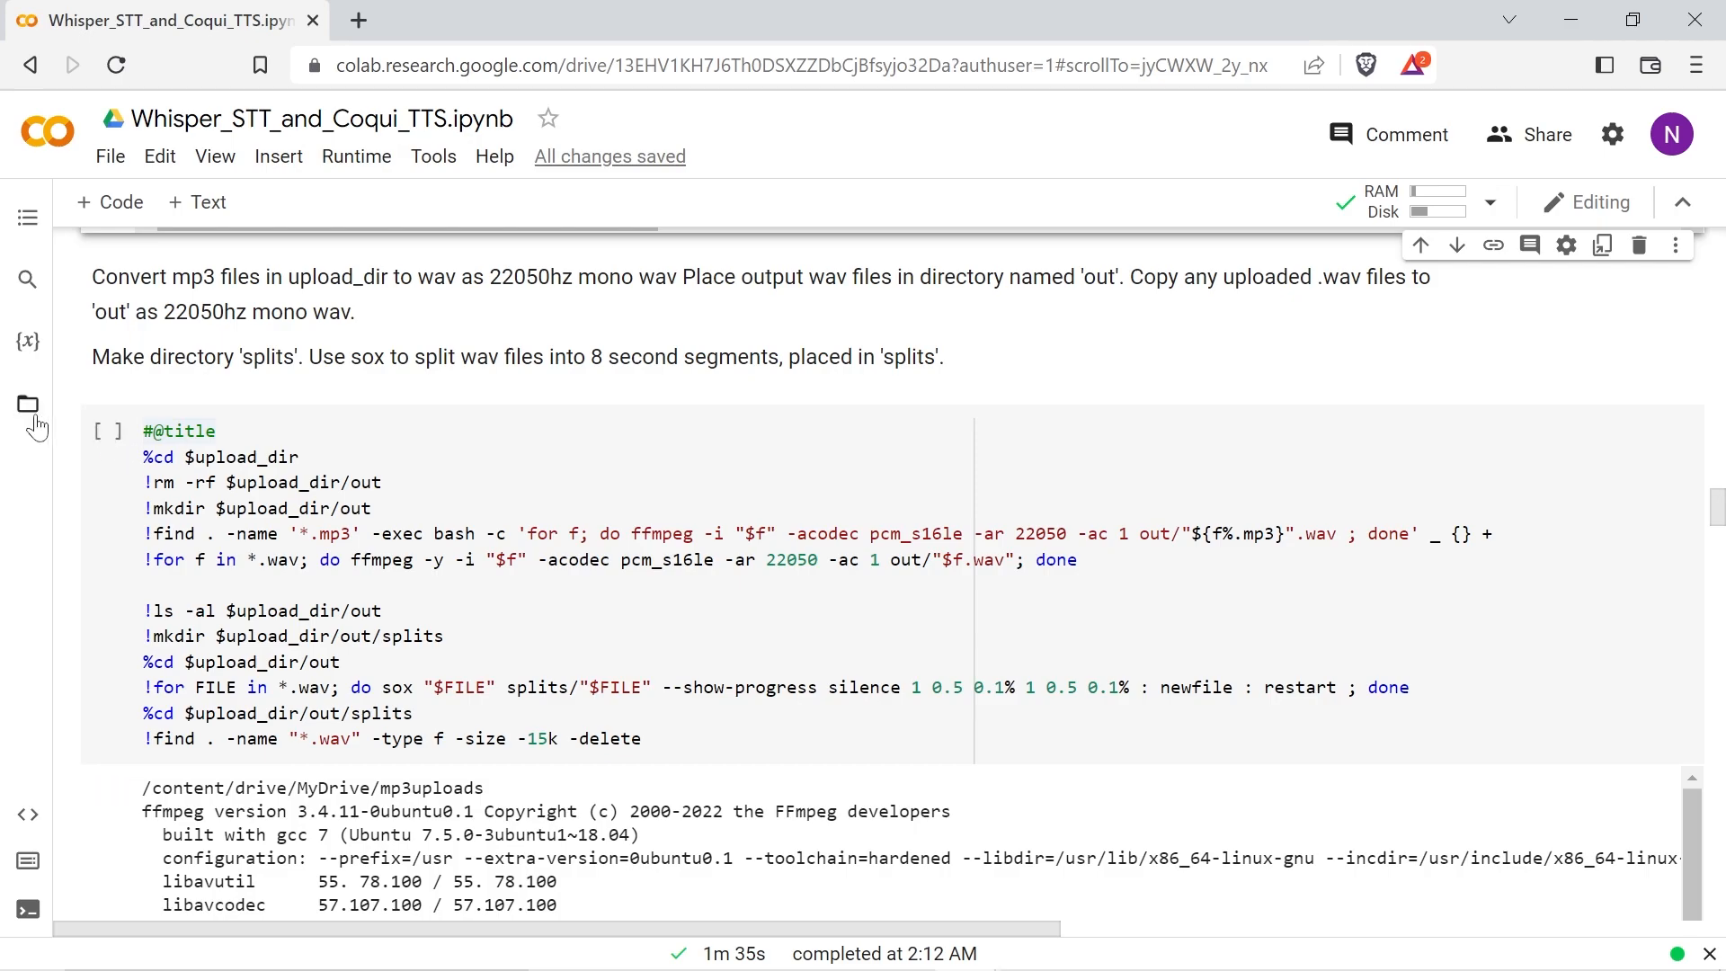
Step: Upload the sample wav files into the mp3uploads folder via the Files sidebar
click(27, 402)
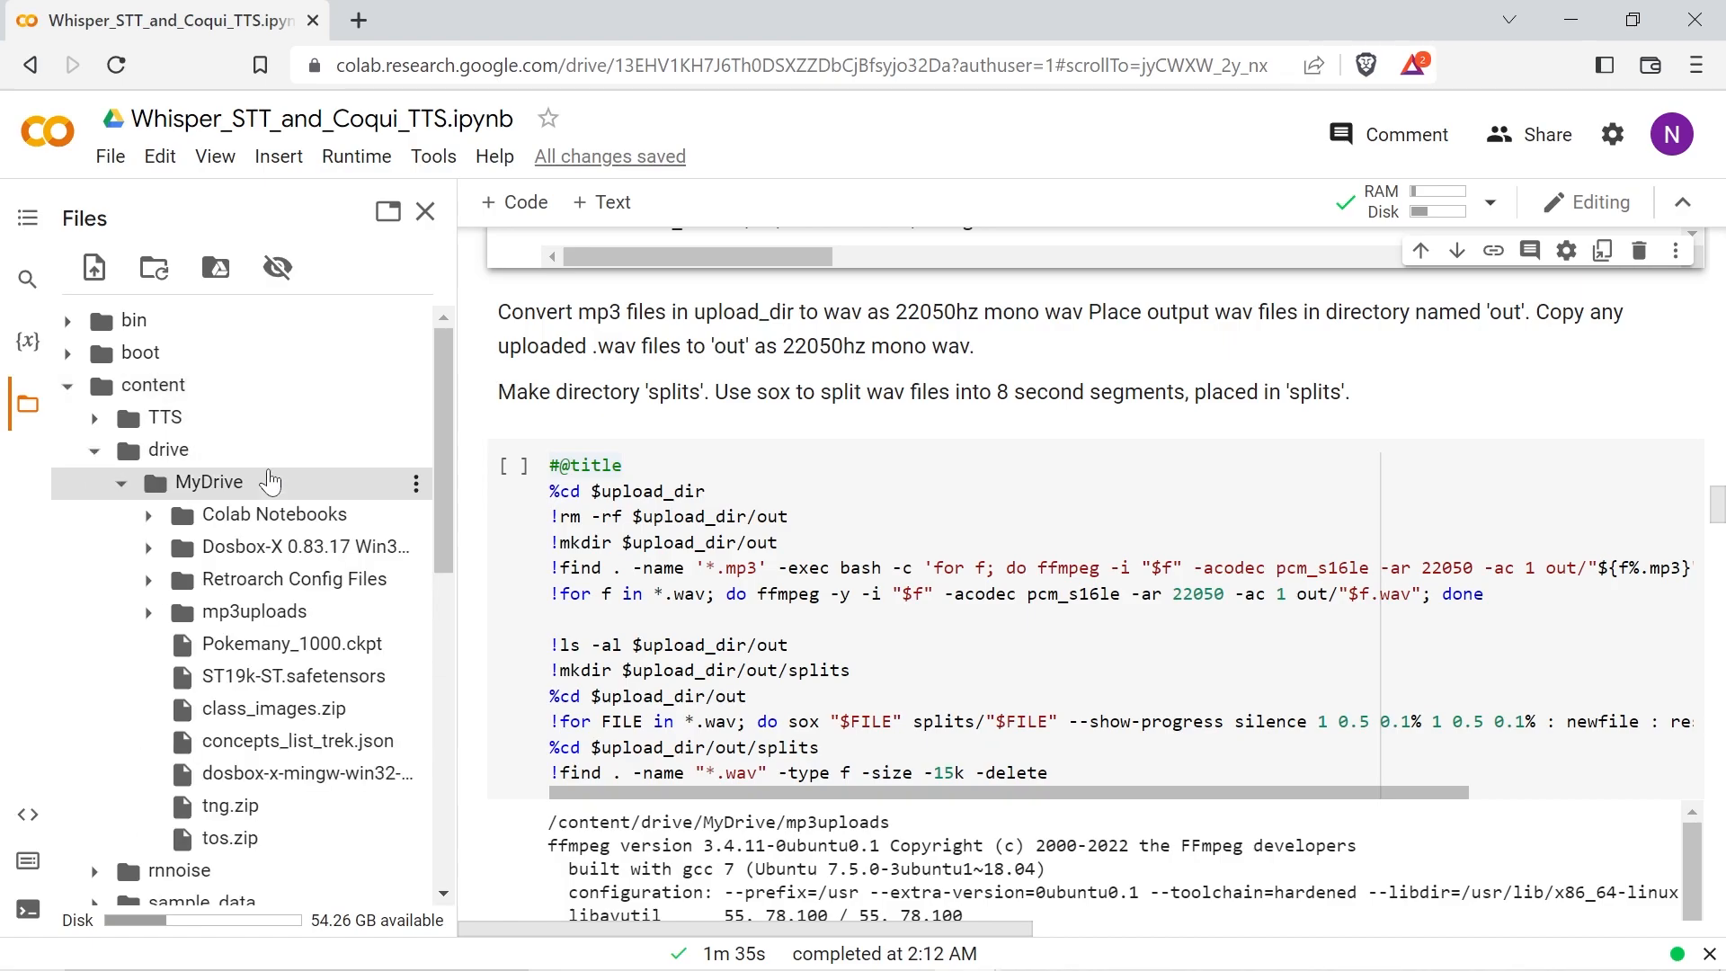
mouse_move(291, 416)
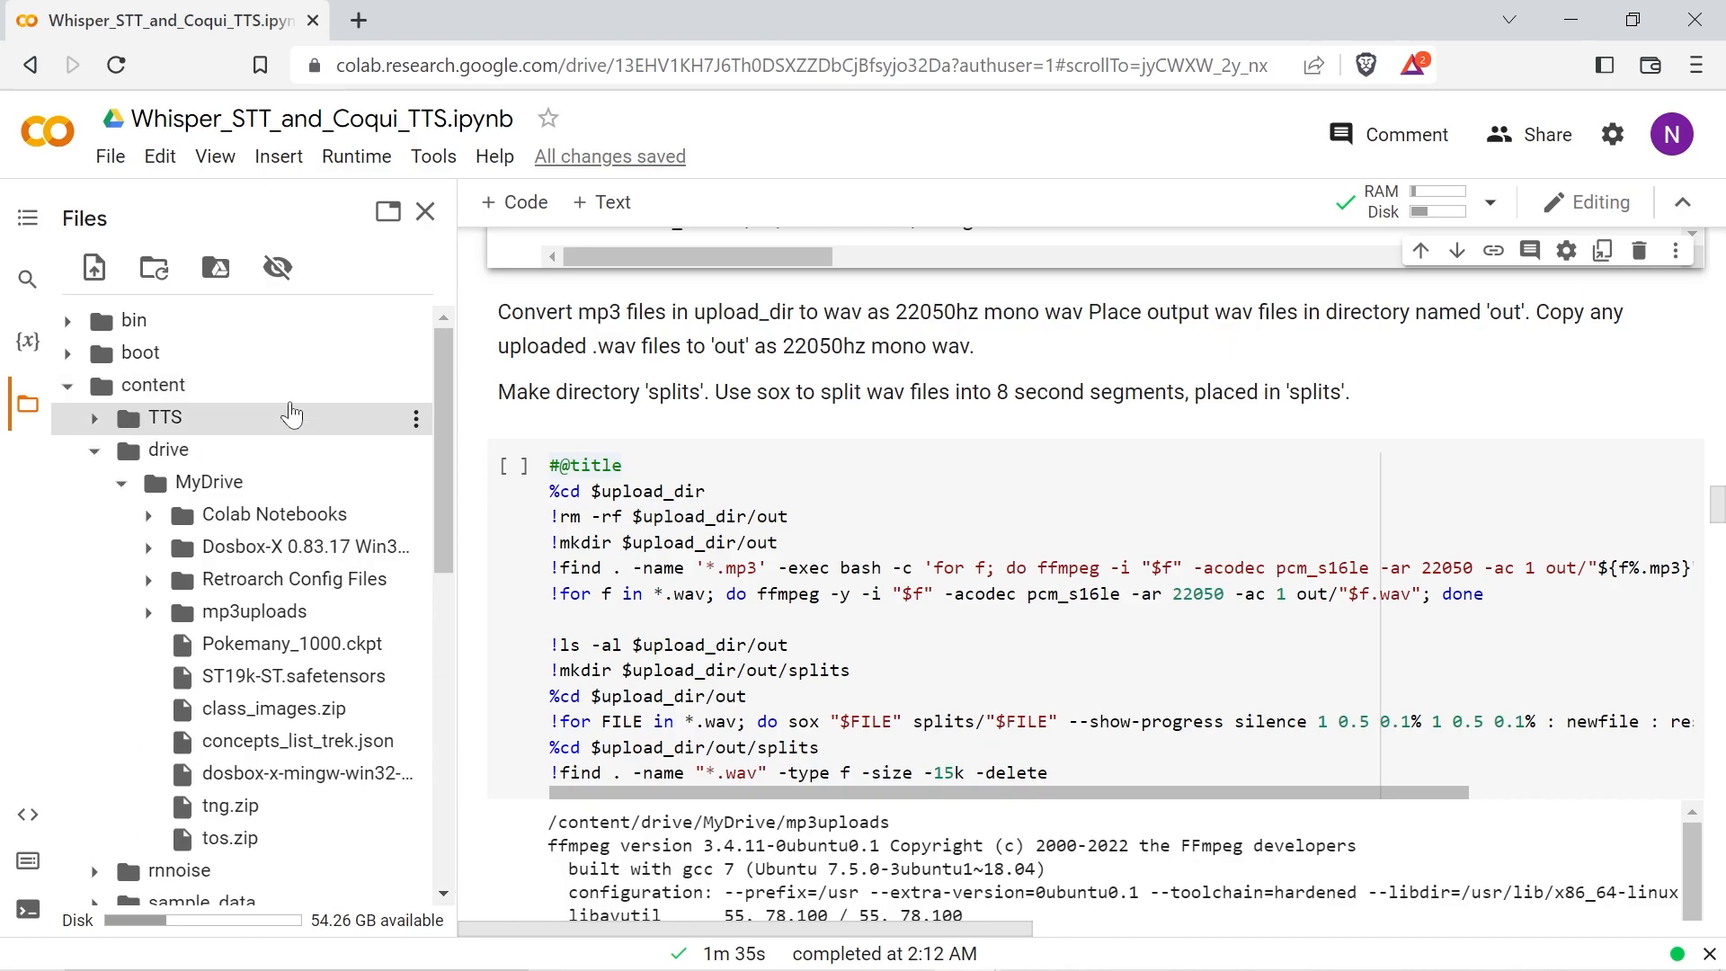
right_click(255, 611)
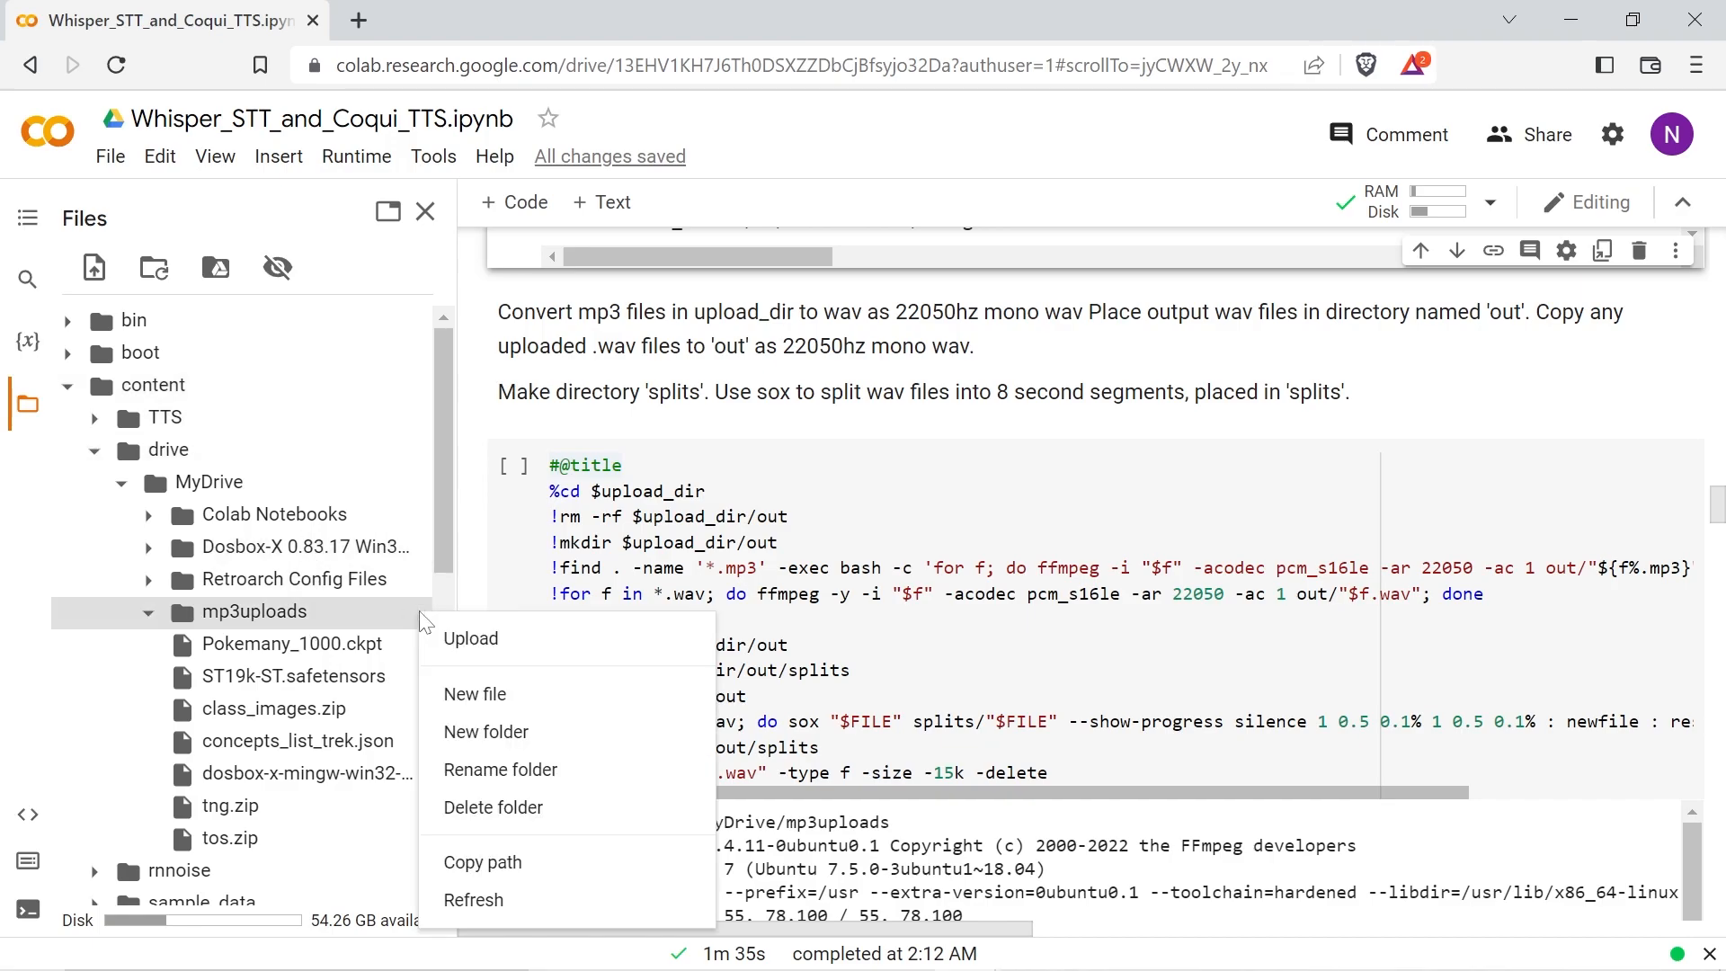
click(469, 636)
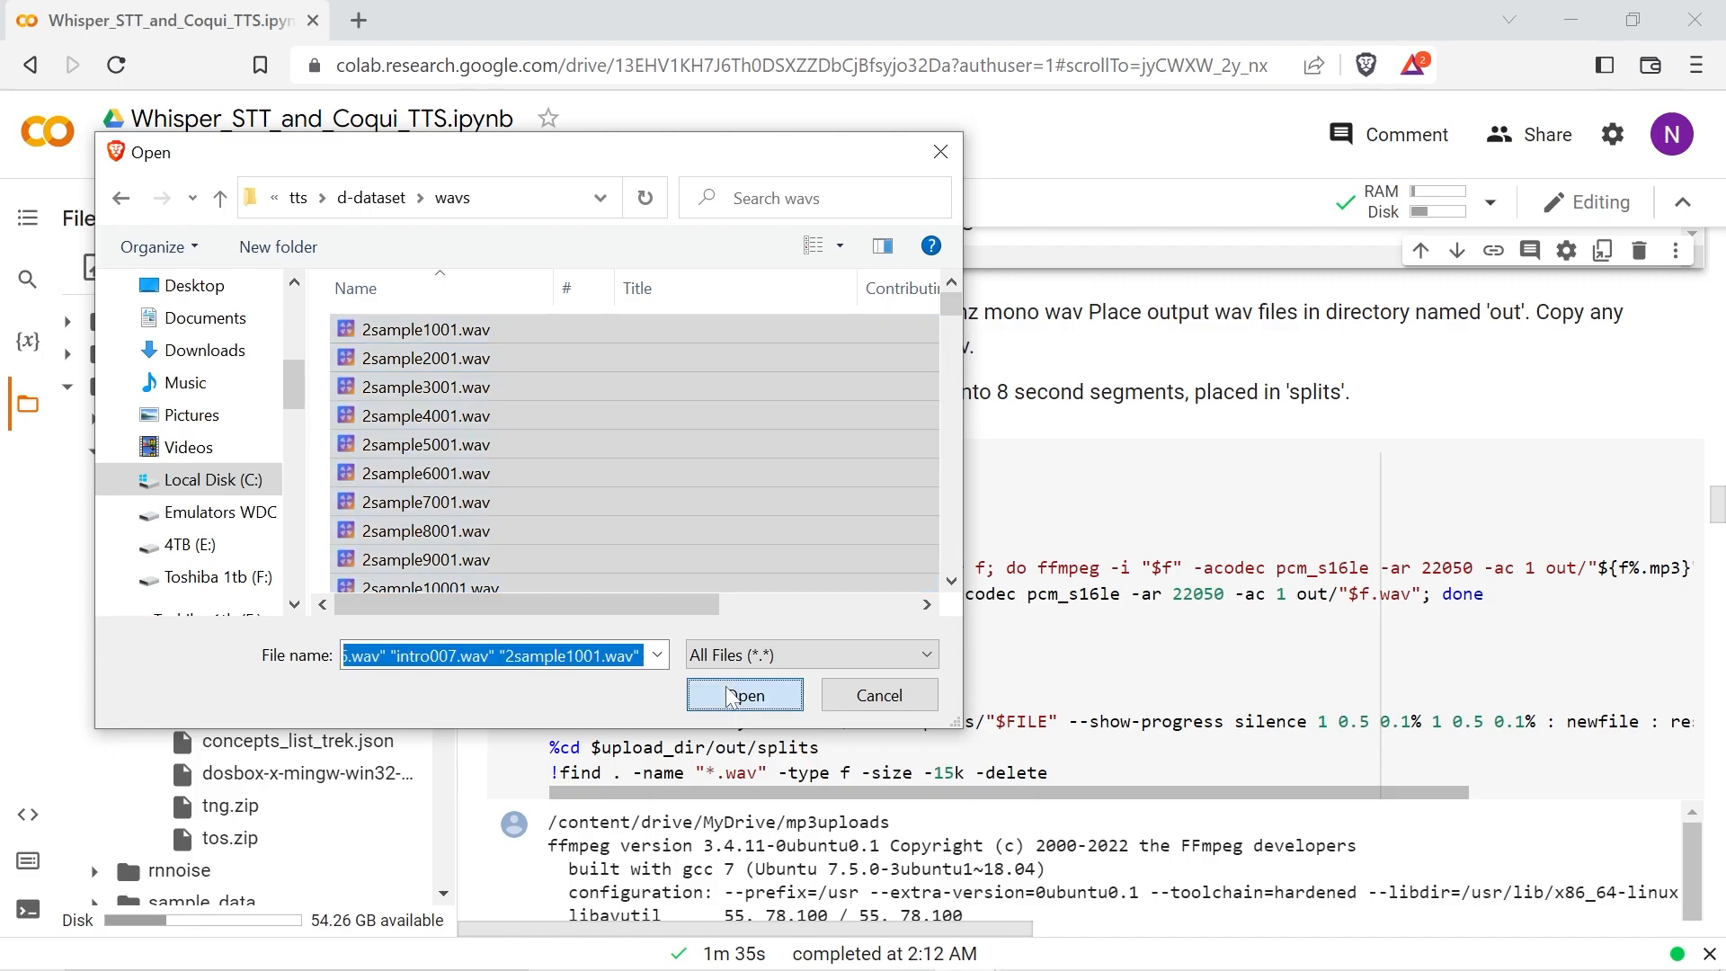
click(744, 694)
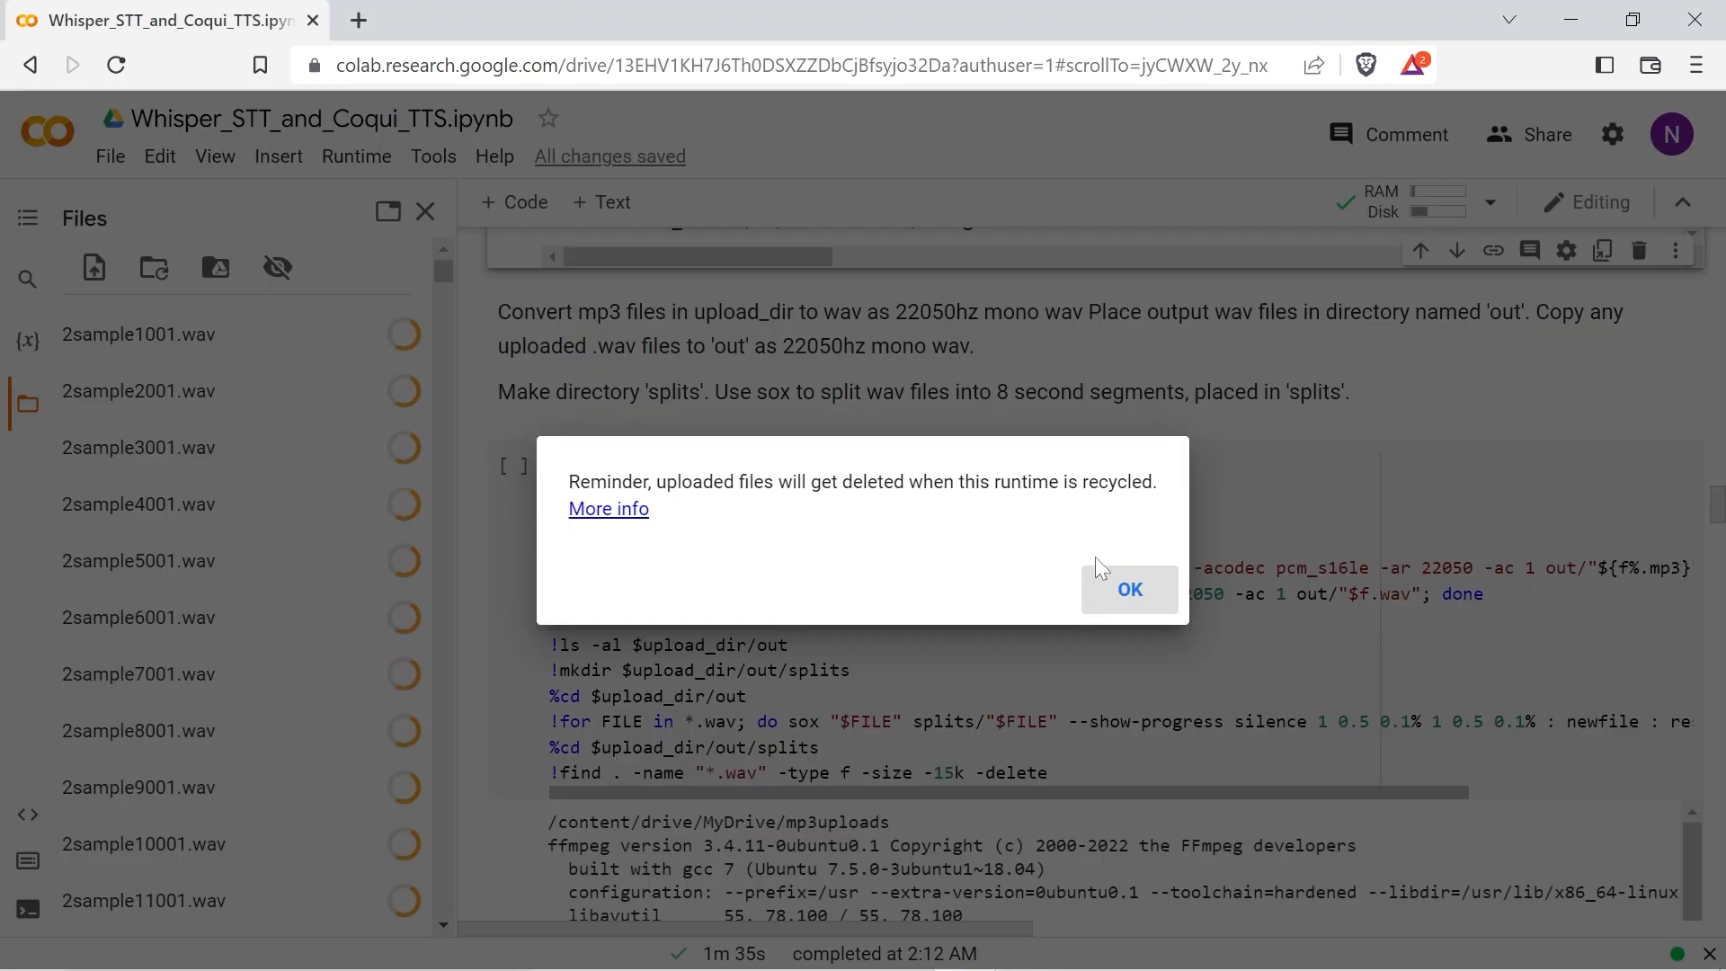
click(1129, 588)
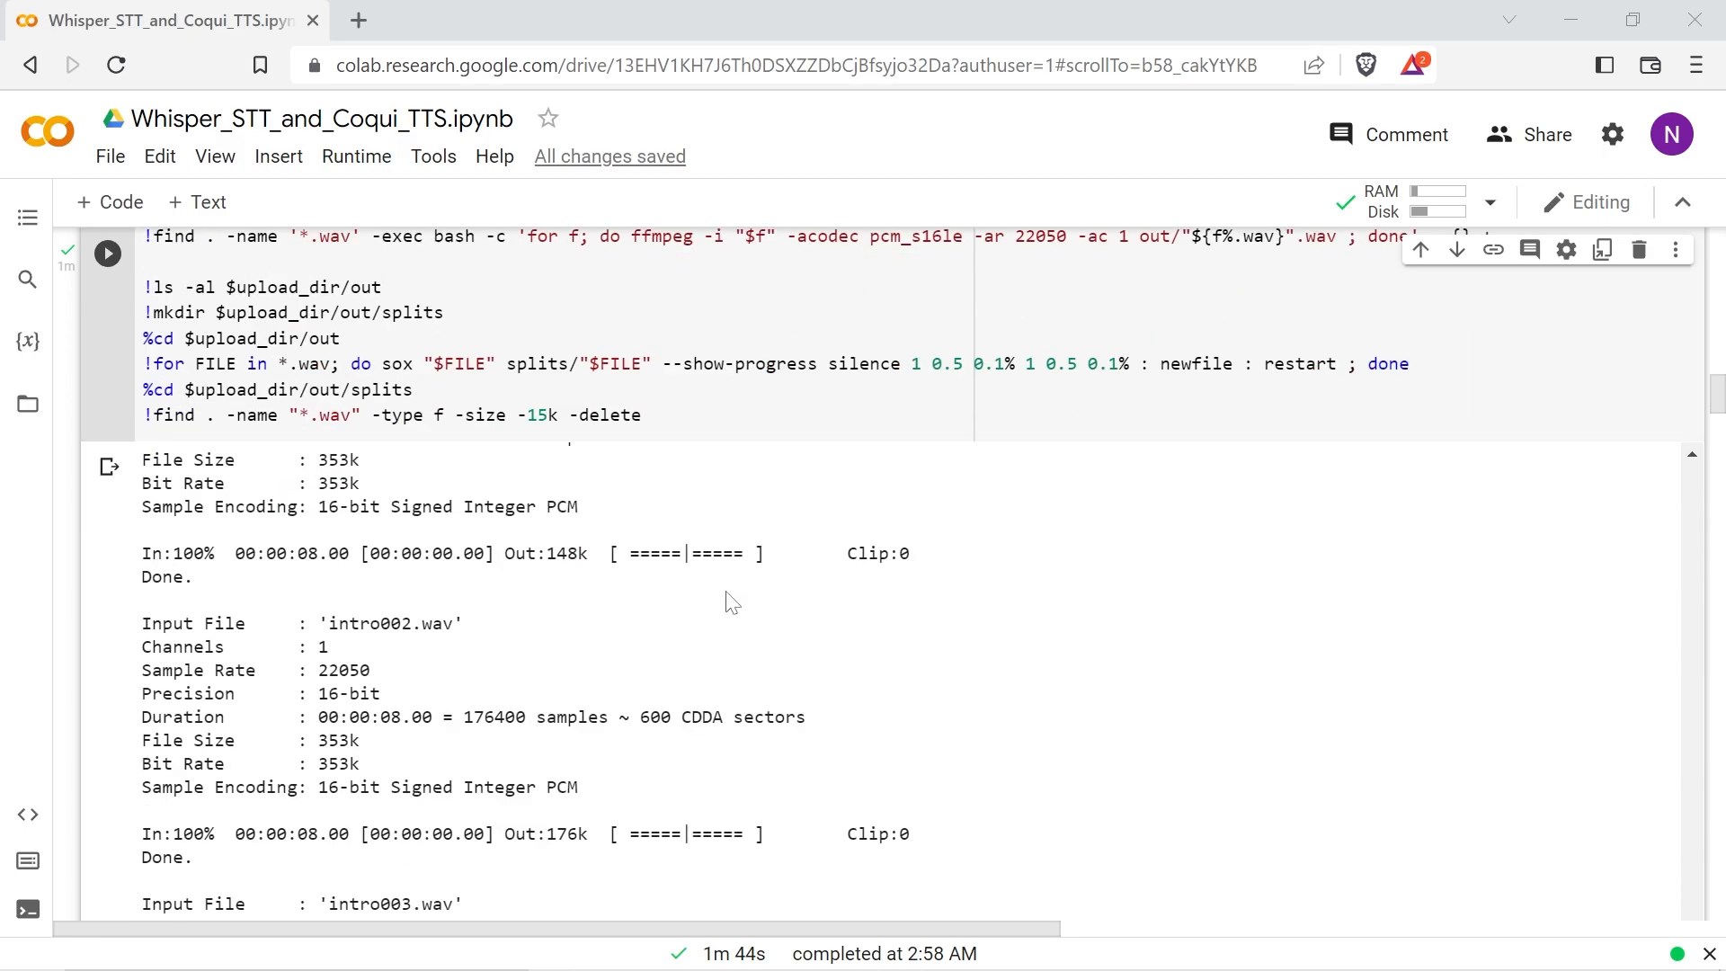
Step: Run the cell copying converted wav files into the yf-dataset wavs directory
scroll(down, 3)
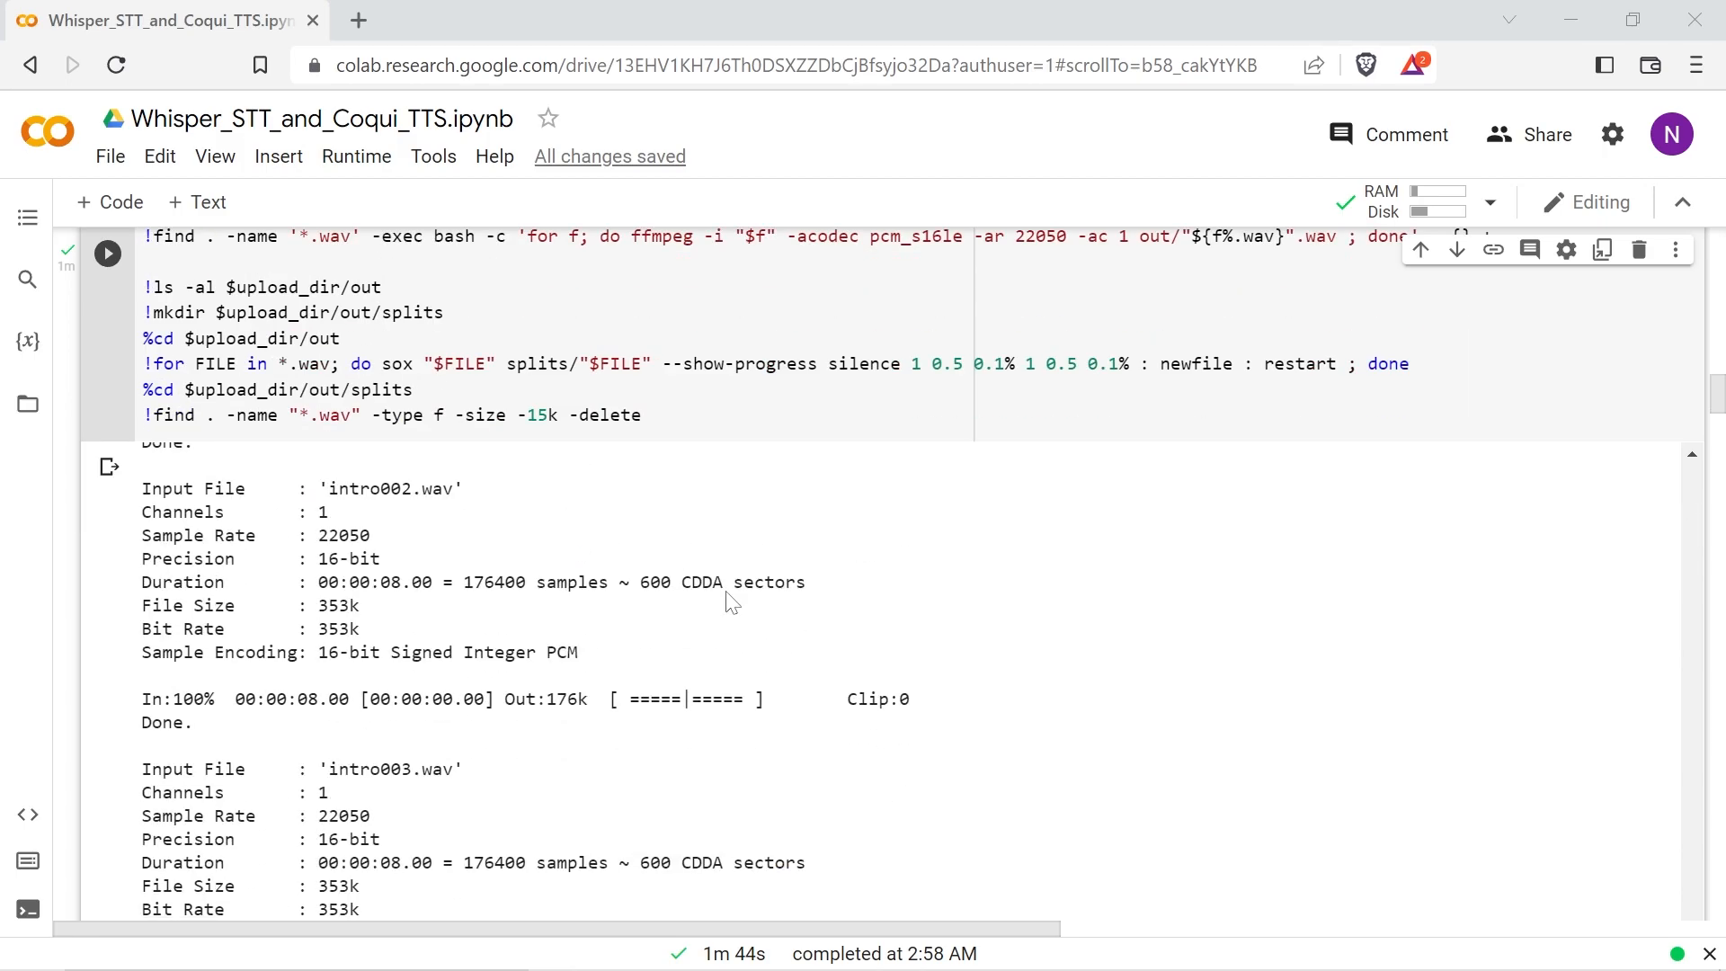
scroll(down, 3)
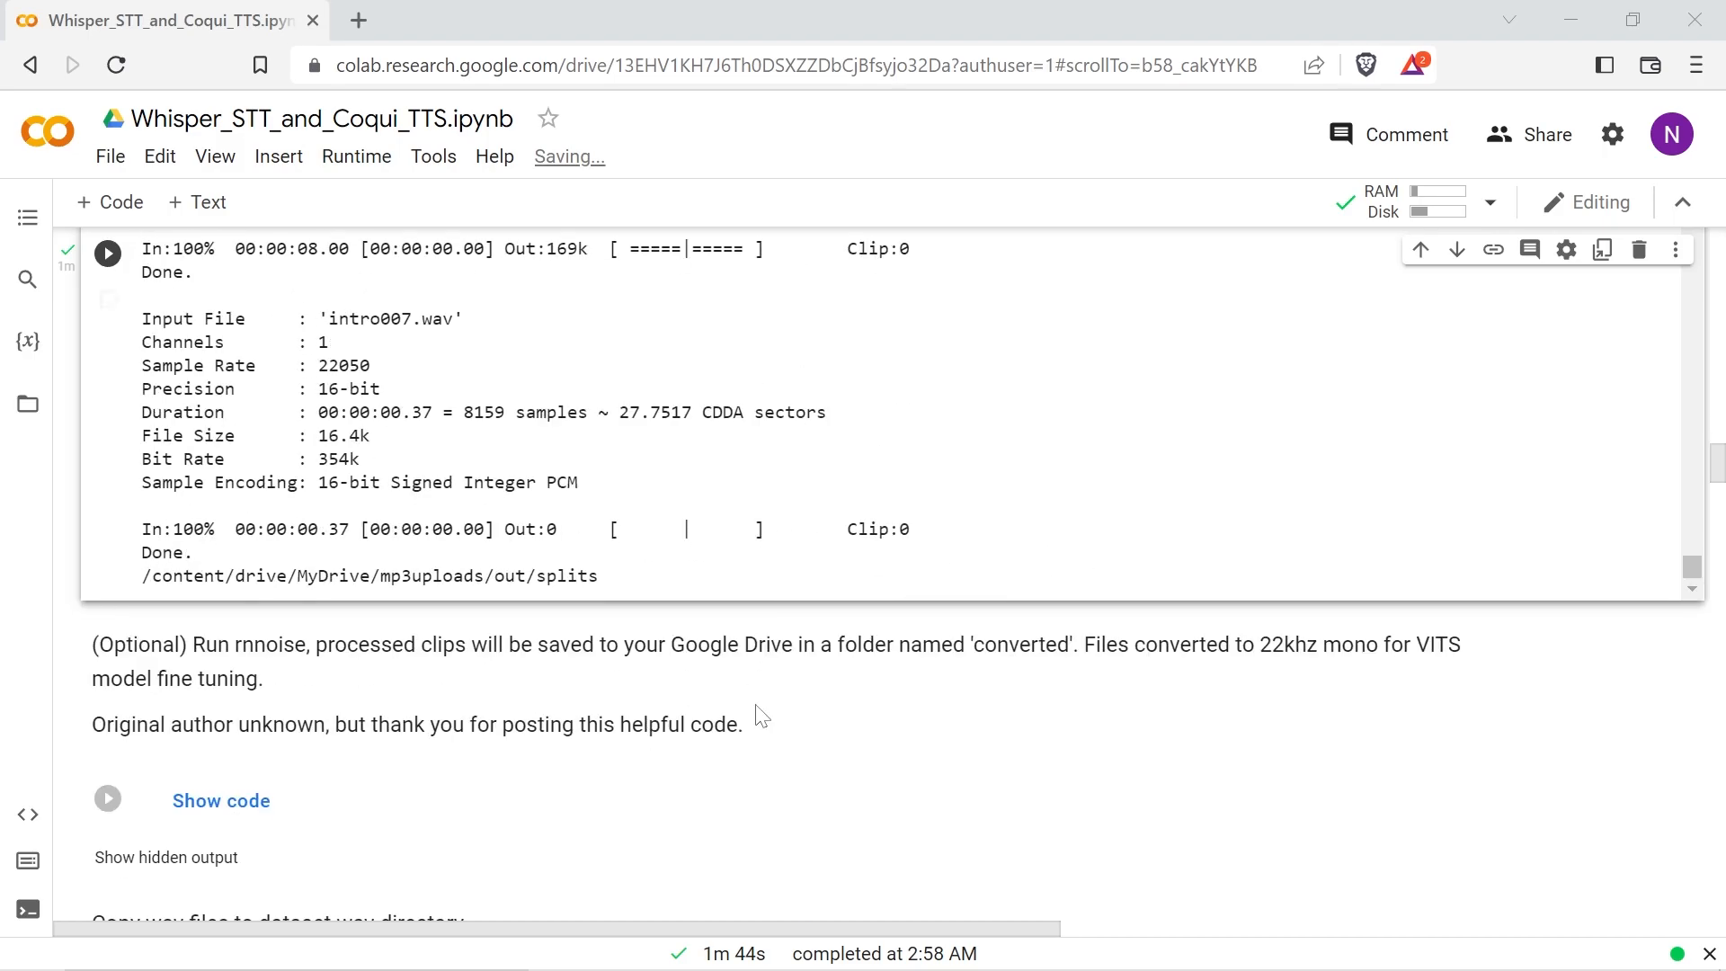
click(106, 799)
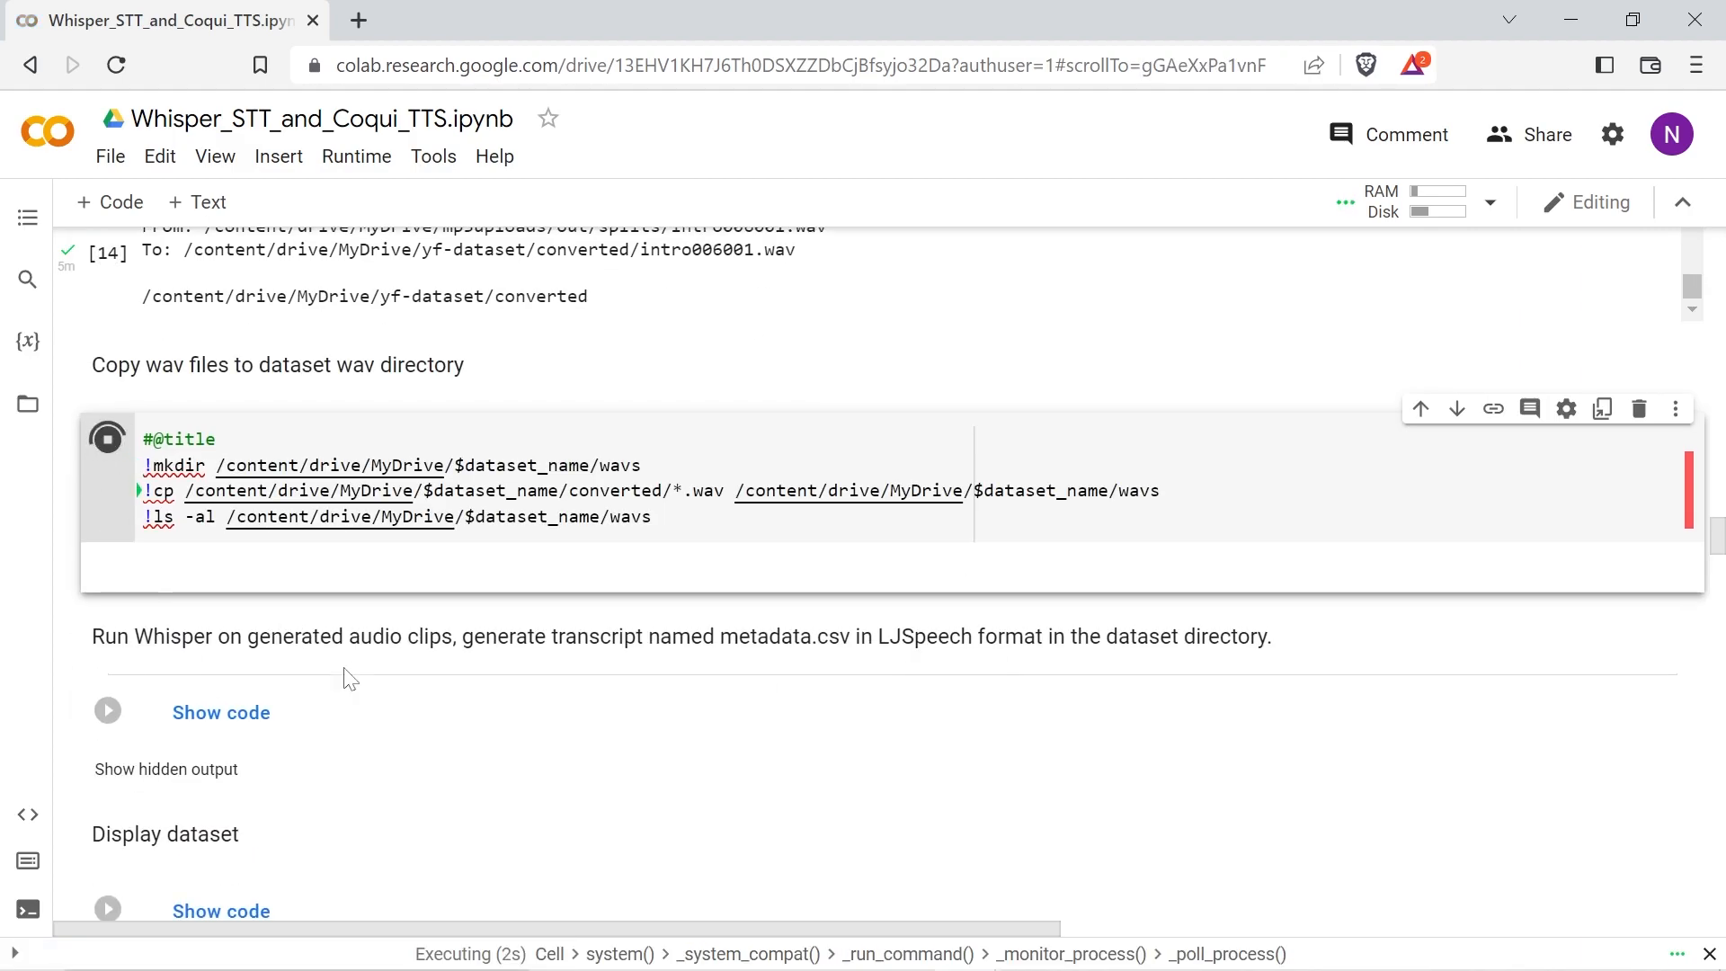
Step: Scroll through Whisper's streaming LJSpeech-style transcript lines for the clips
scroll(down, 3)
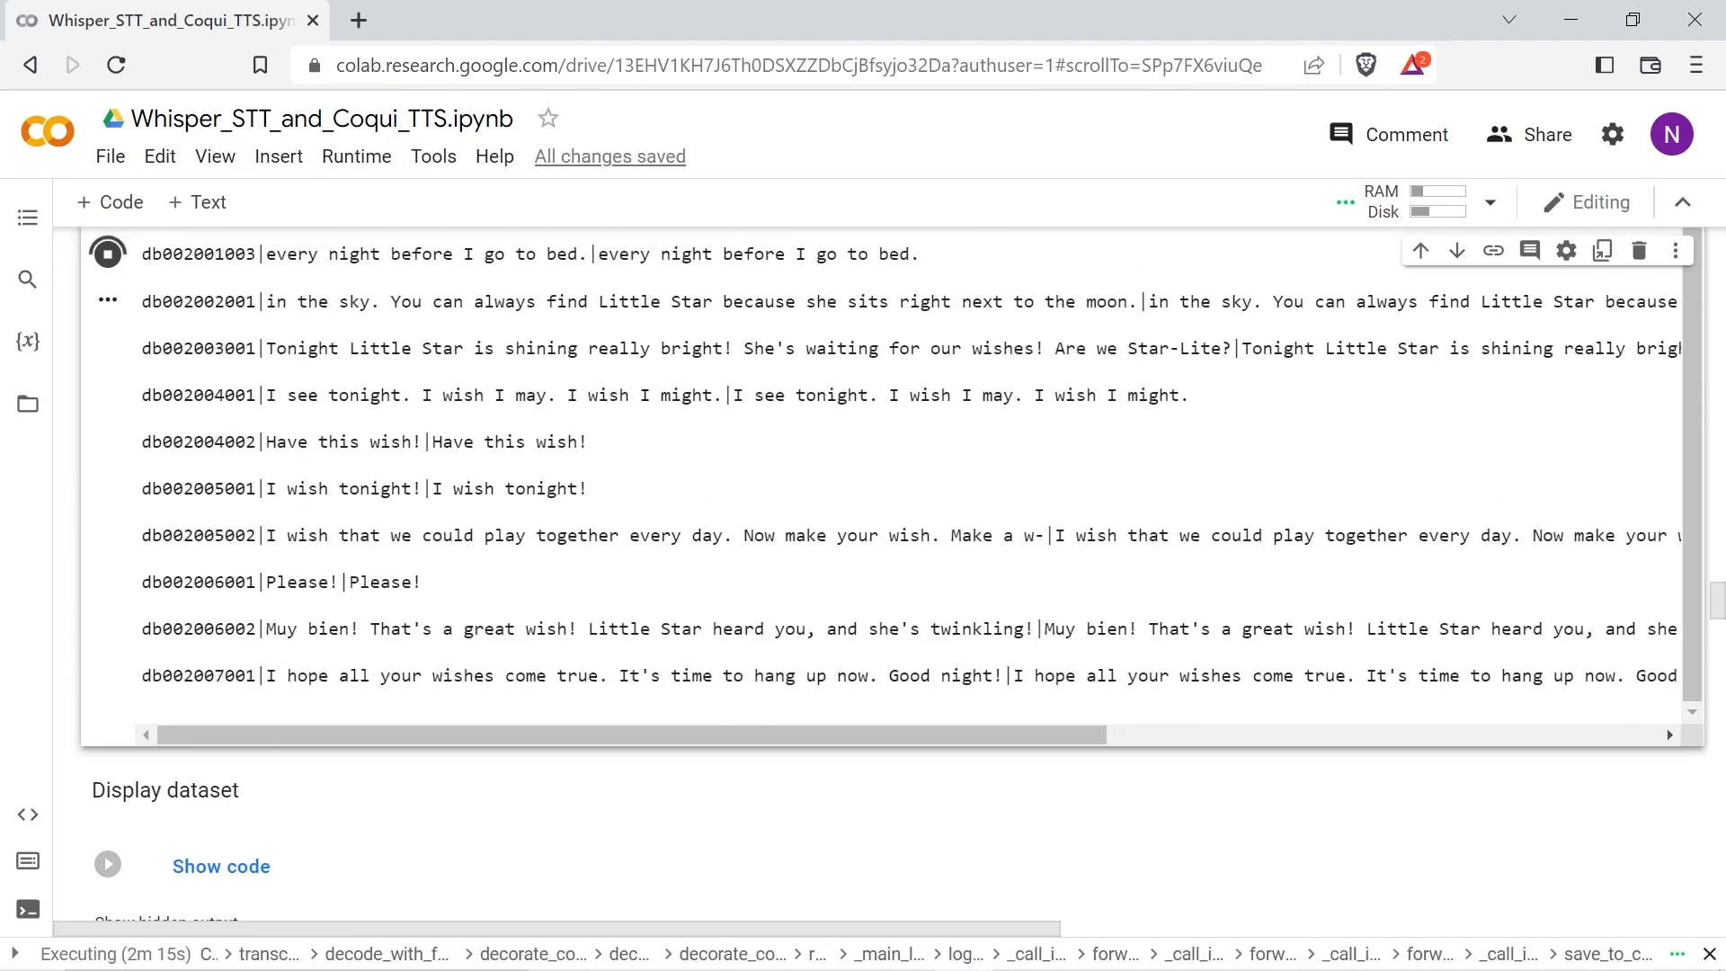
Step: Scroll through the finished Whisper output down to the Display dataset section
scroll(down, 3)
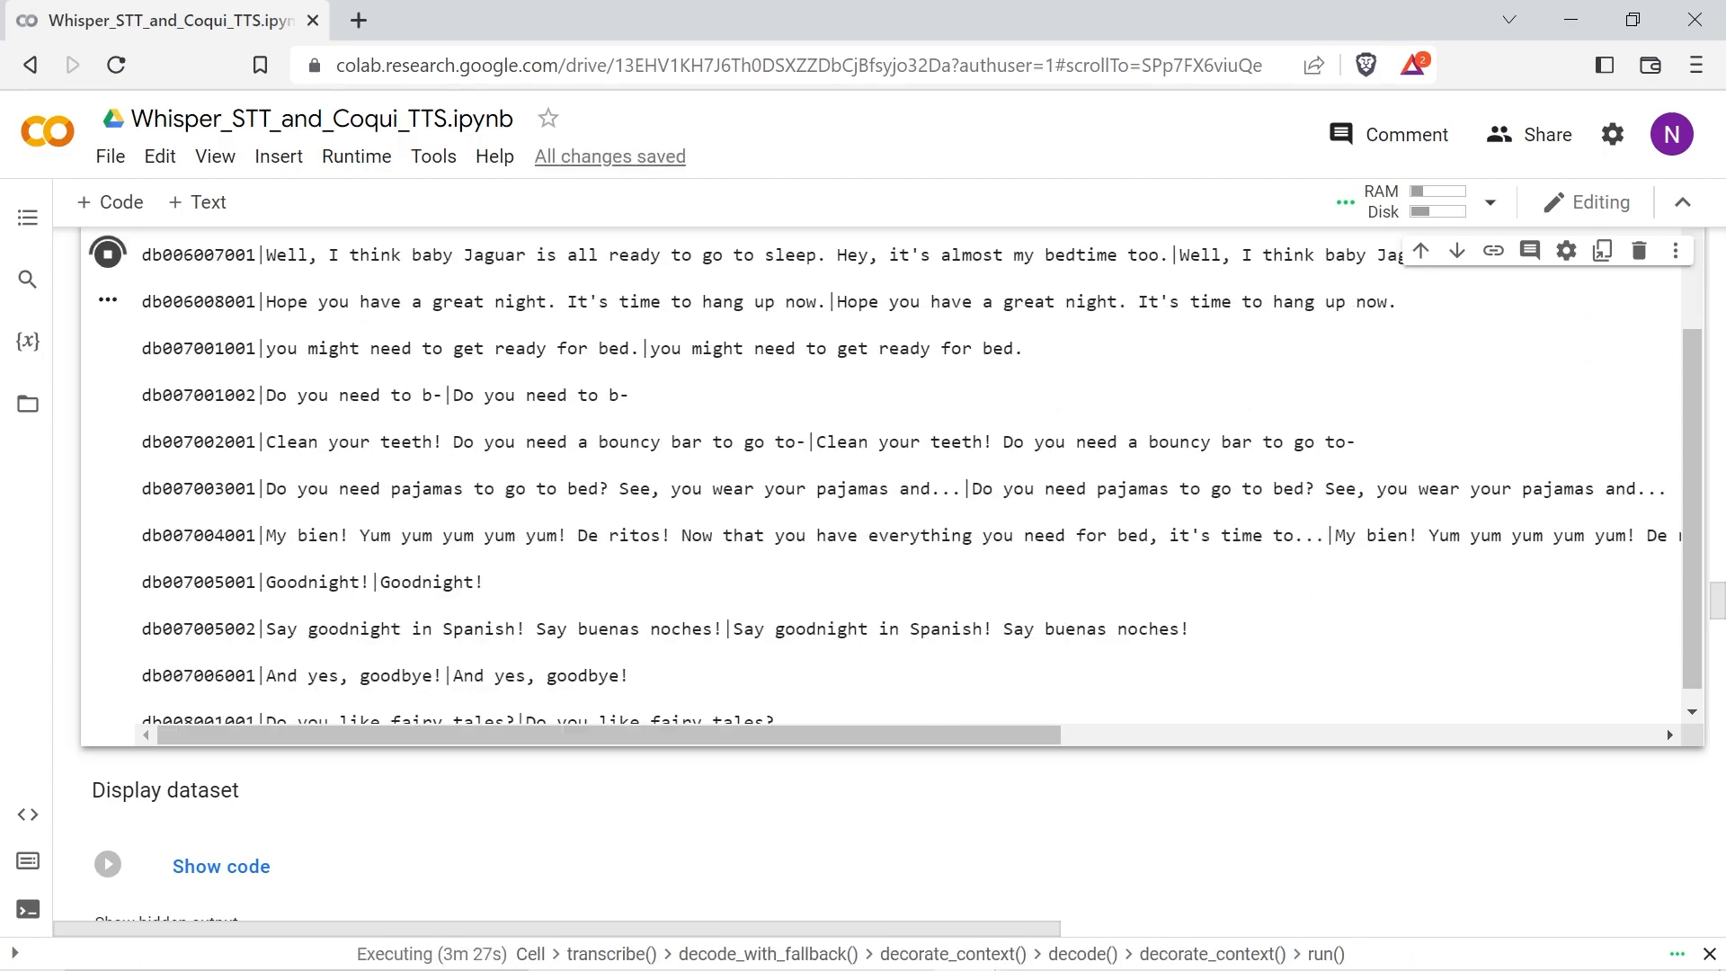
scroll(down, 3)
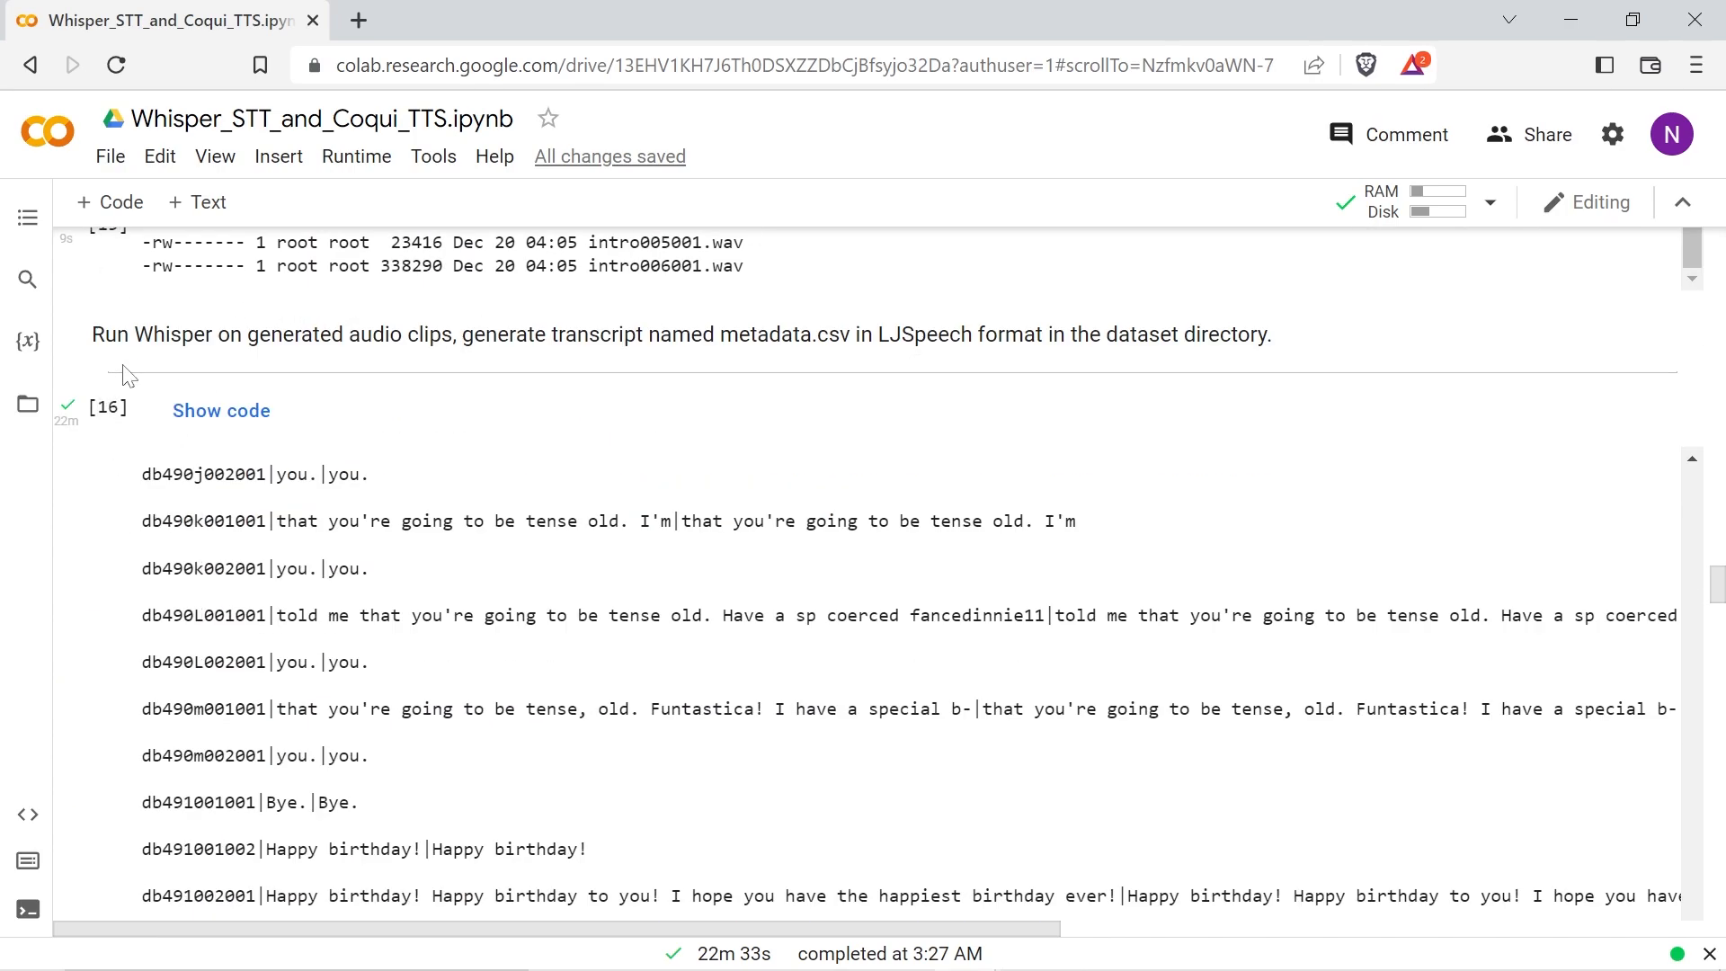
scroll(down, 3)
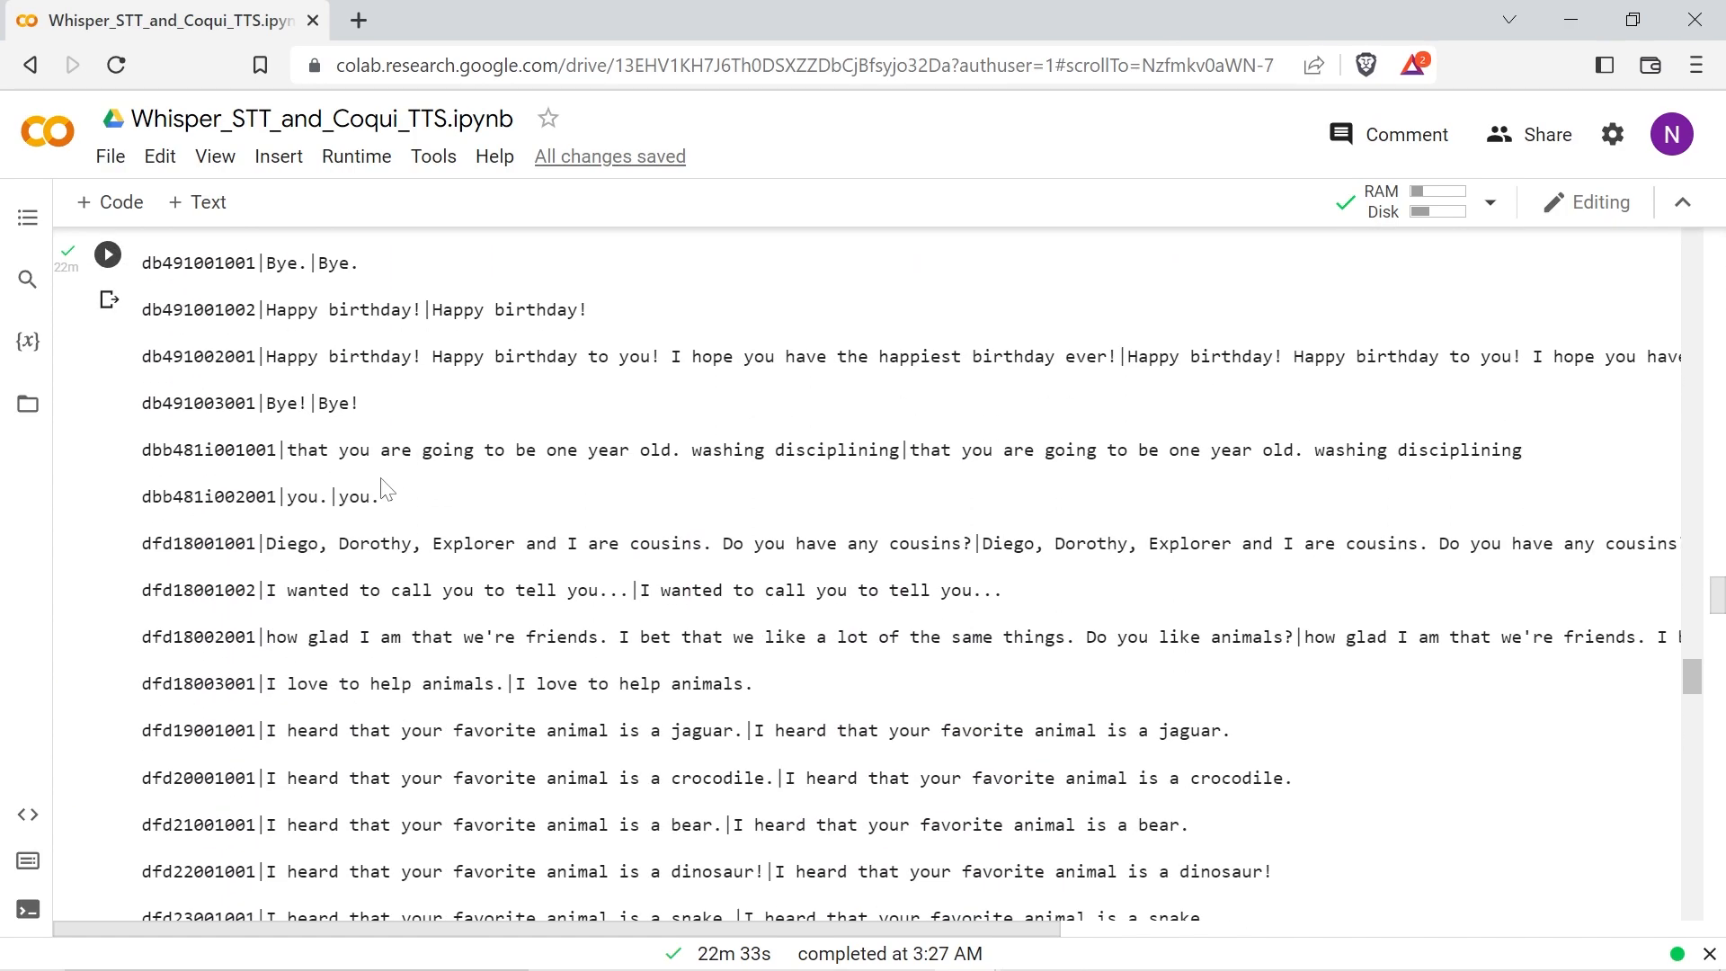
scroll(down, 3)
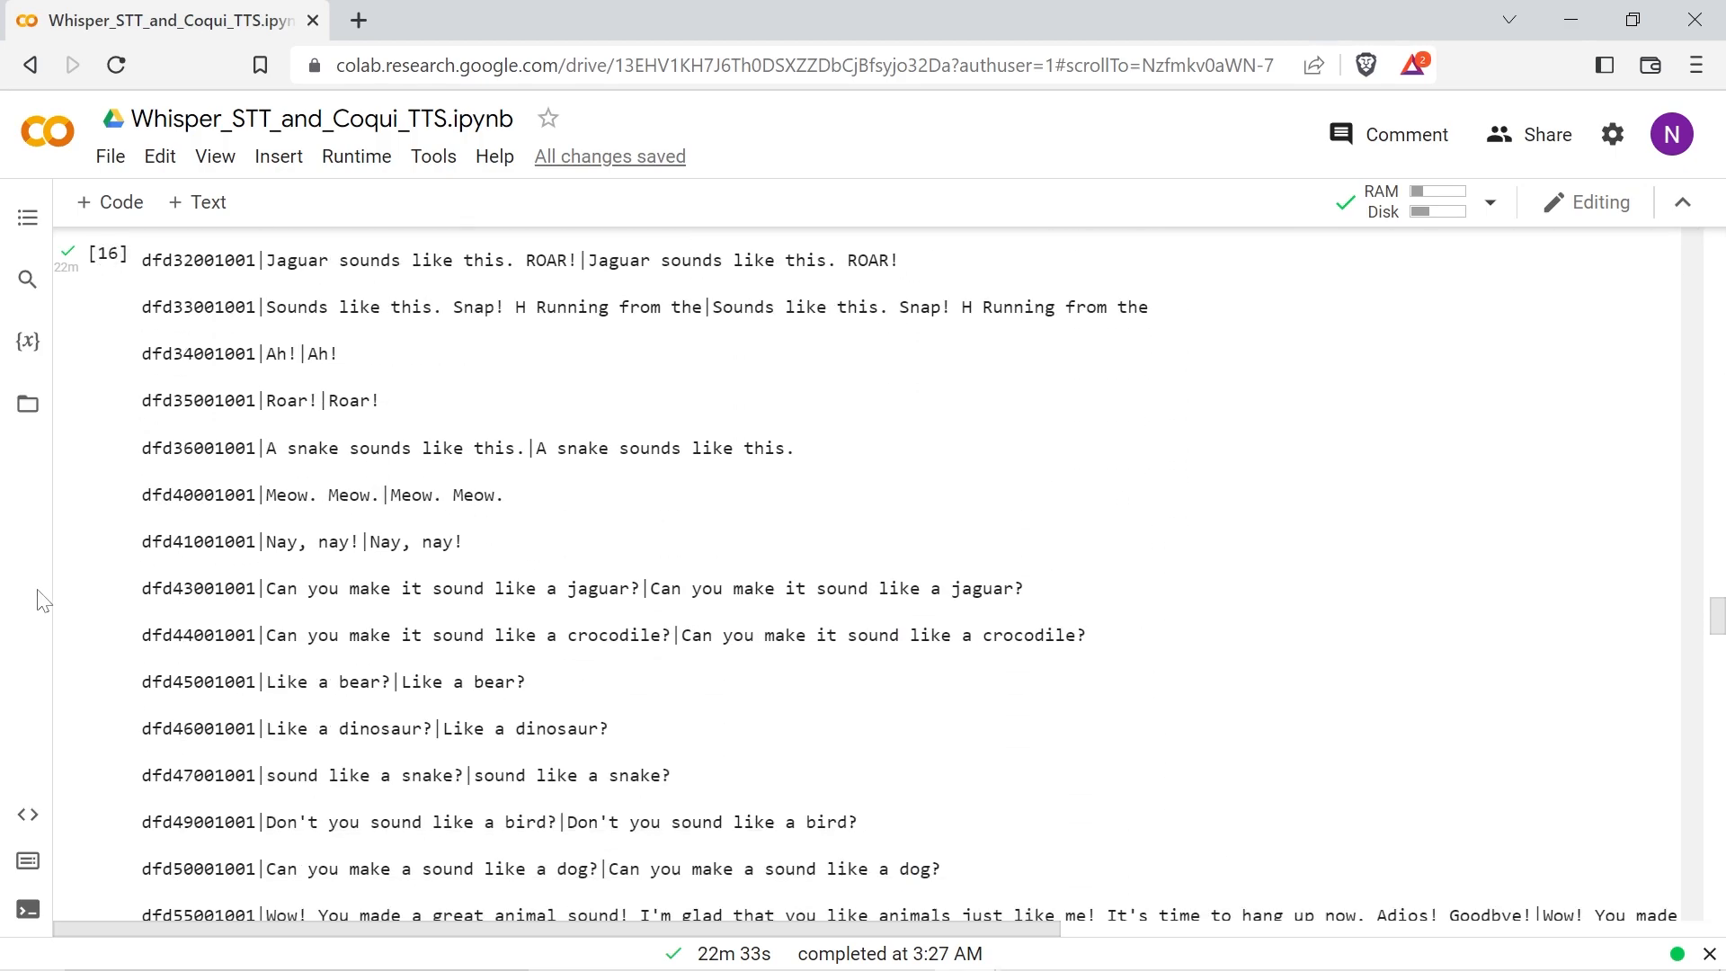
scroll(down, 3)
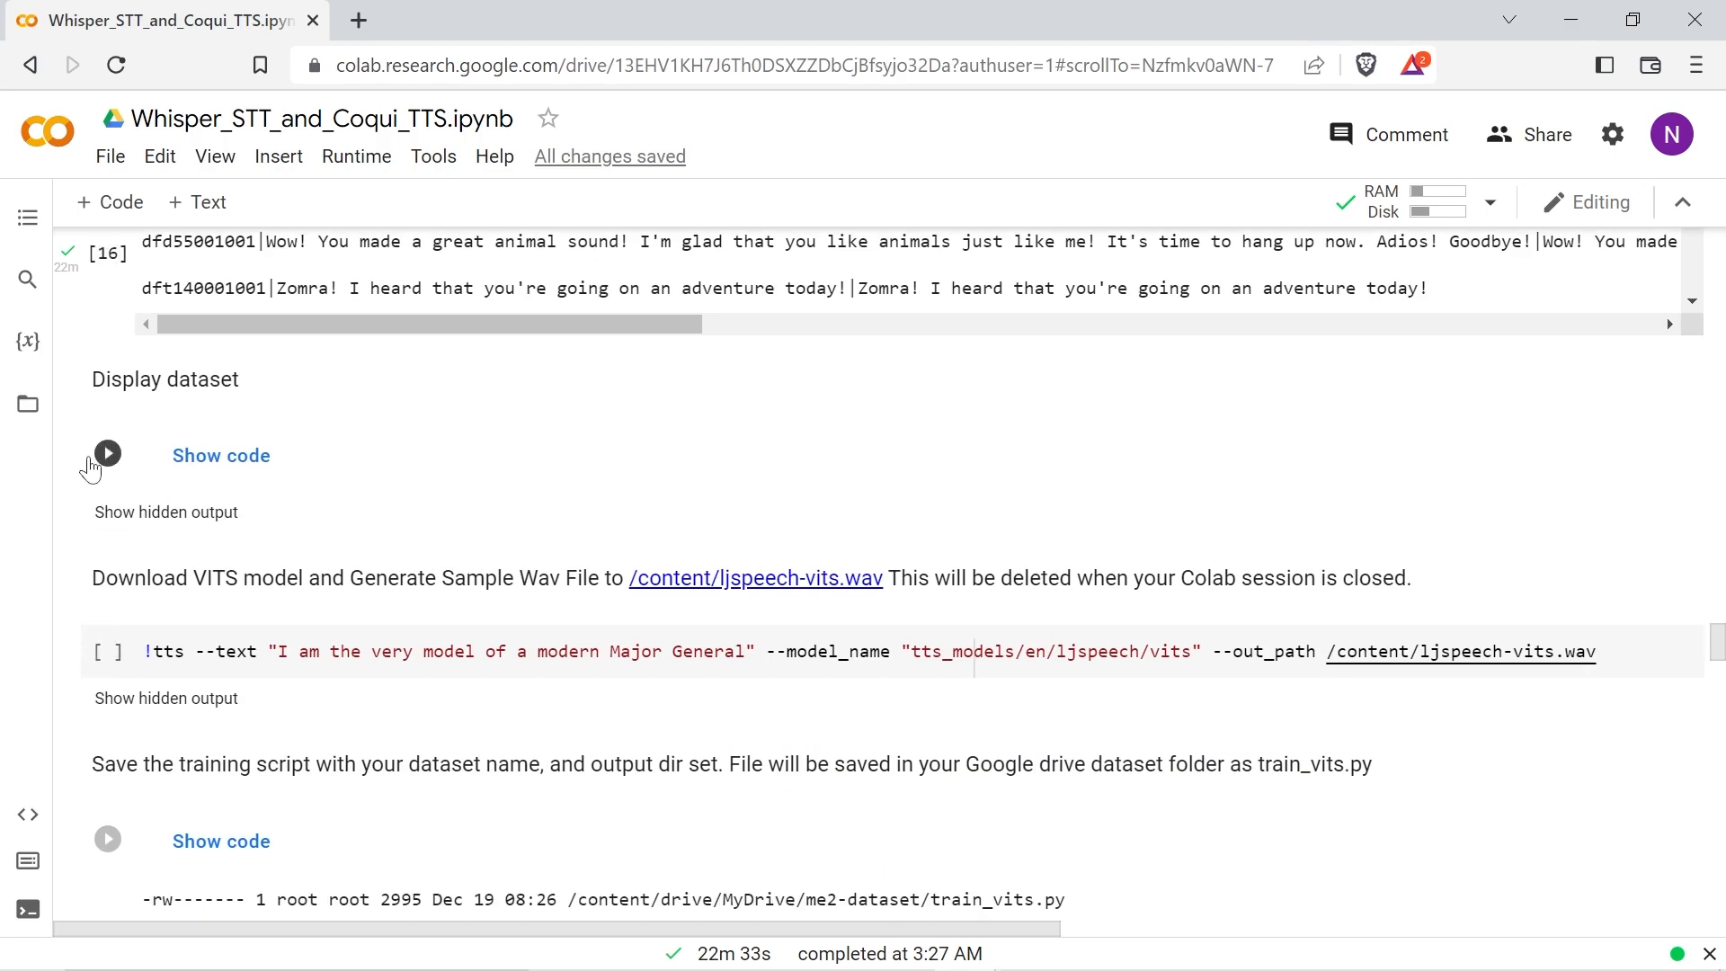
Step: Run the Display dataset cell, then the ljspeech-vits.wav sample and train_vits.py save cells
click(108, 455)
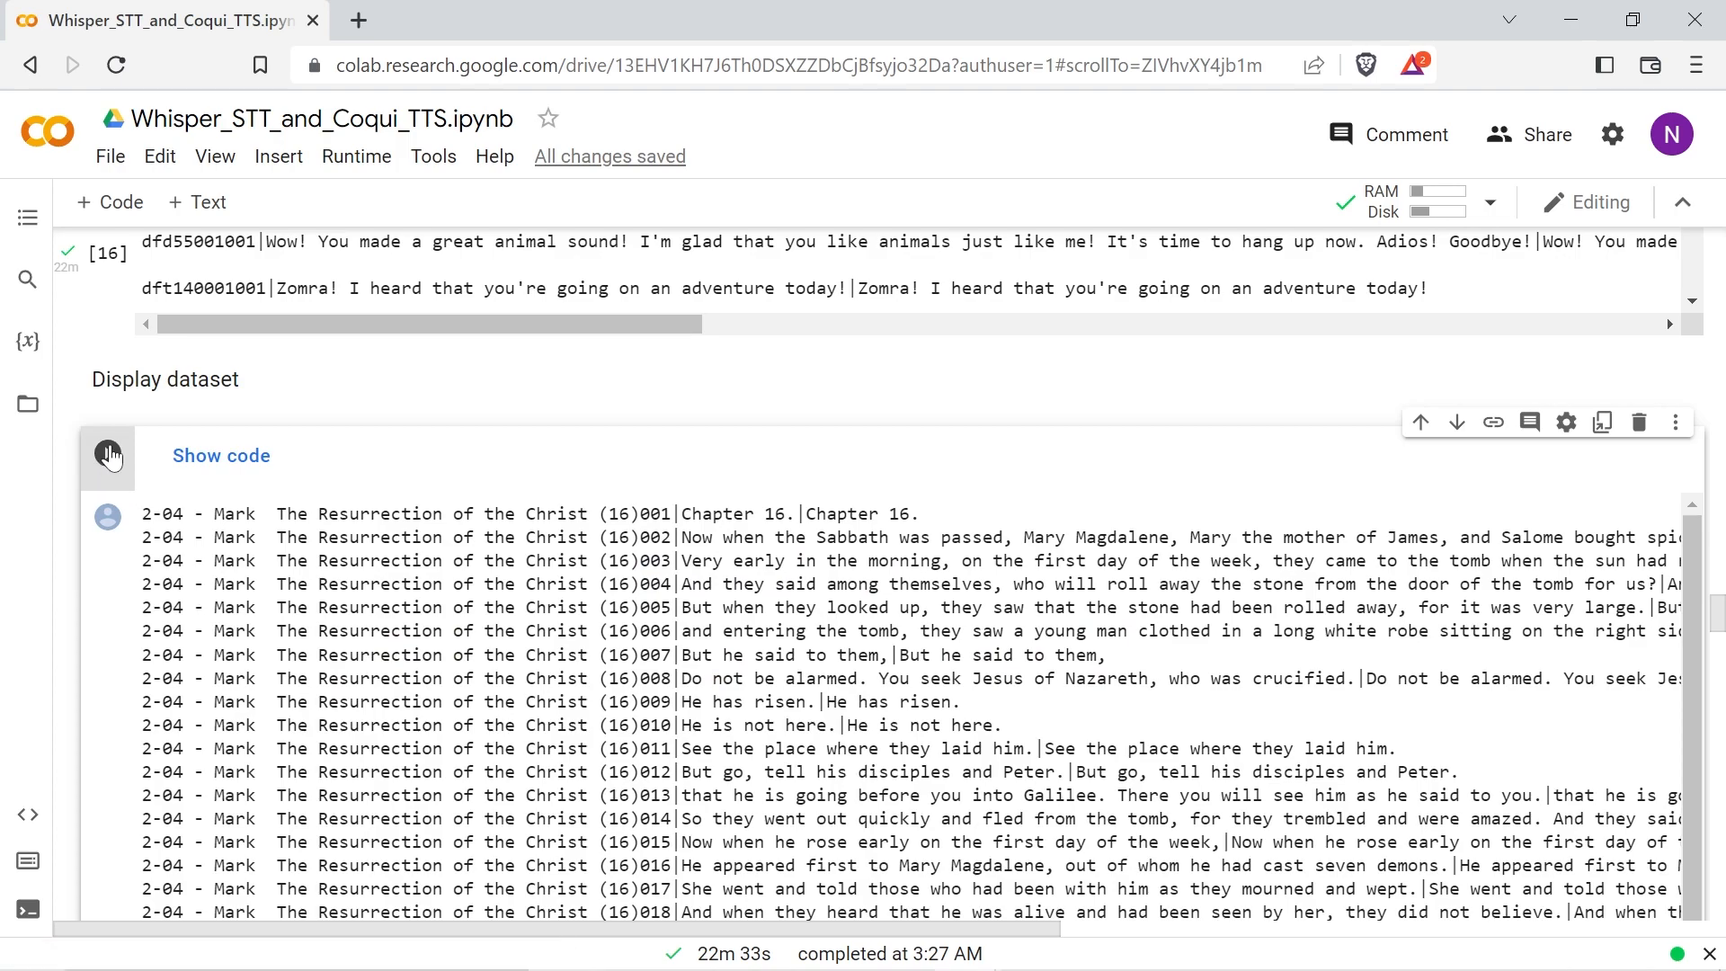
click(108, 453)
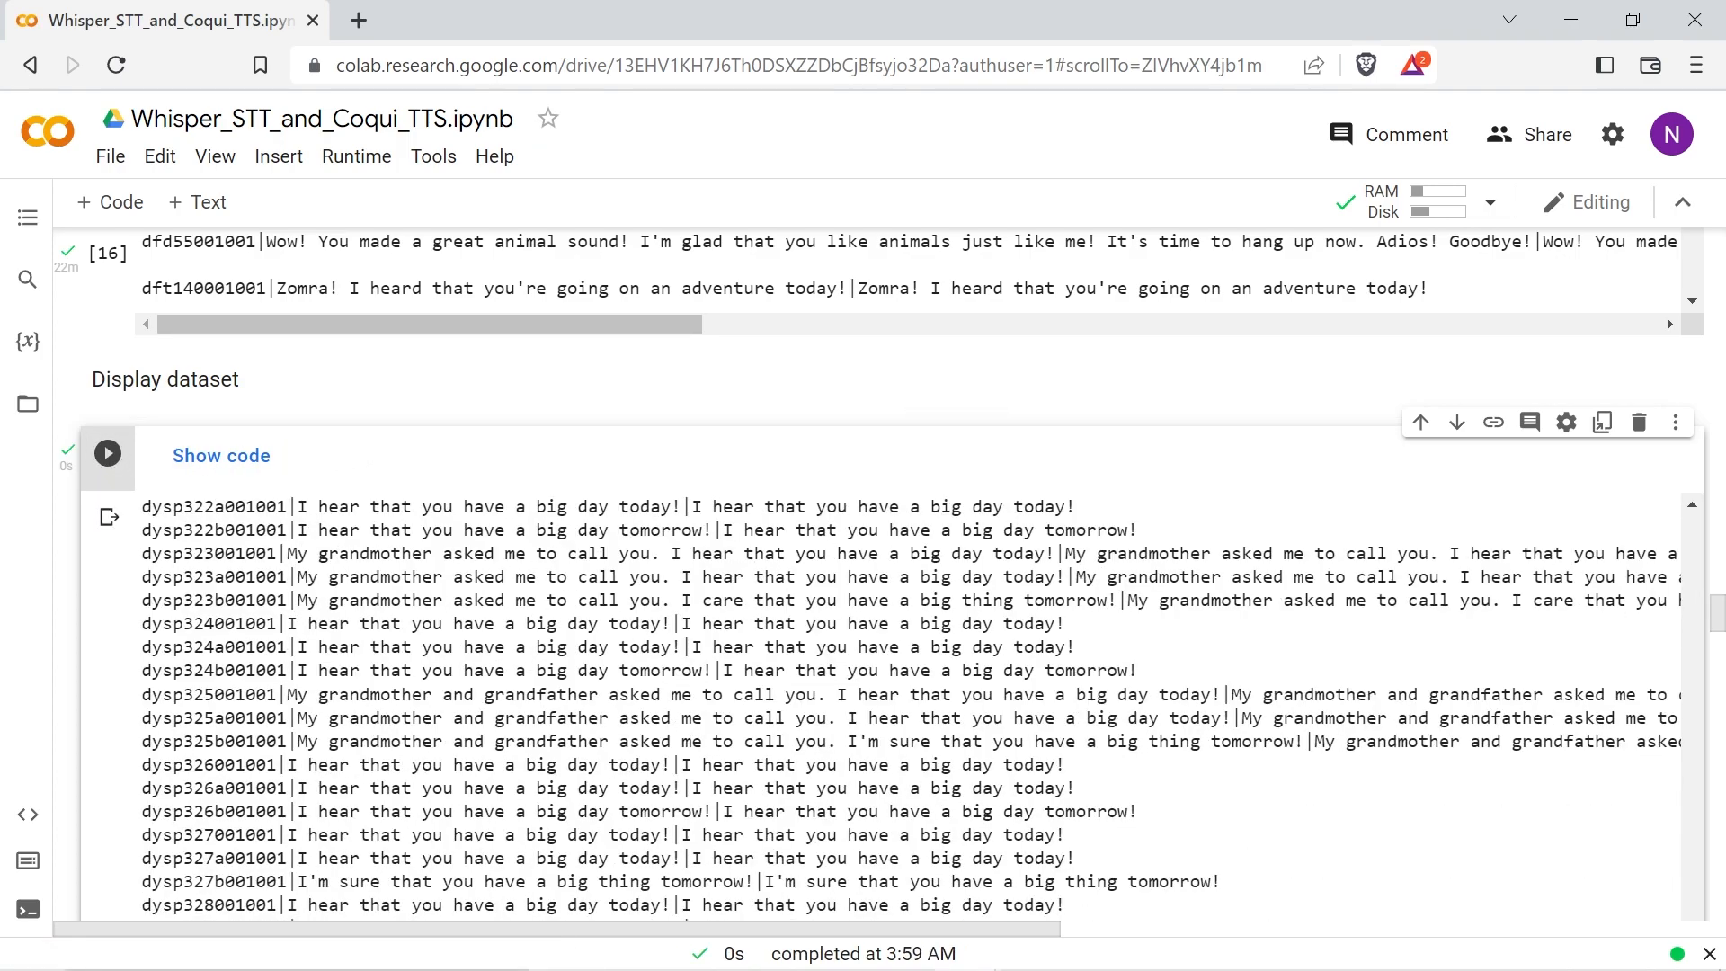
scroll(down, 3)
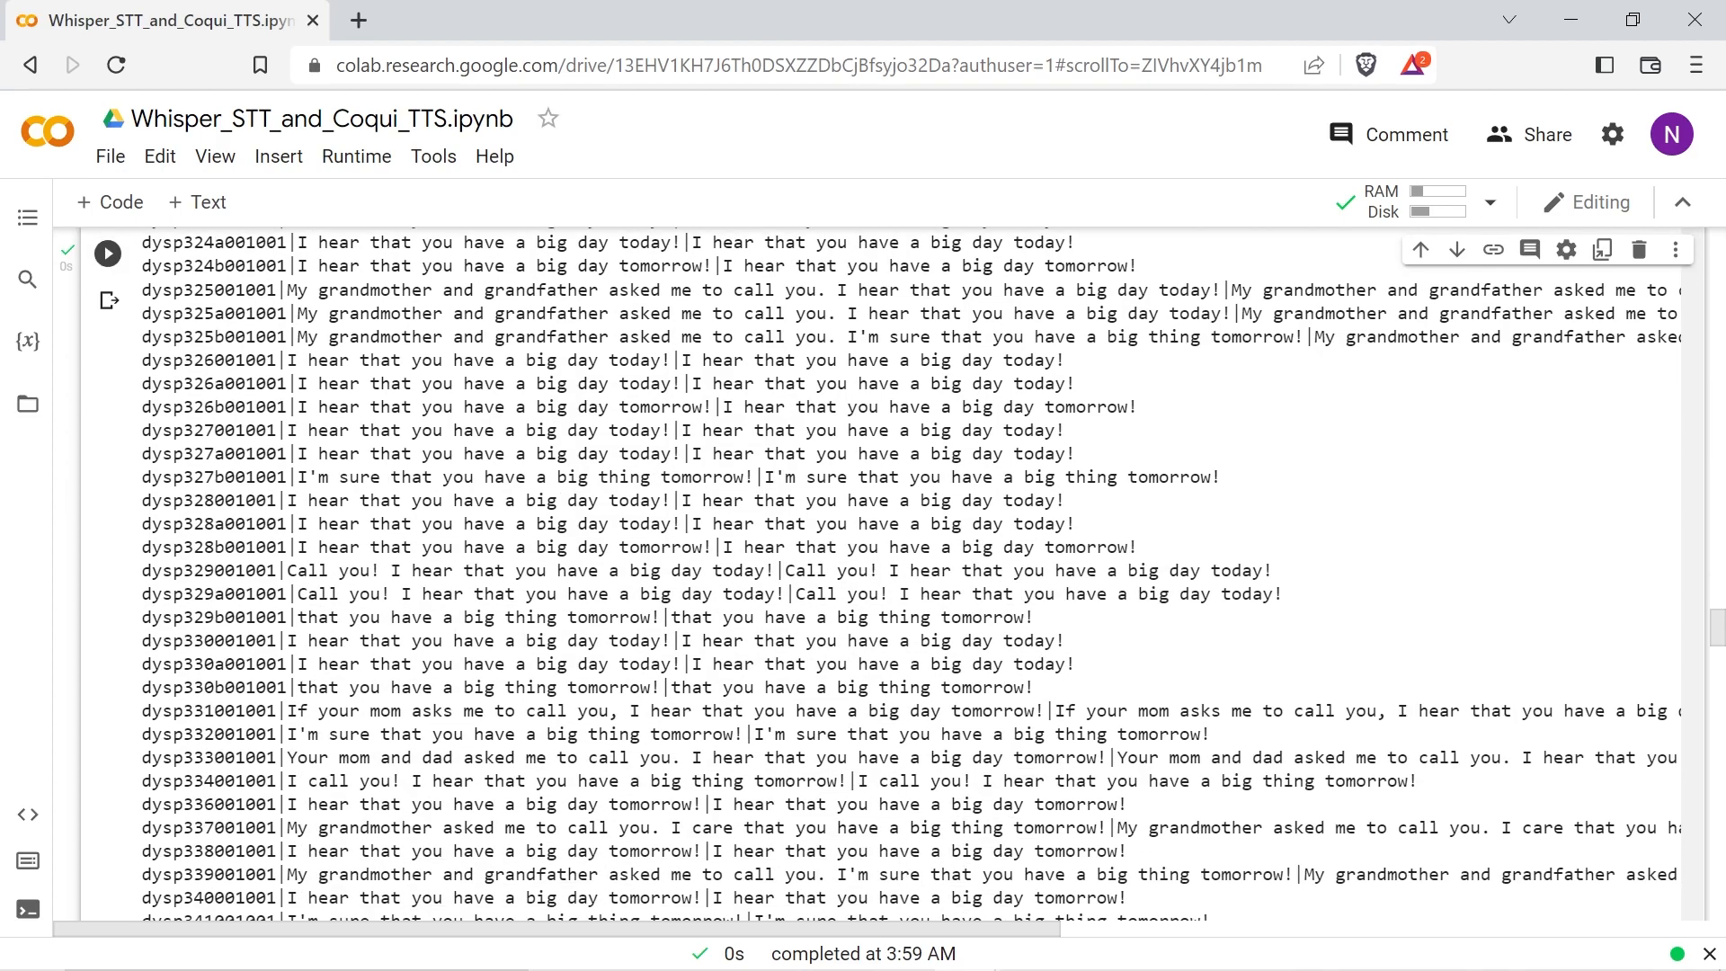
scroll(down, 3)
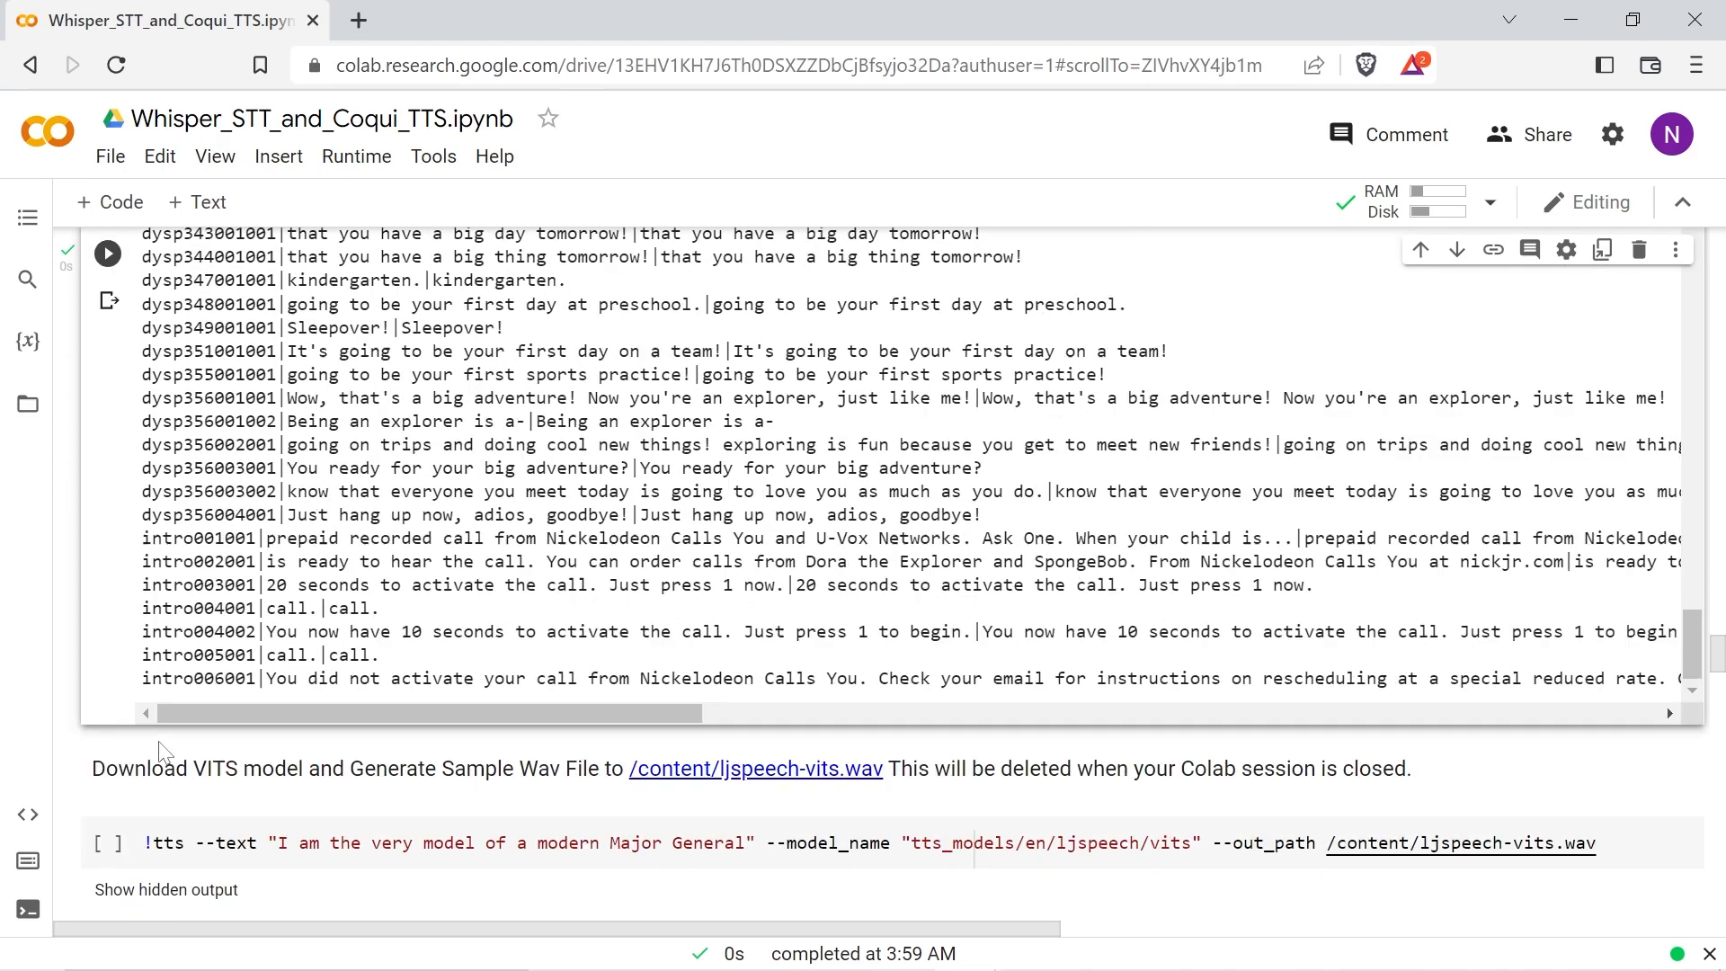
scroll(down, 3)
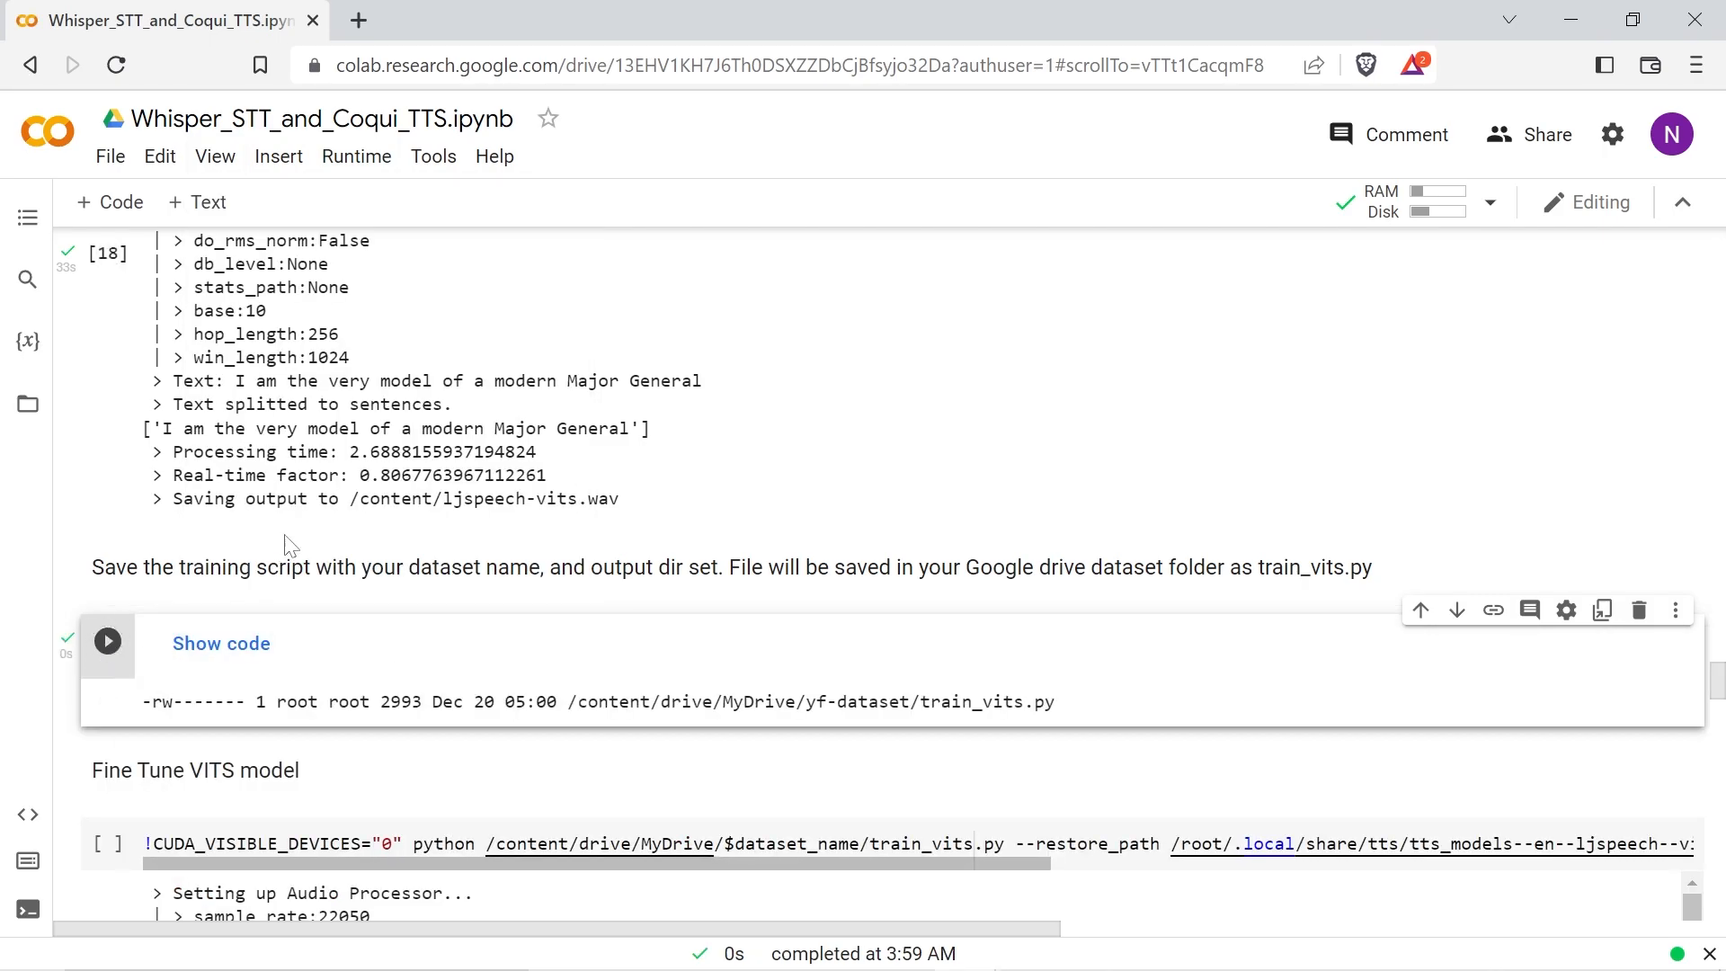
Step: Scroll down to follow the Fine Tune VITS run as it saves best_model_1000091.pth
scroll(down, 3)
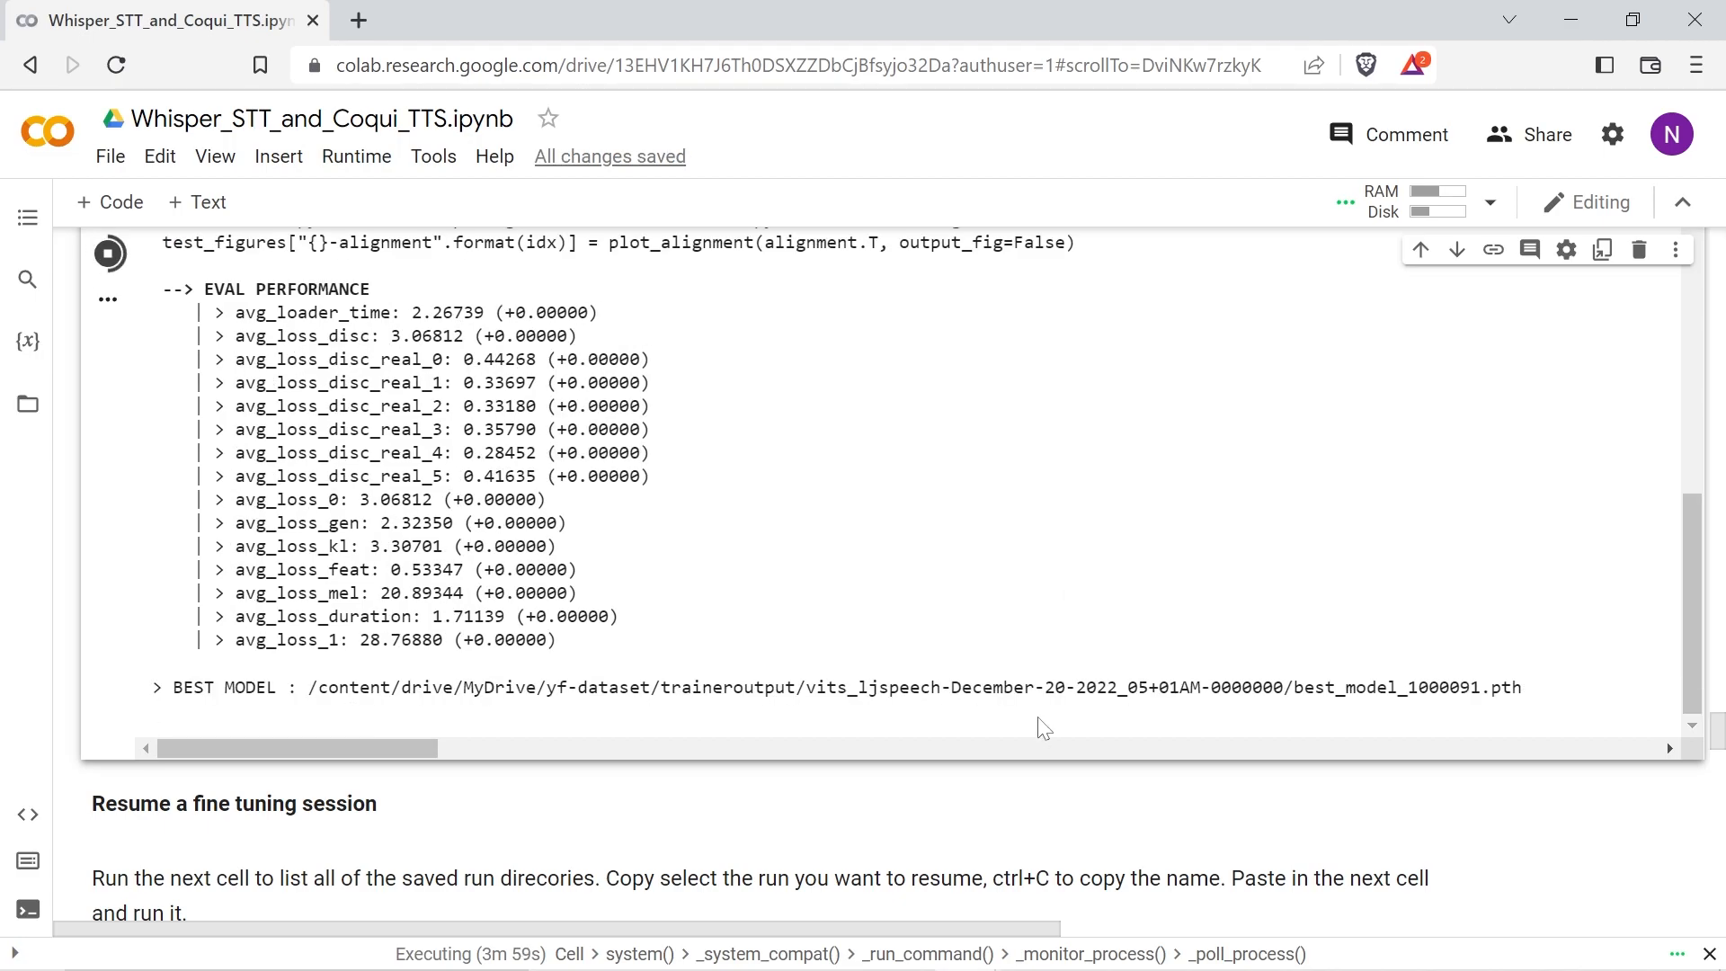
mouse_move(901, 649)
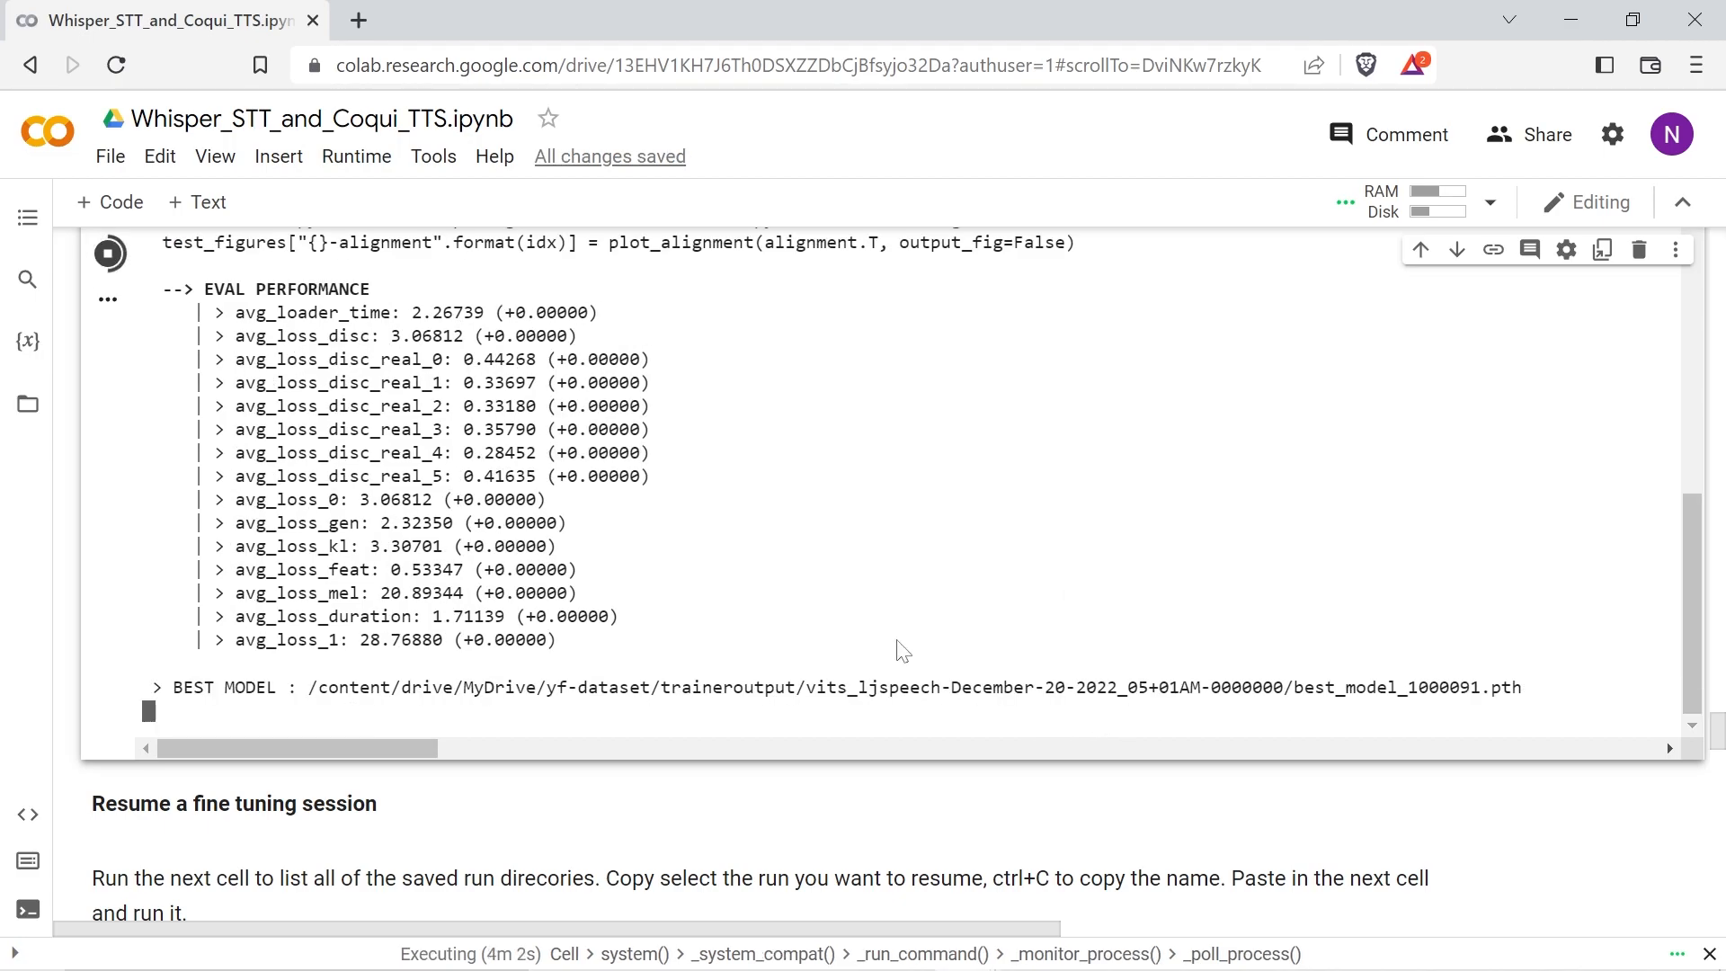
mouse_move(559, 504)
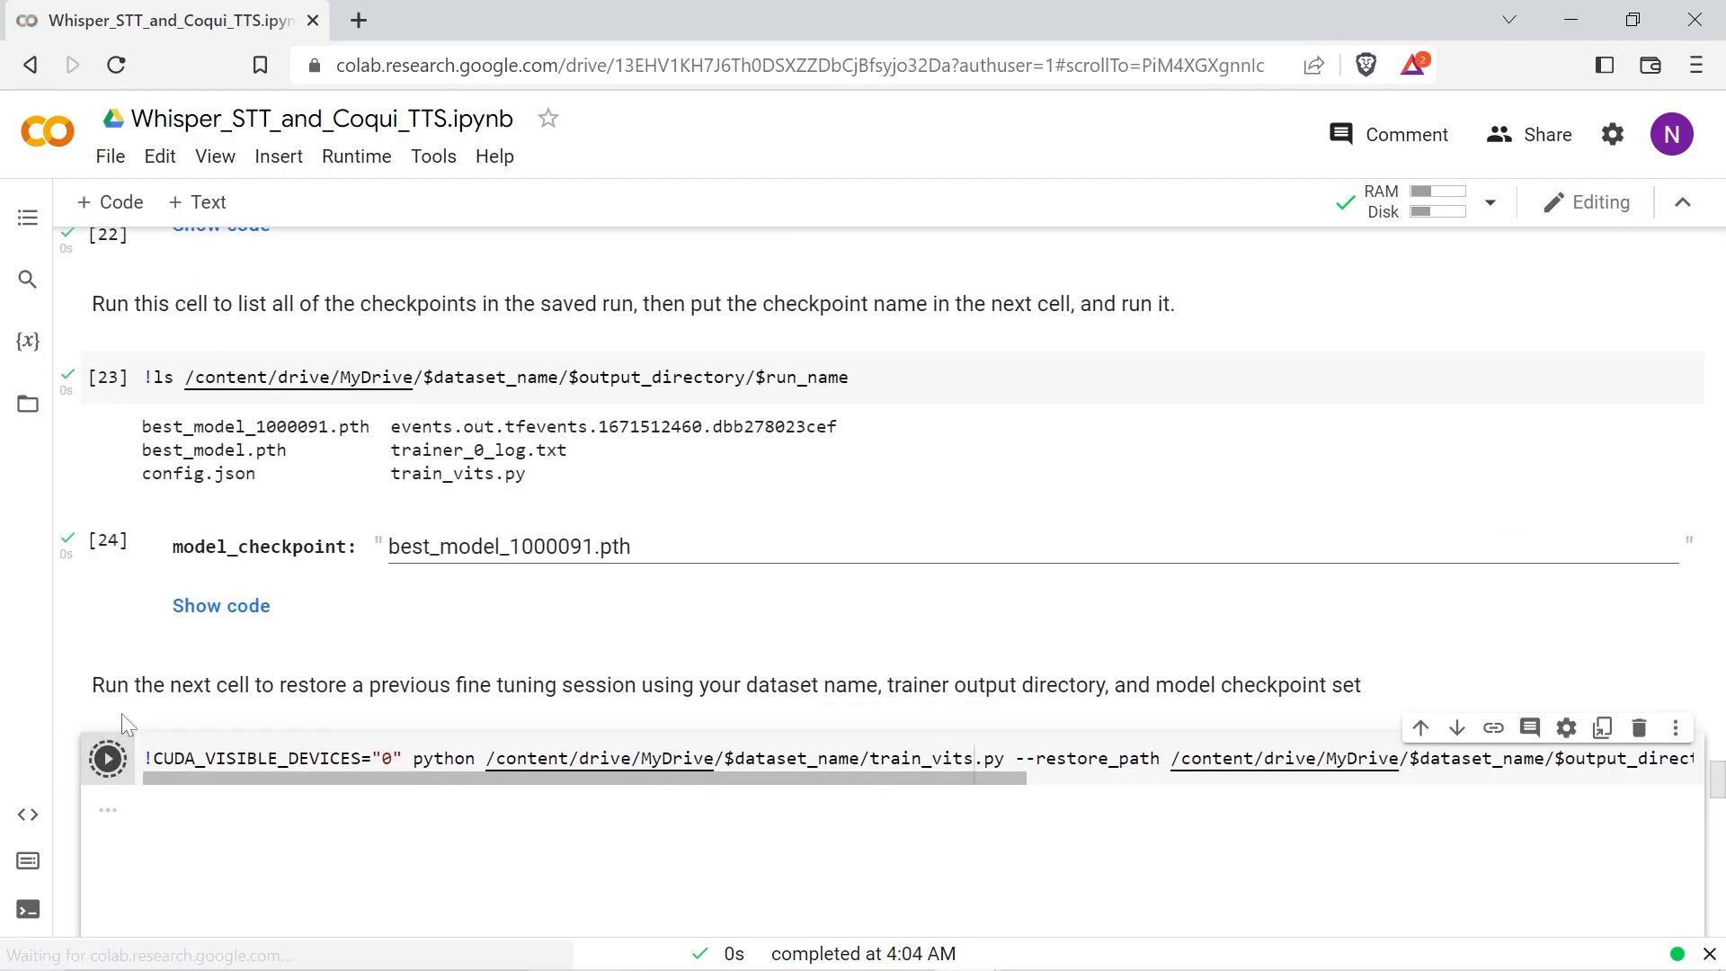
Step: Resume VITS fine-tuning from the saved checkpoint and watch the training steps
click(106, 758)
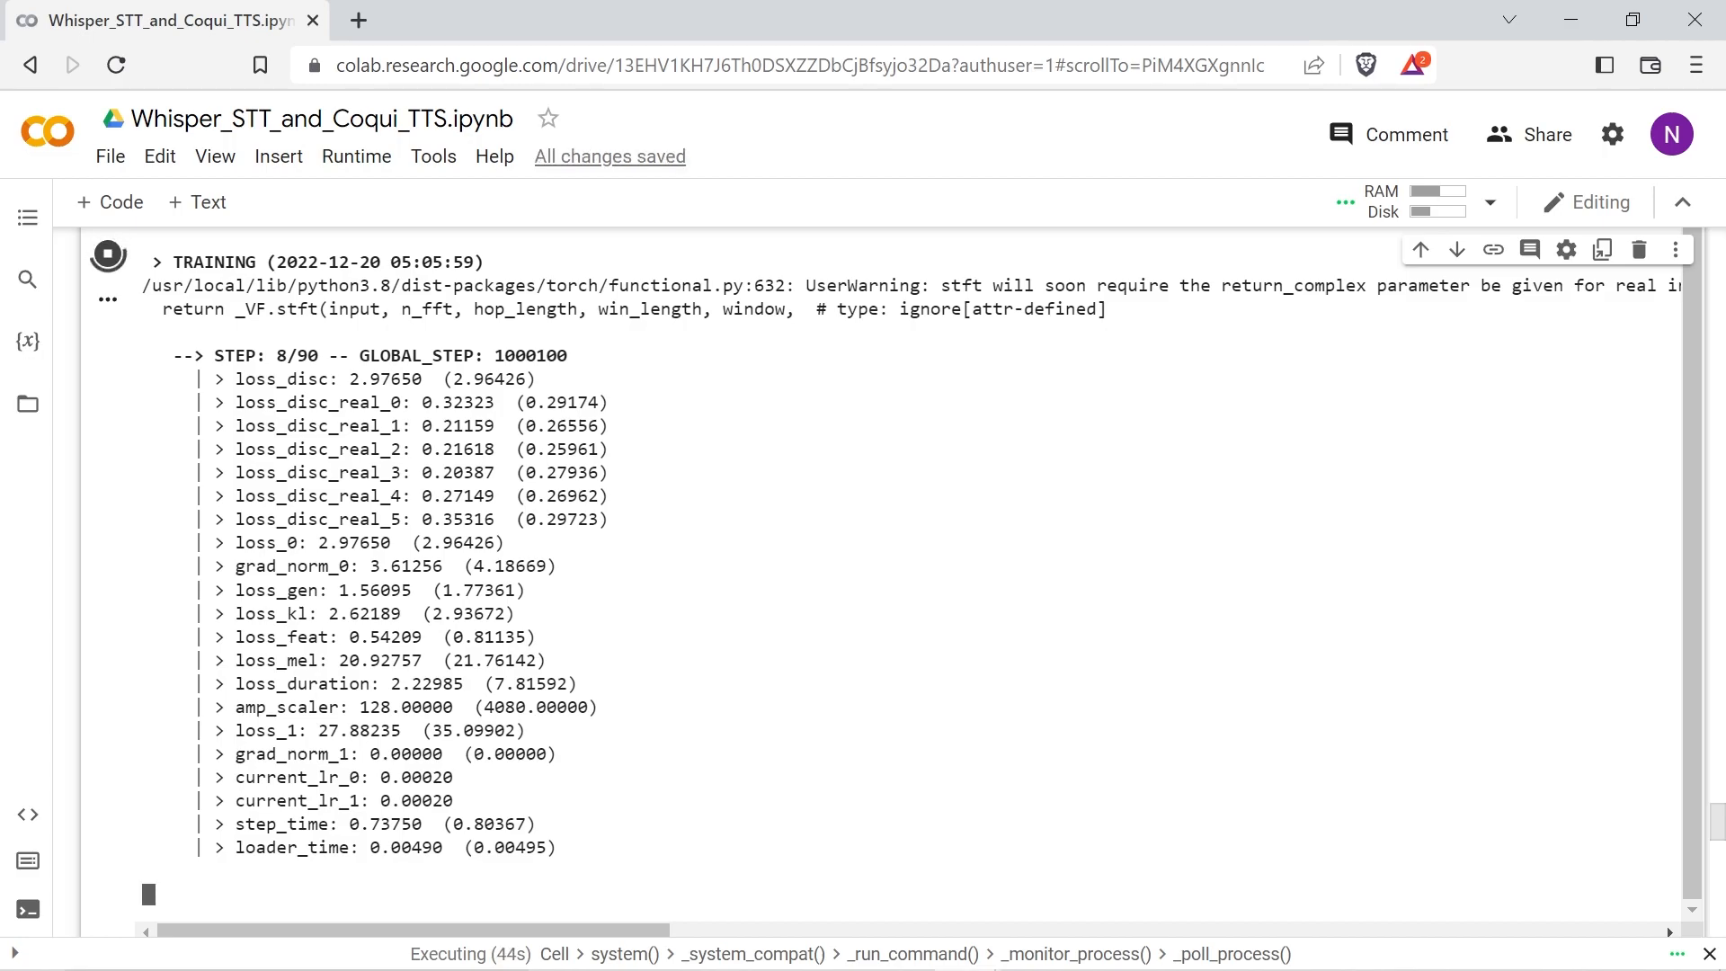
scroll(down, 3)
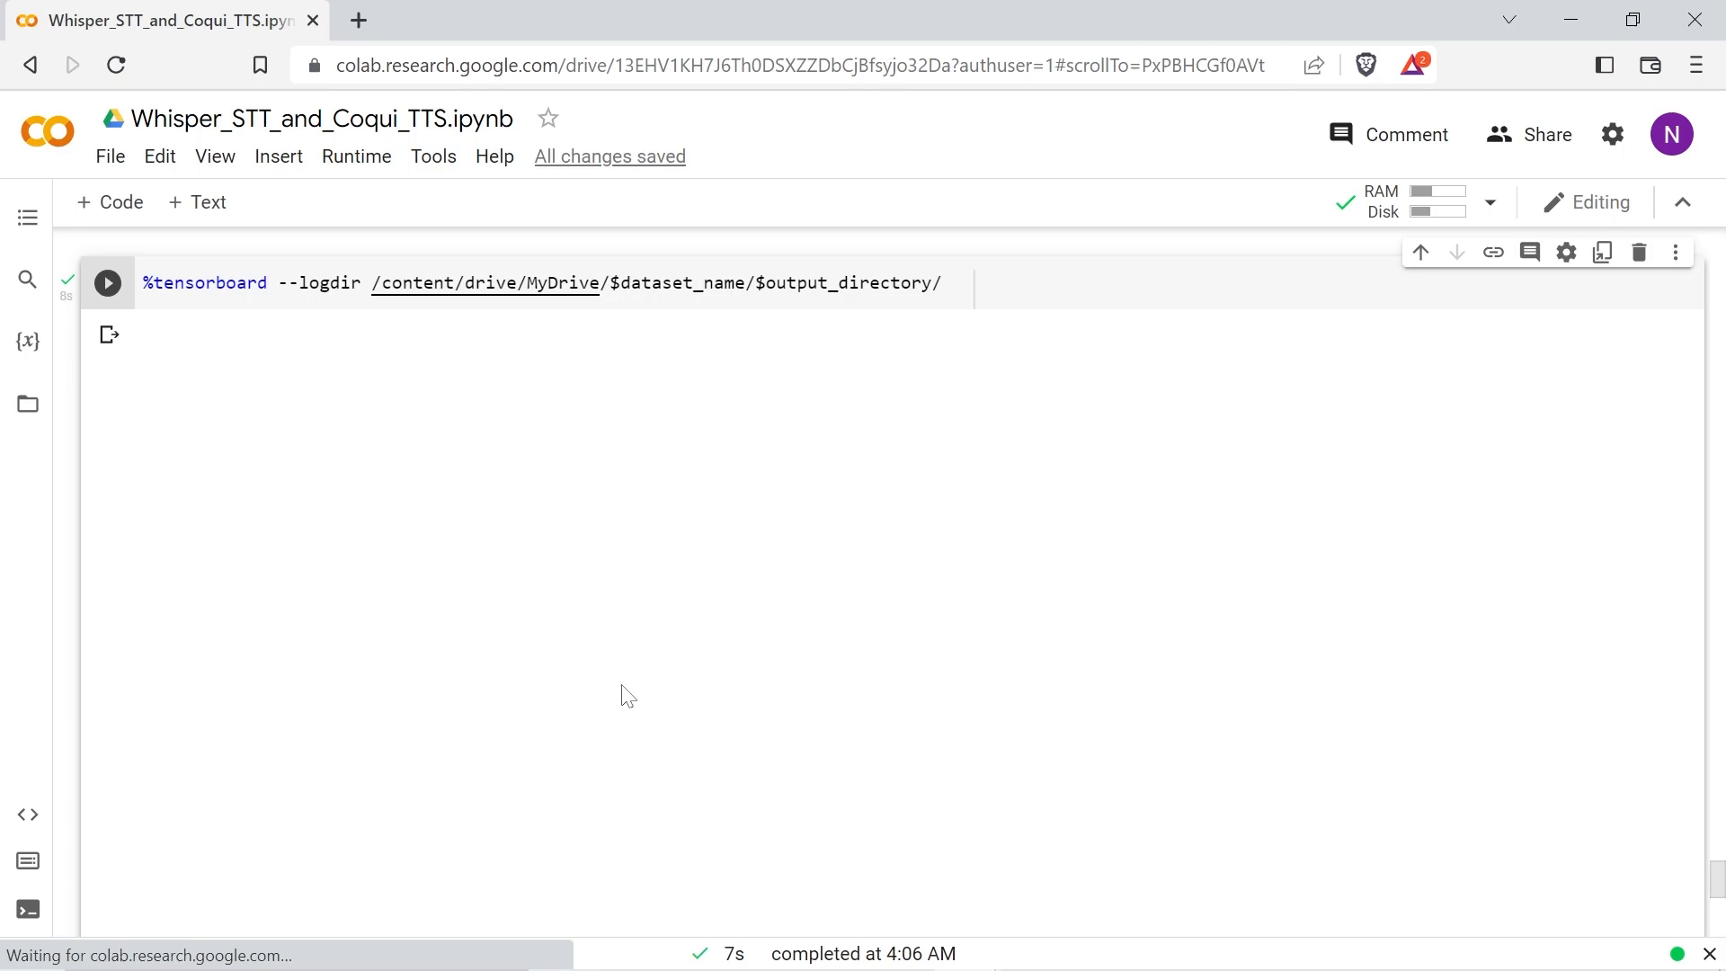
mouse_move(631, 631)
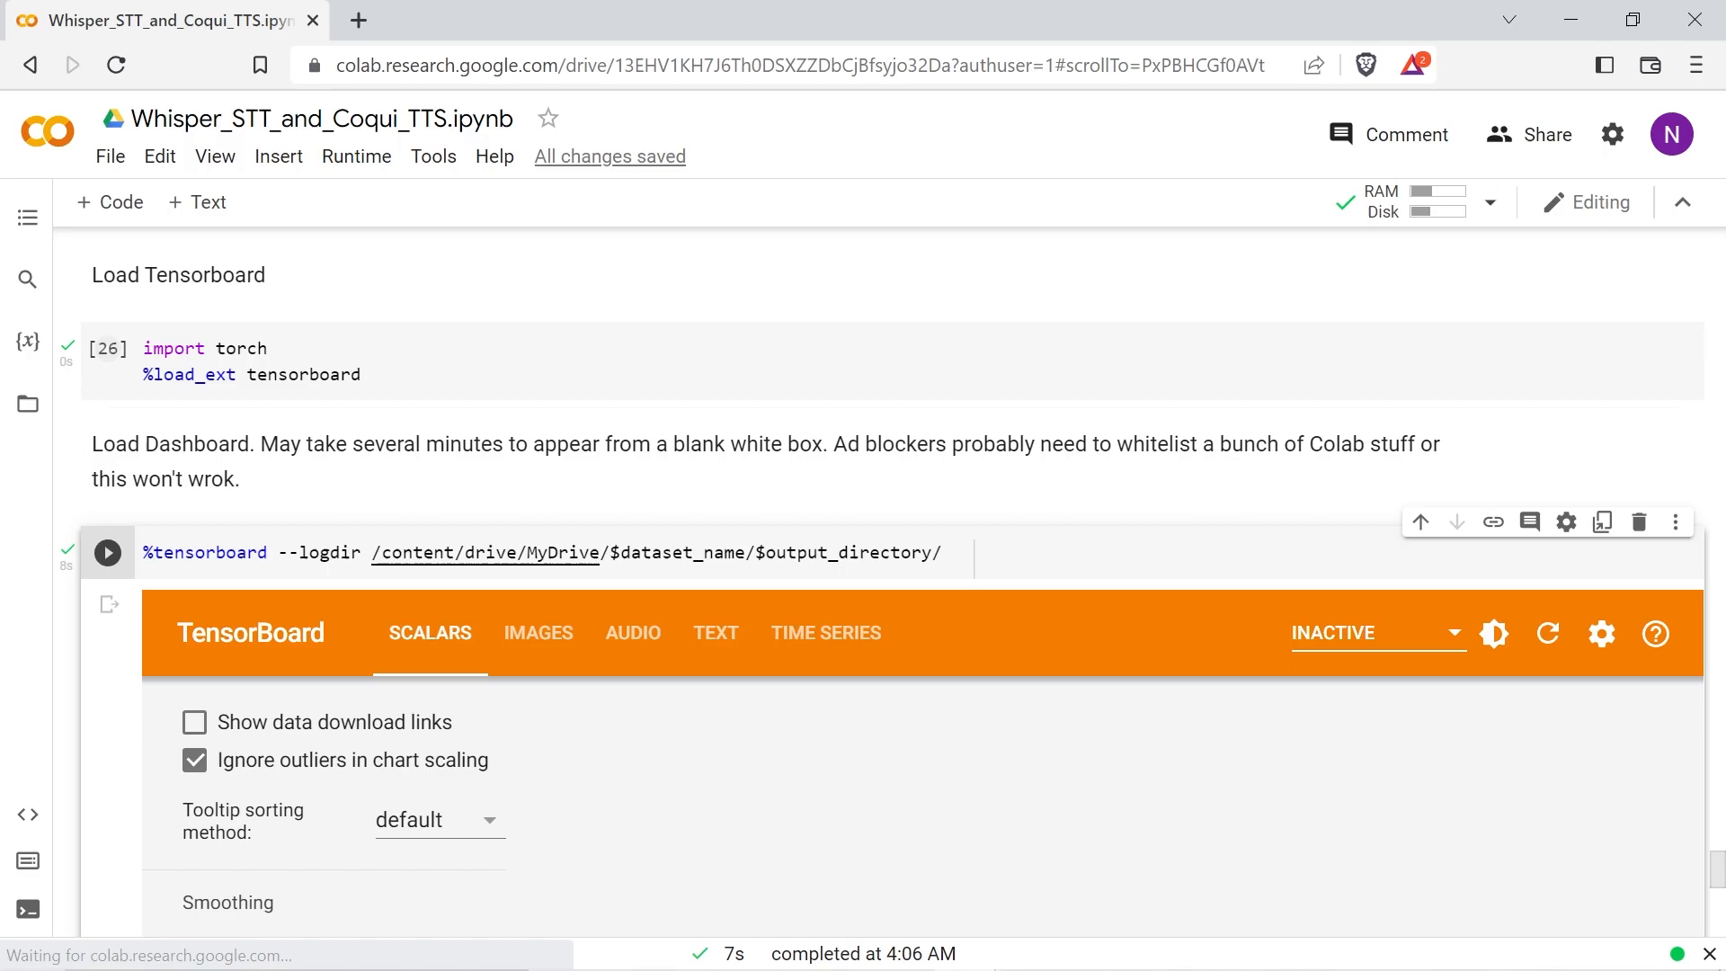
Step: Scroll to the Load Dashboard cell while TensorBoard renders its scalars page
scroll(down, 3)
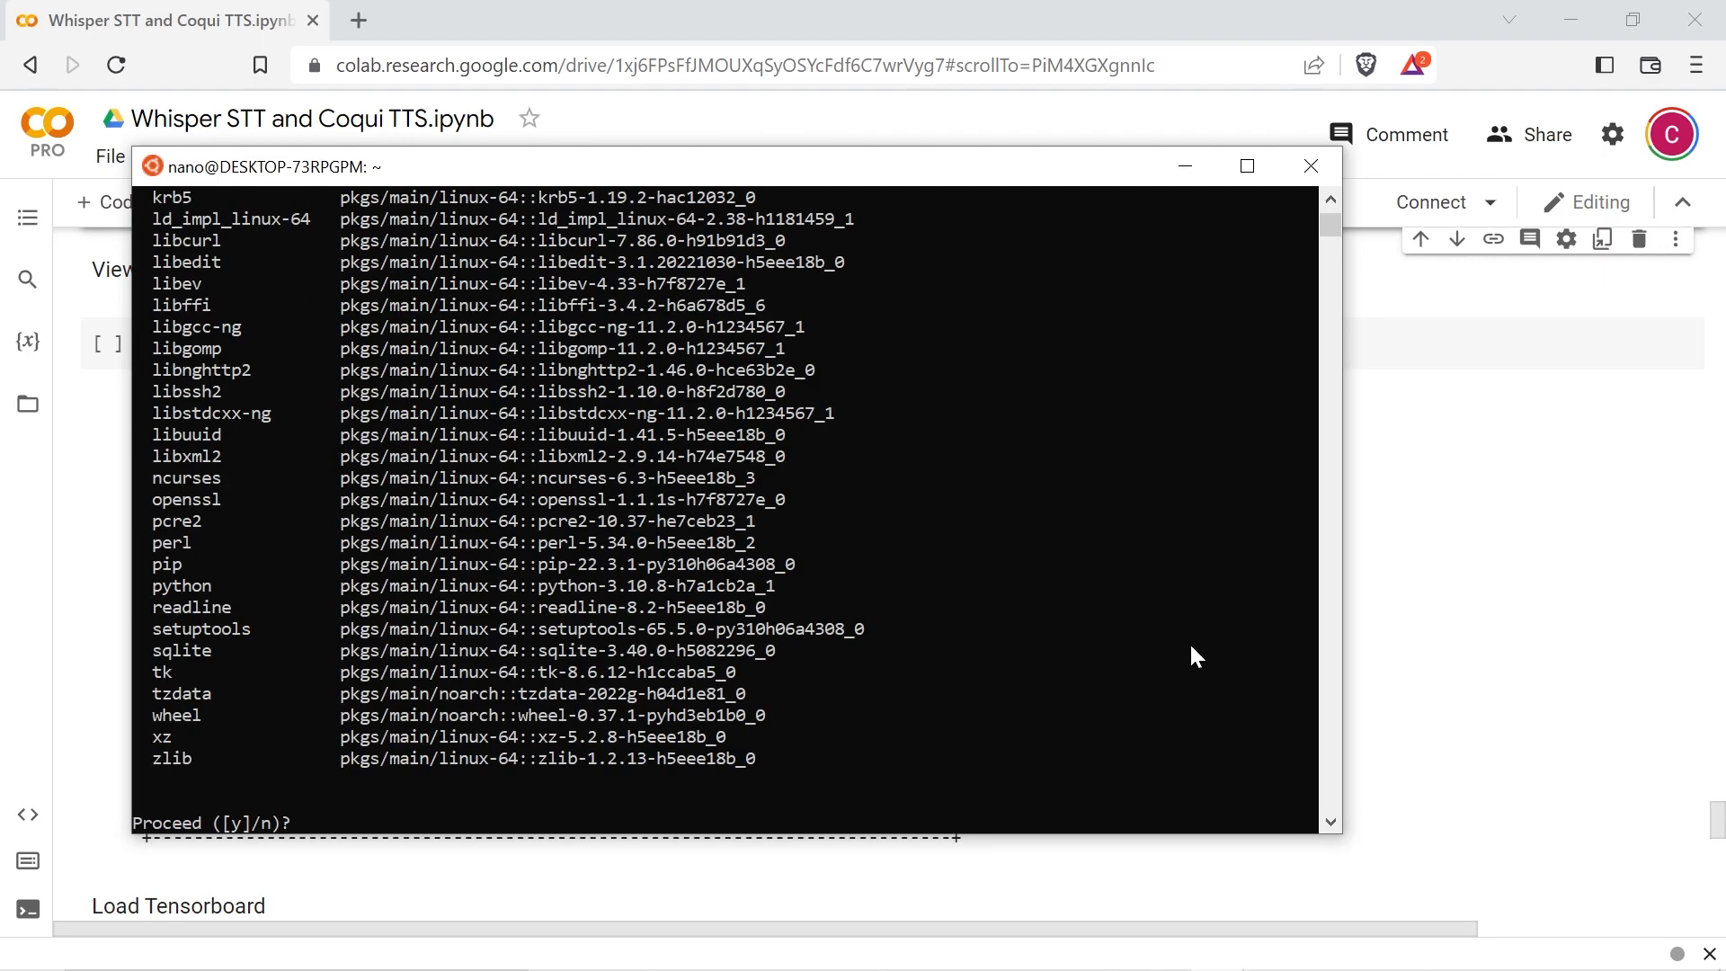
Step: Confirm the conda install with y and activate the combo environment
text(y)
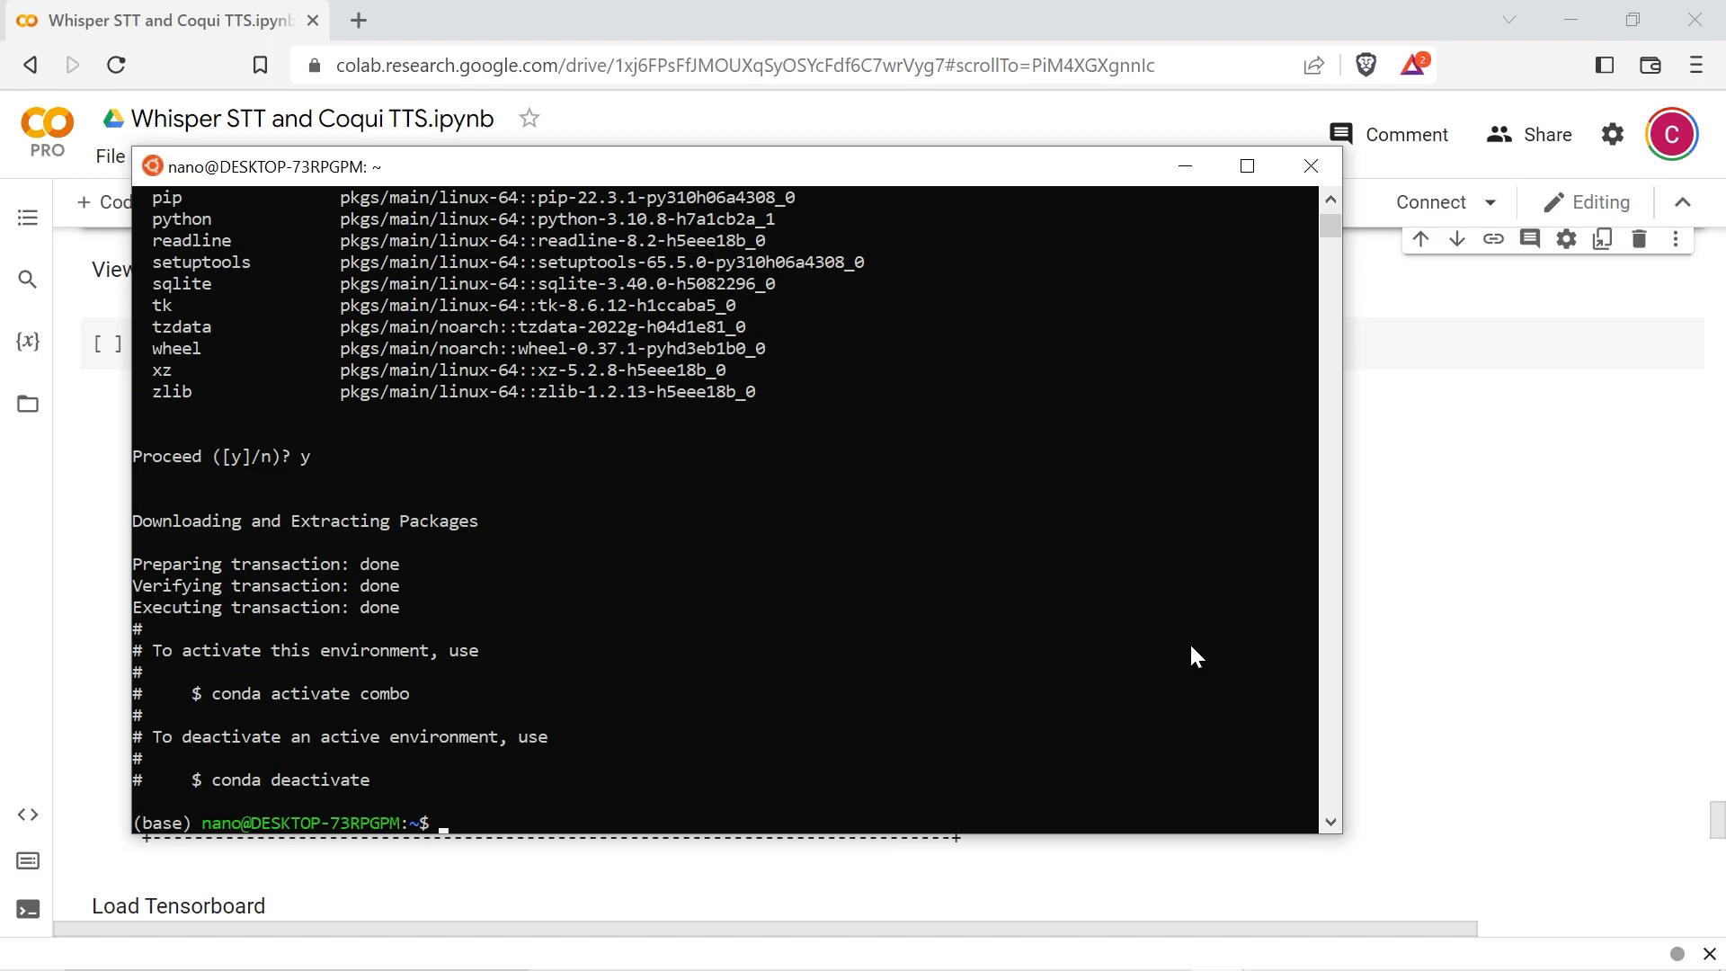
text(conda activate combo)
text(pip install pyloudnor)
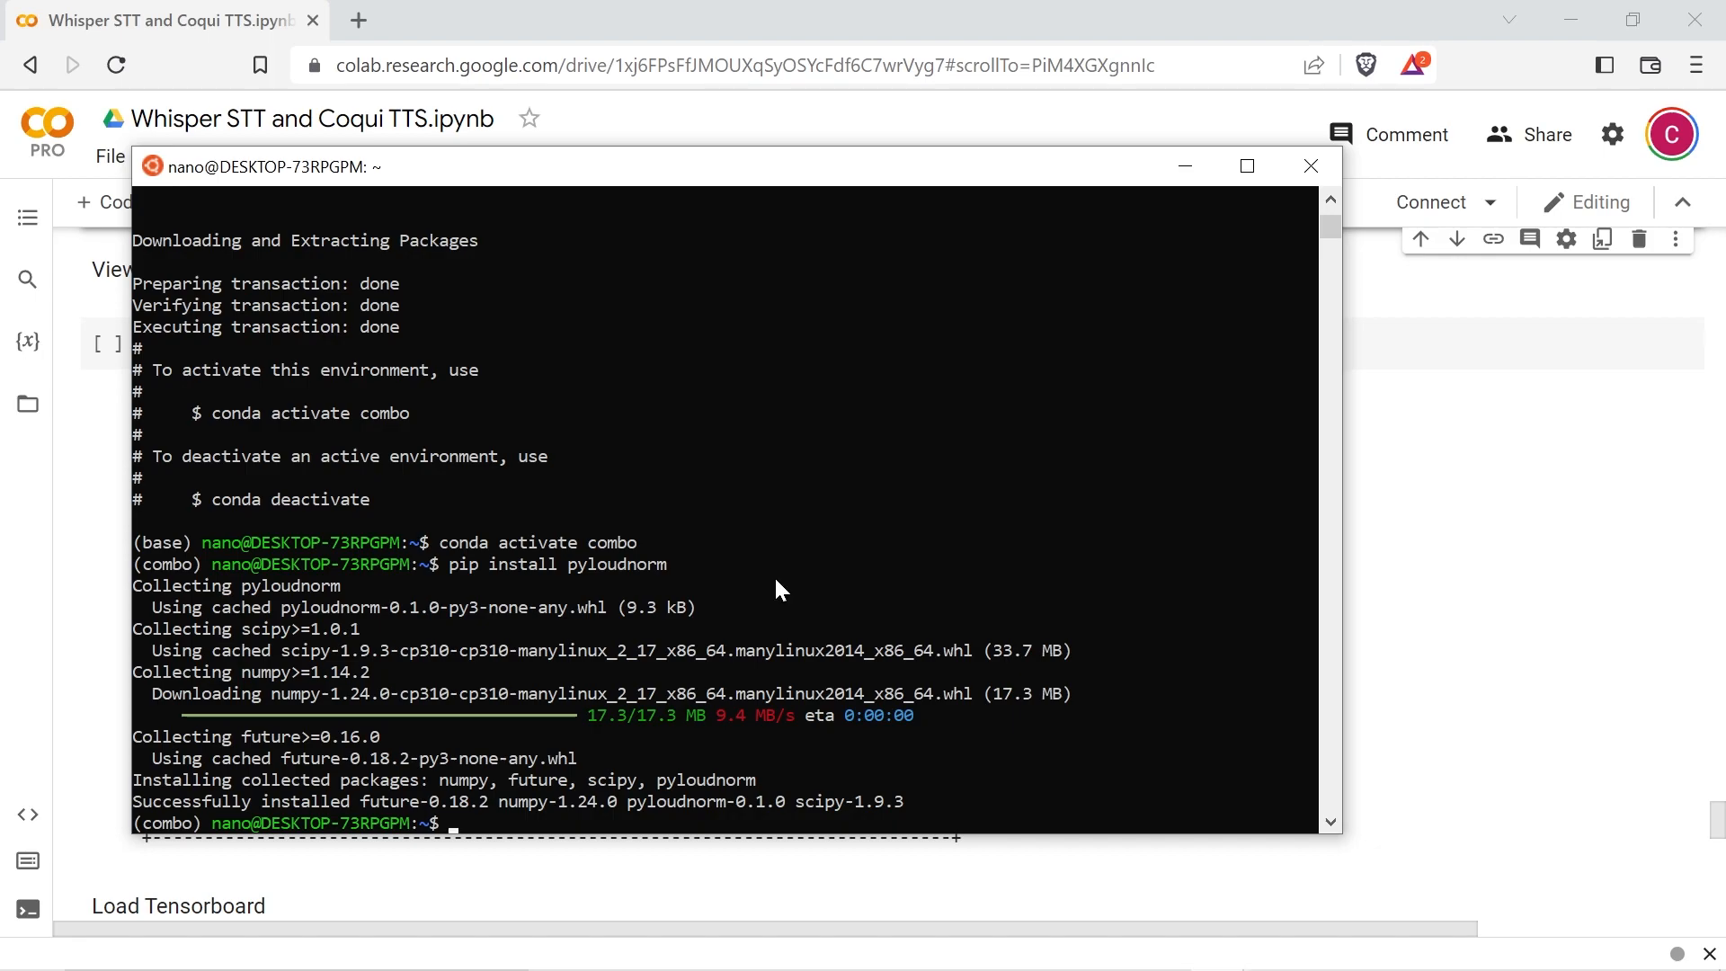
Step: Make a repos folder with mkdir repos for cloning rnnoise
text(mkdir)
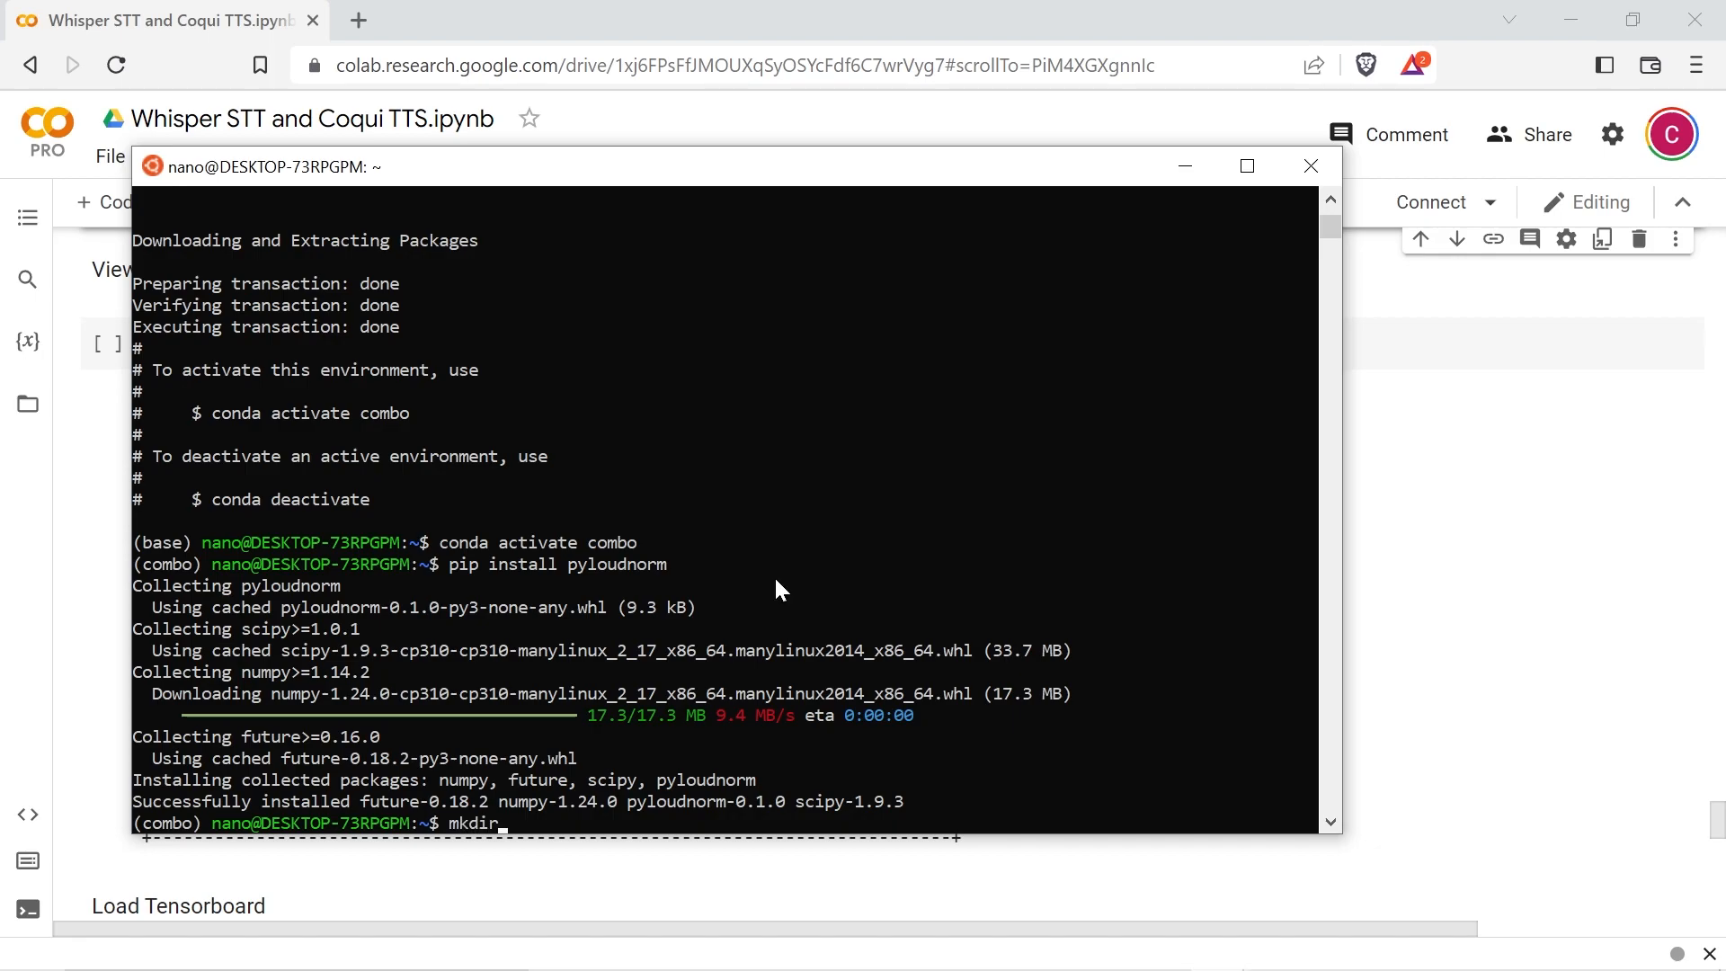
text(re)
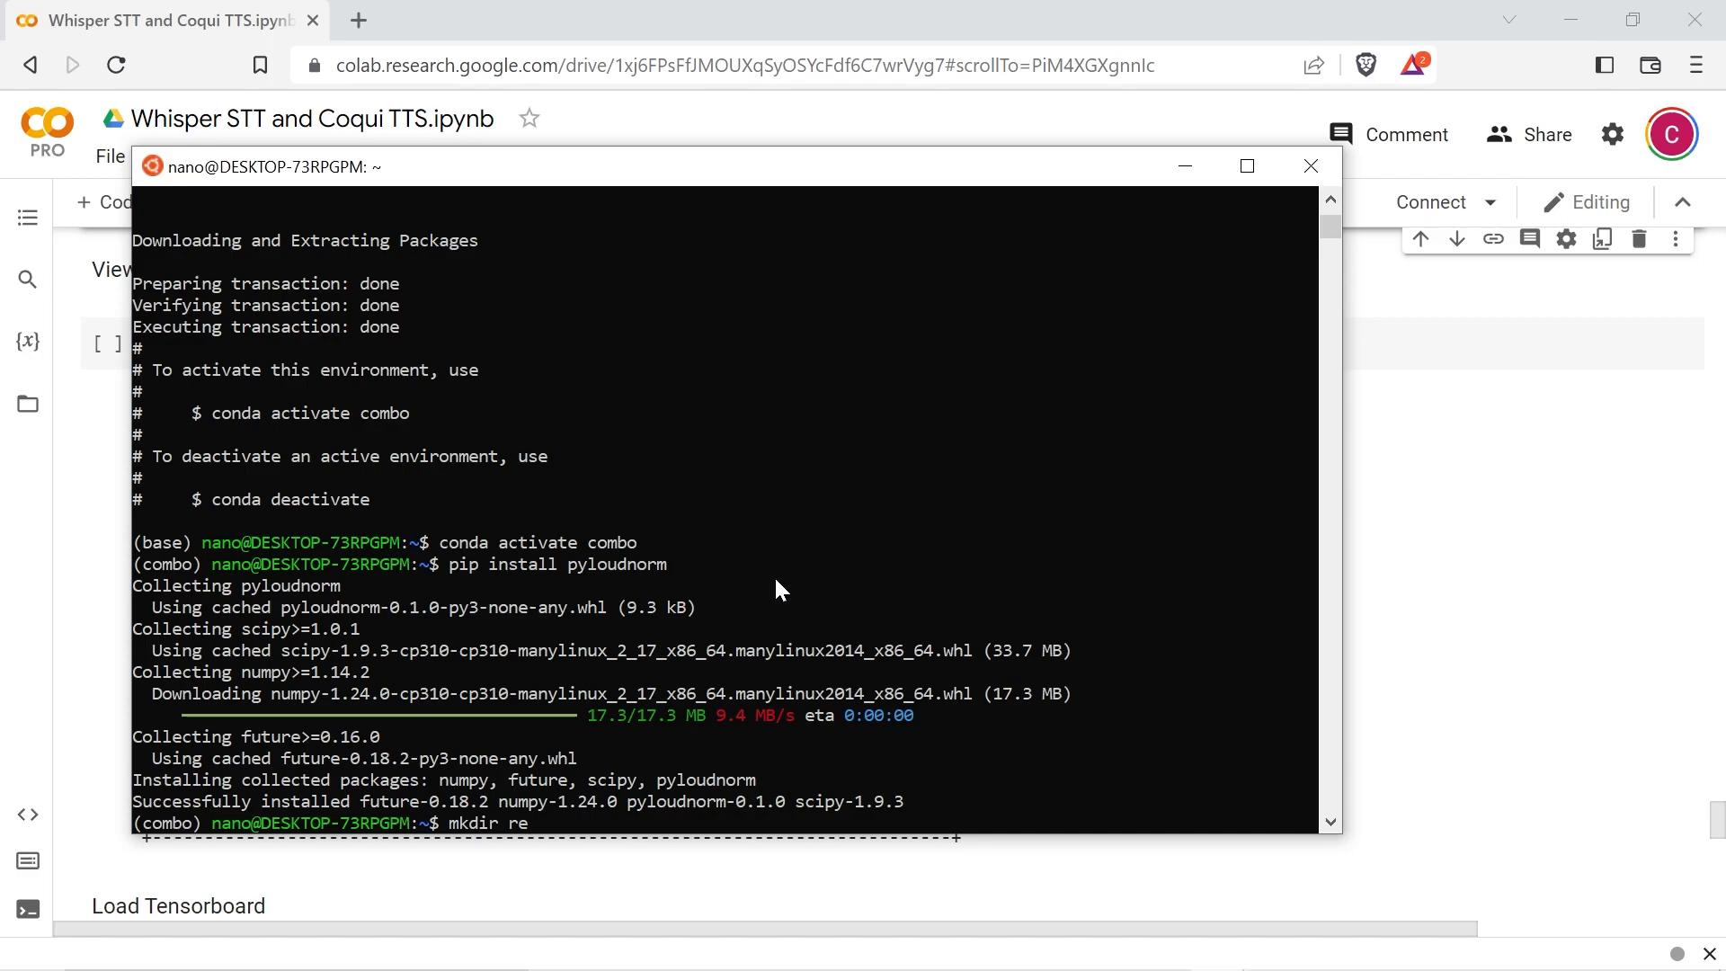
text(p)
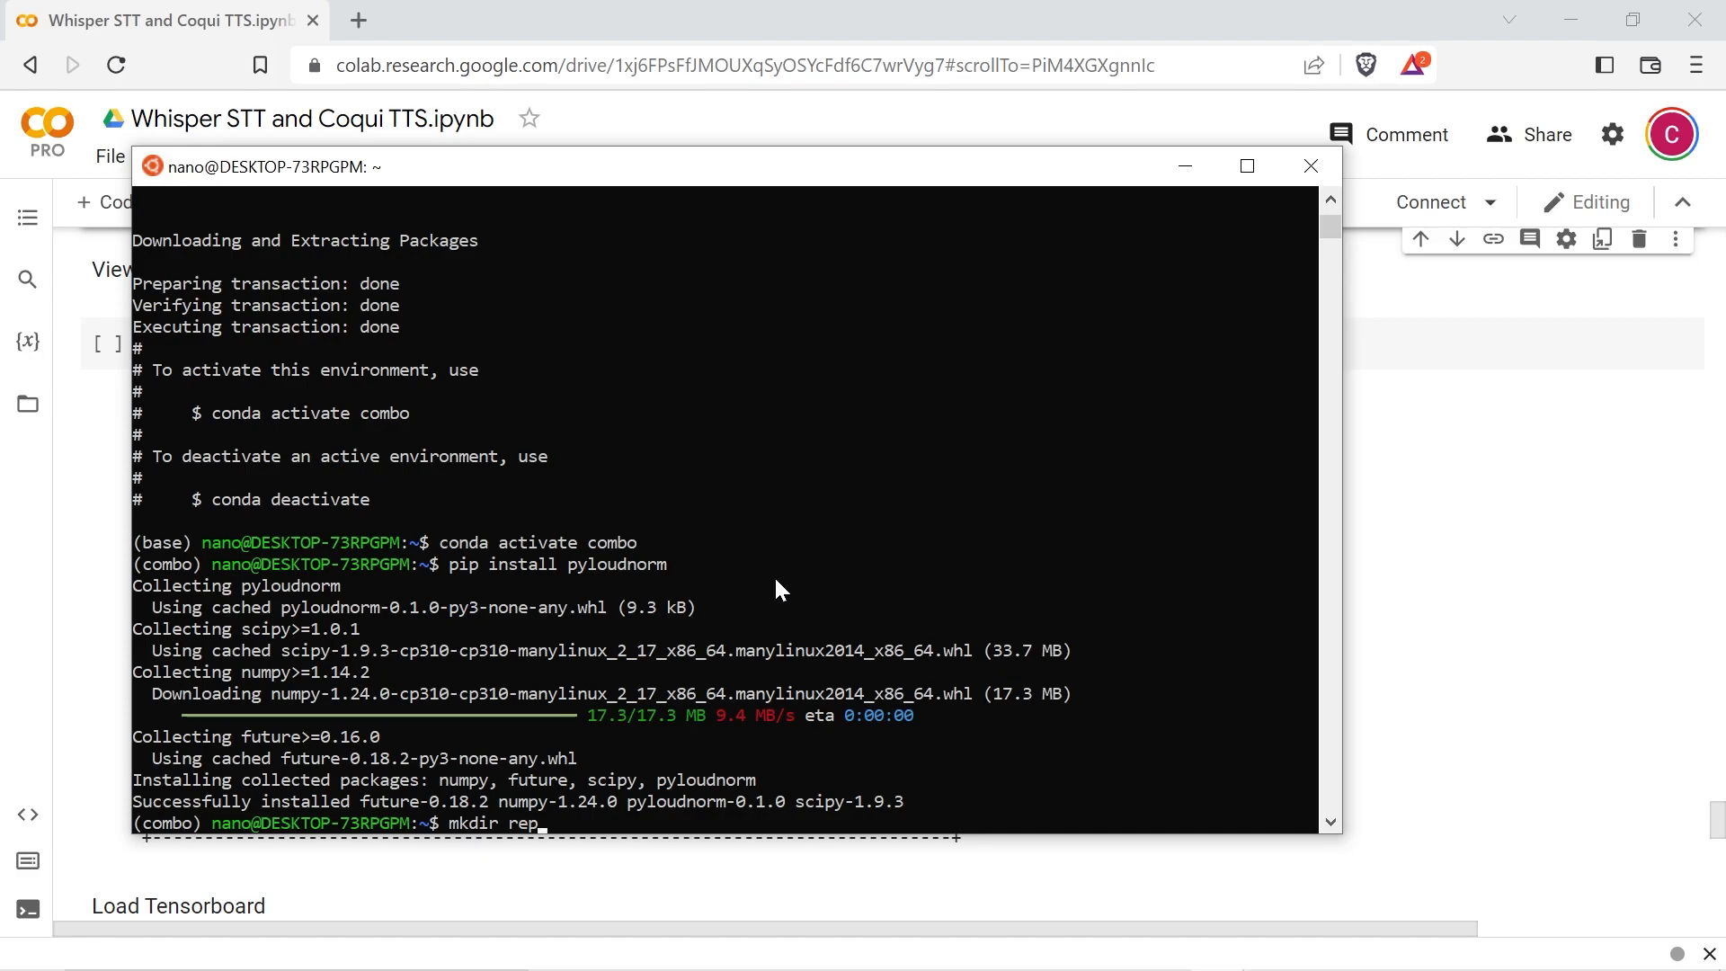
text(os)
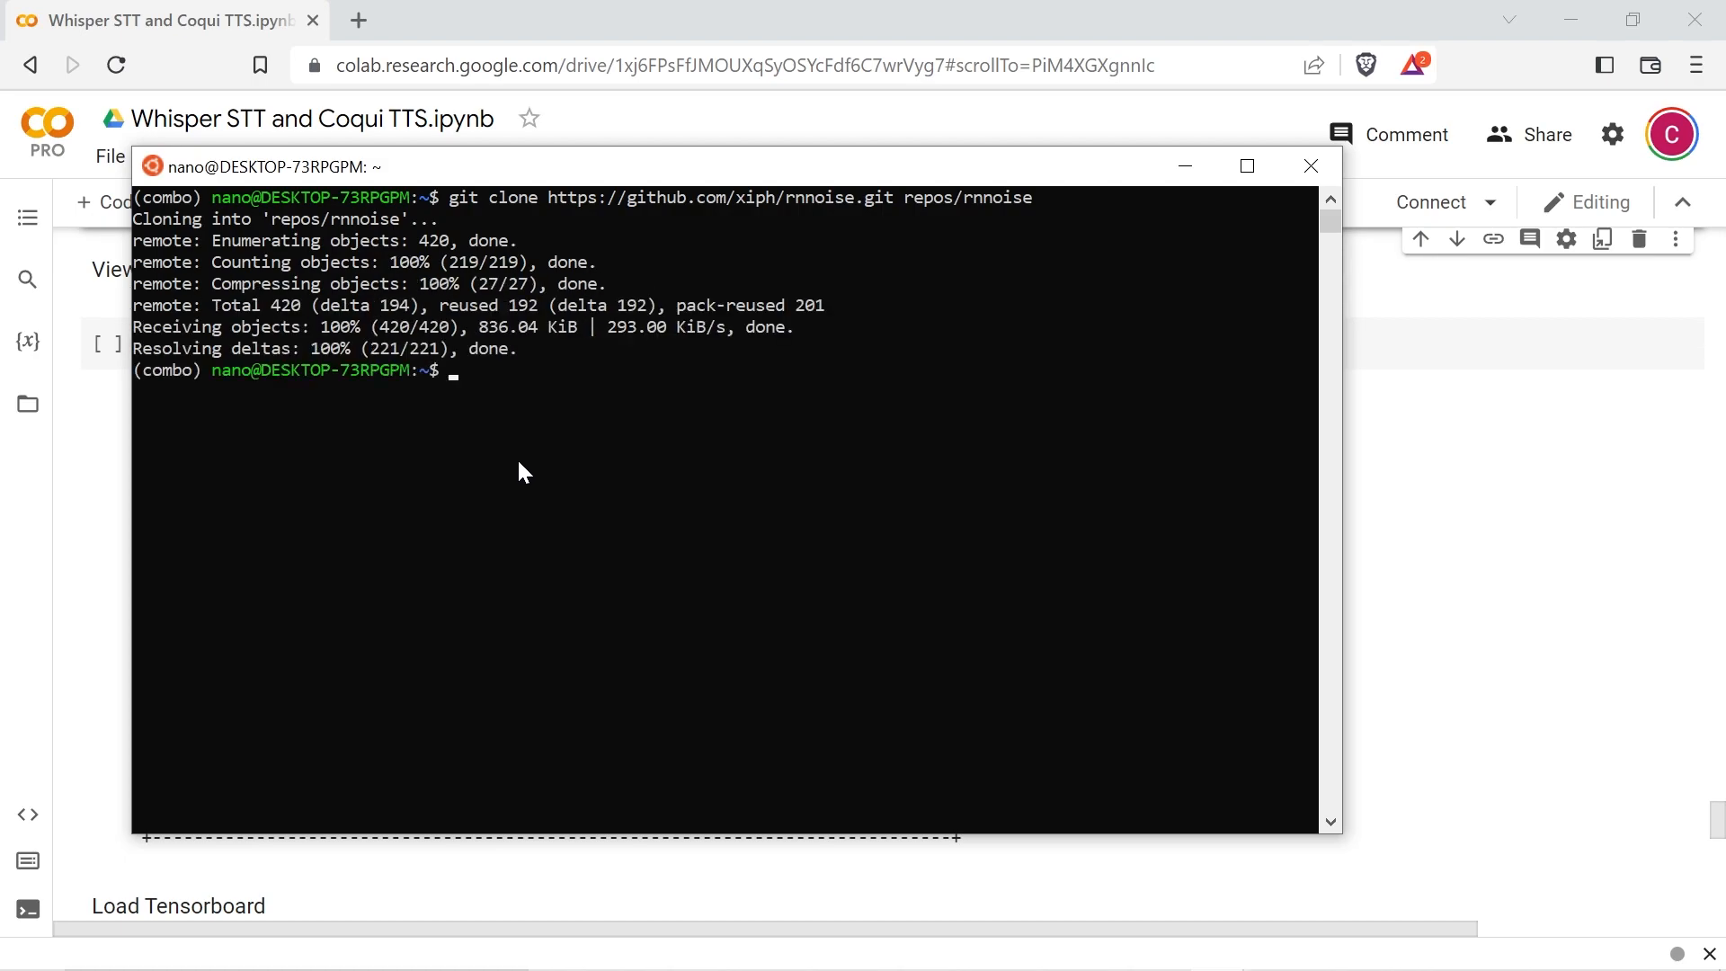
mouse_move(583, 595)
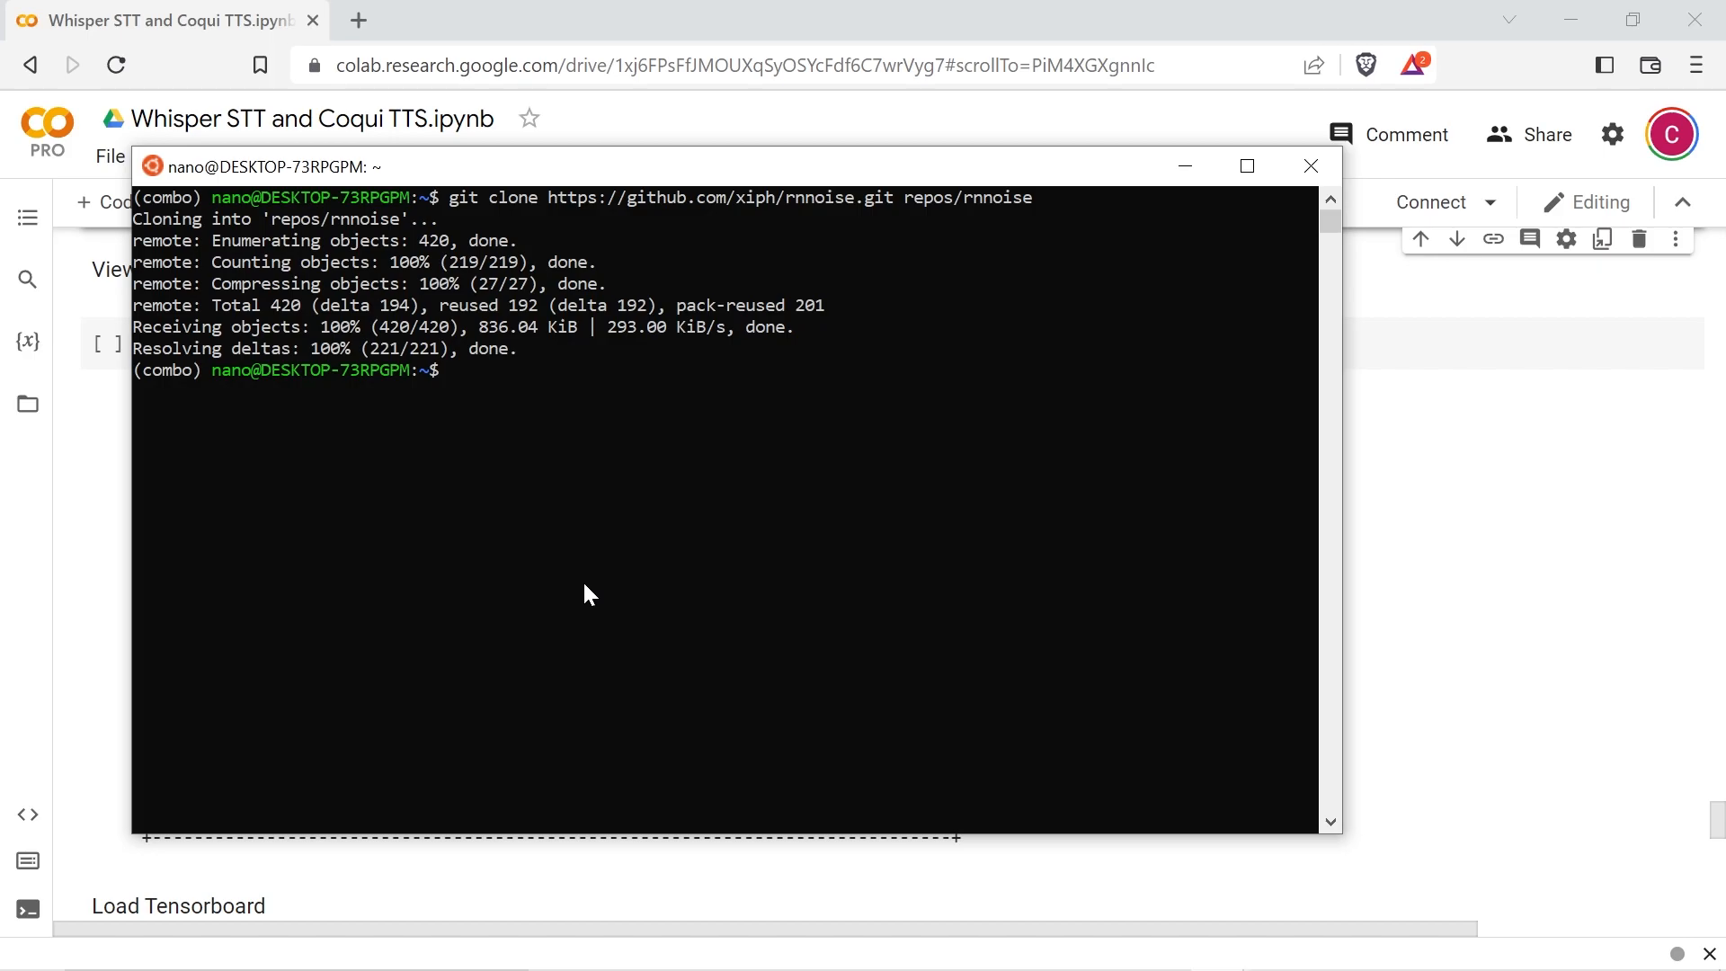
mouse_move(633, 483)
text(examples/rnnoise_demo)
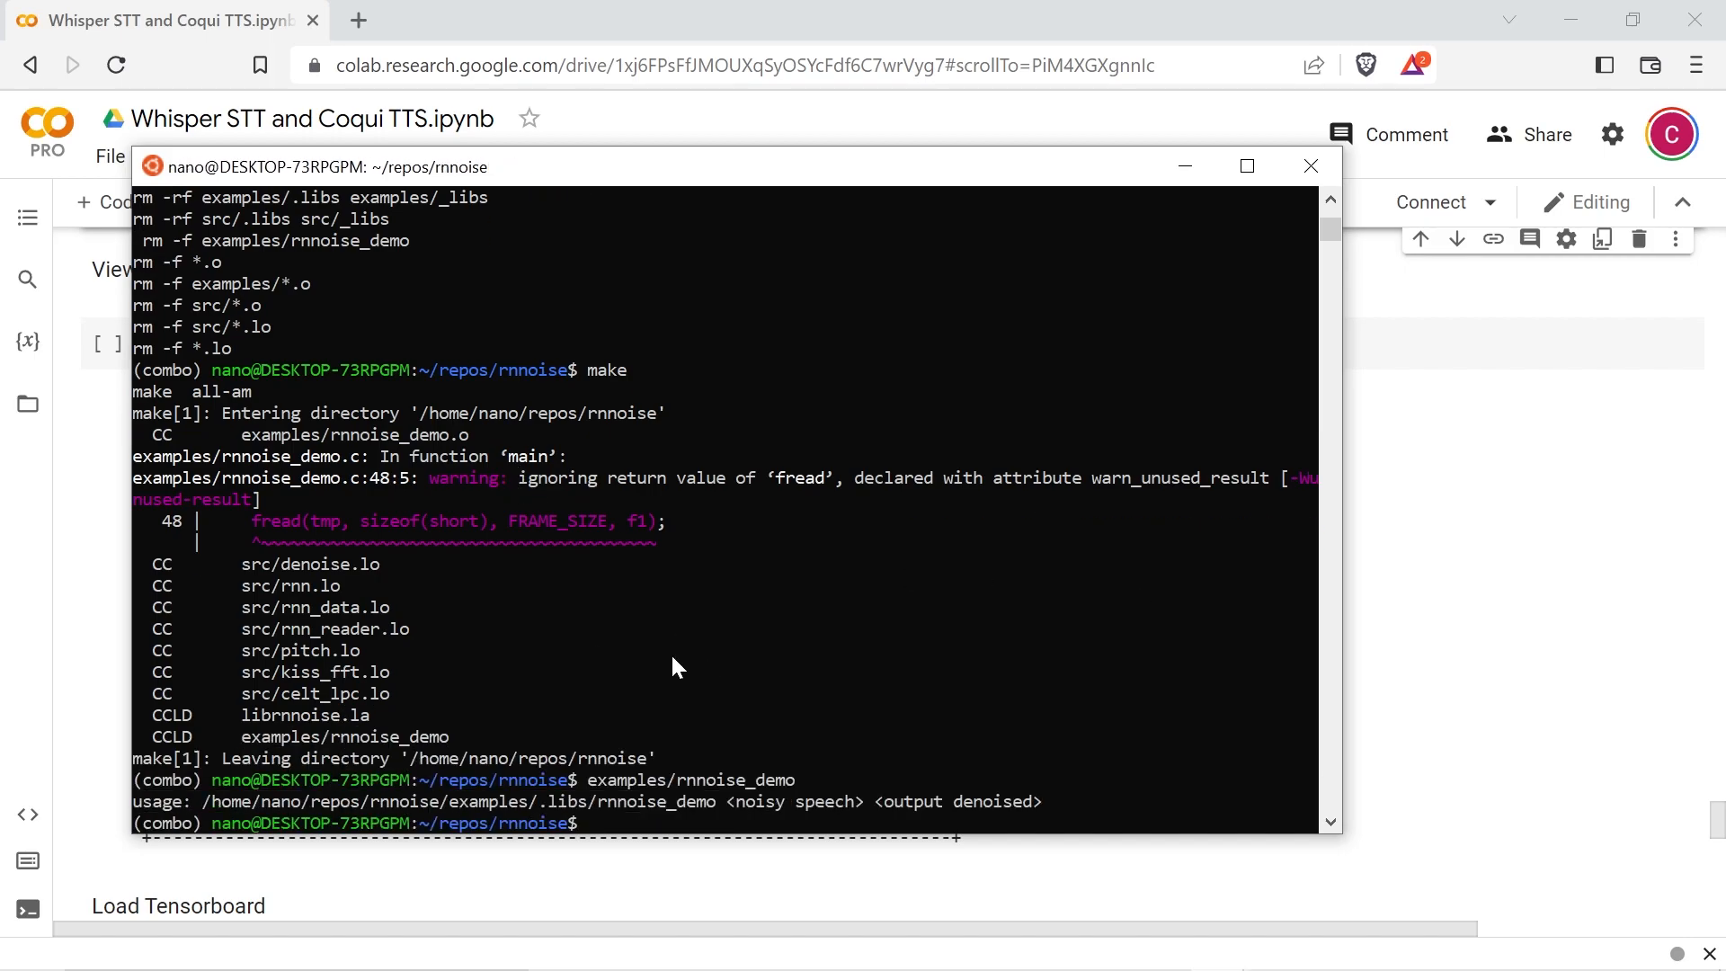
mouse_move(949, 665)
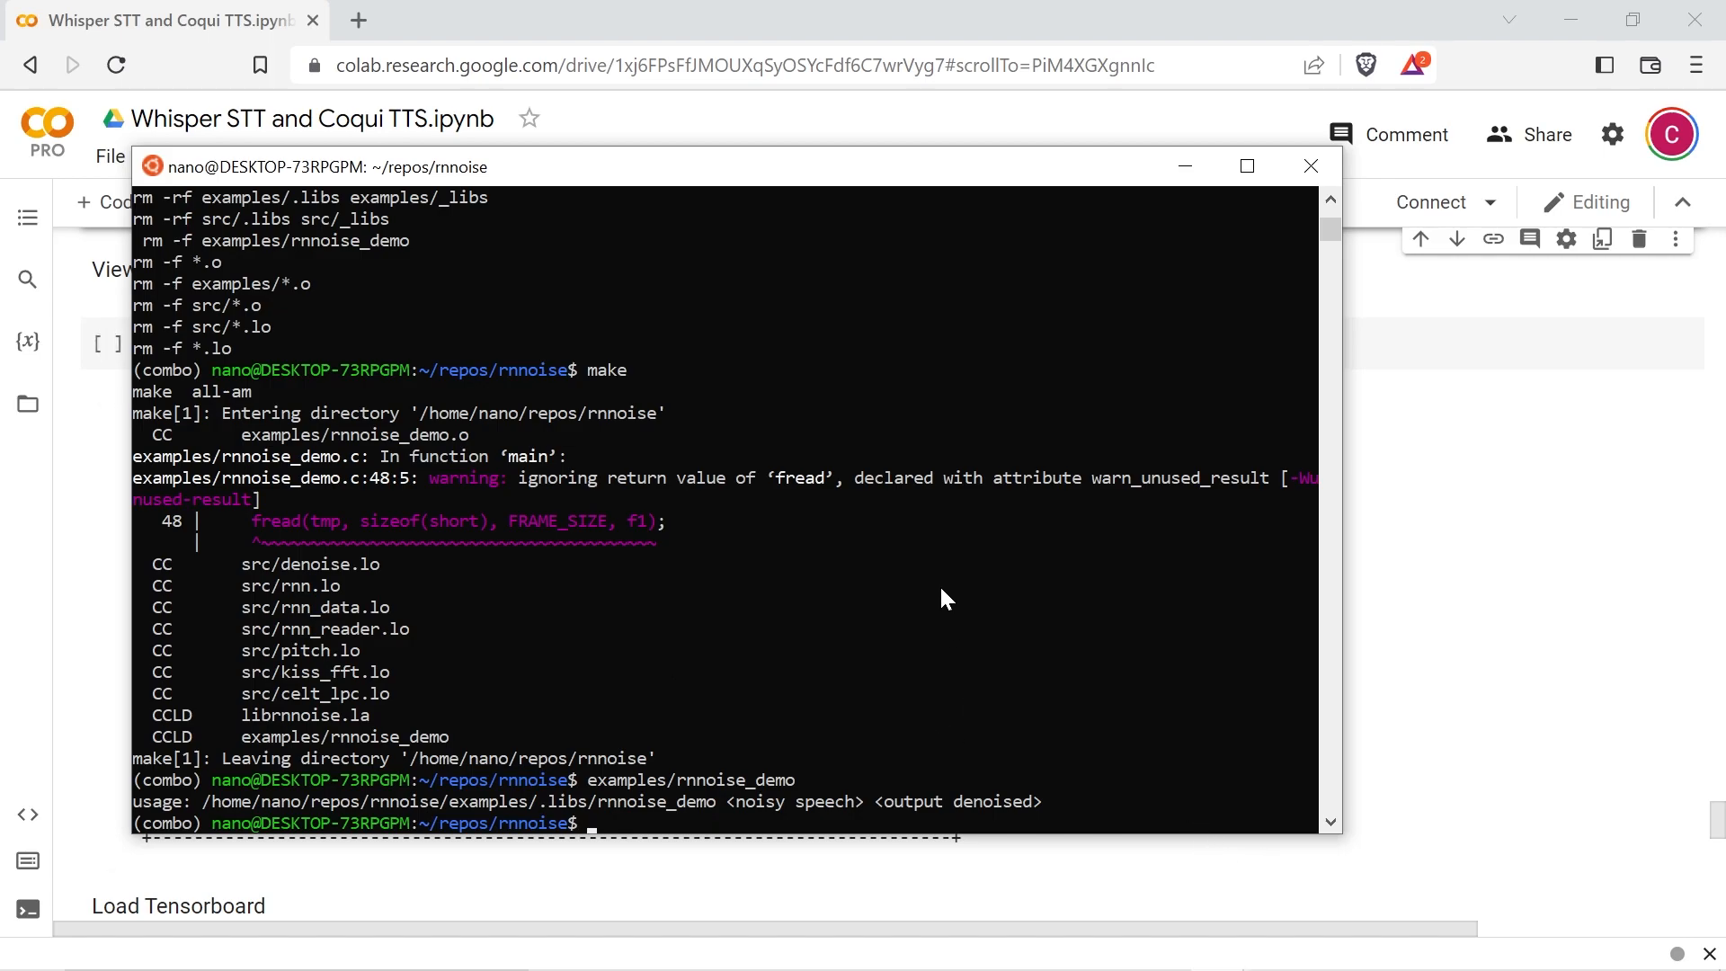
Step: Return to the repos folder with cd before cloning the Whisper repository
text(cd ..)
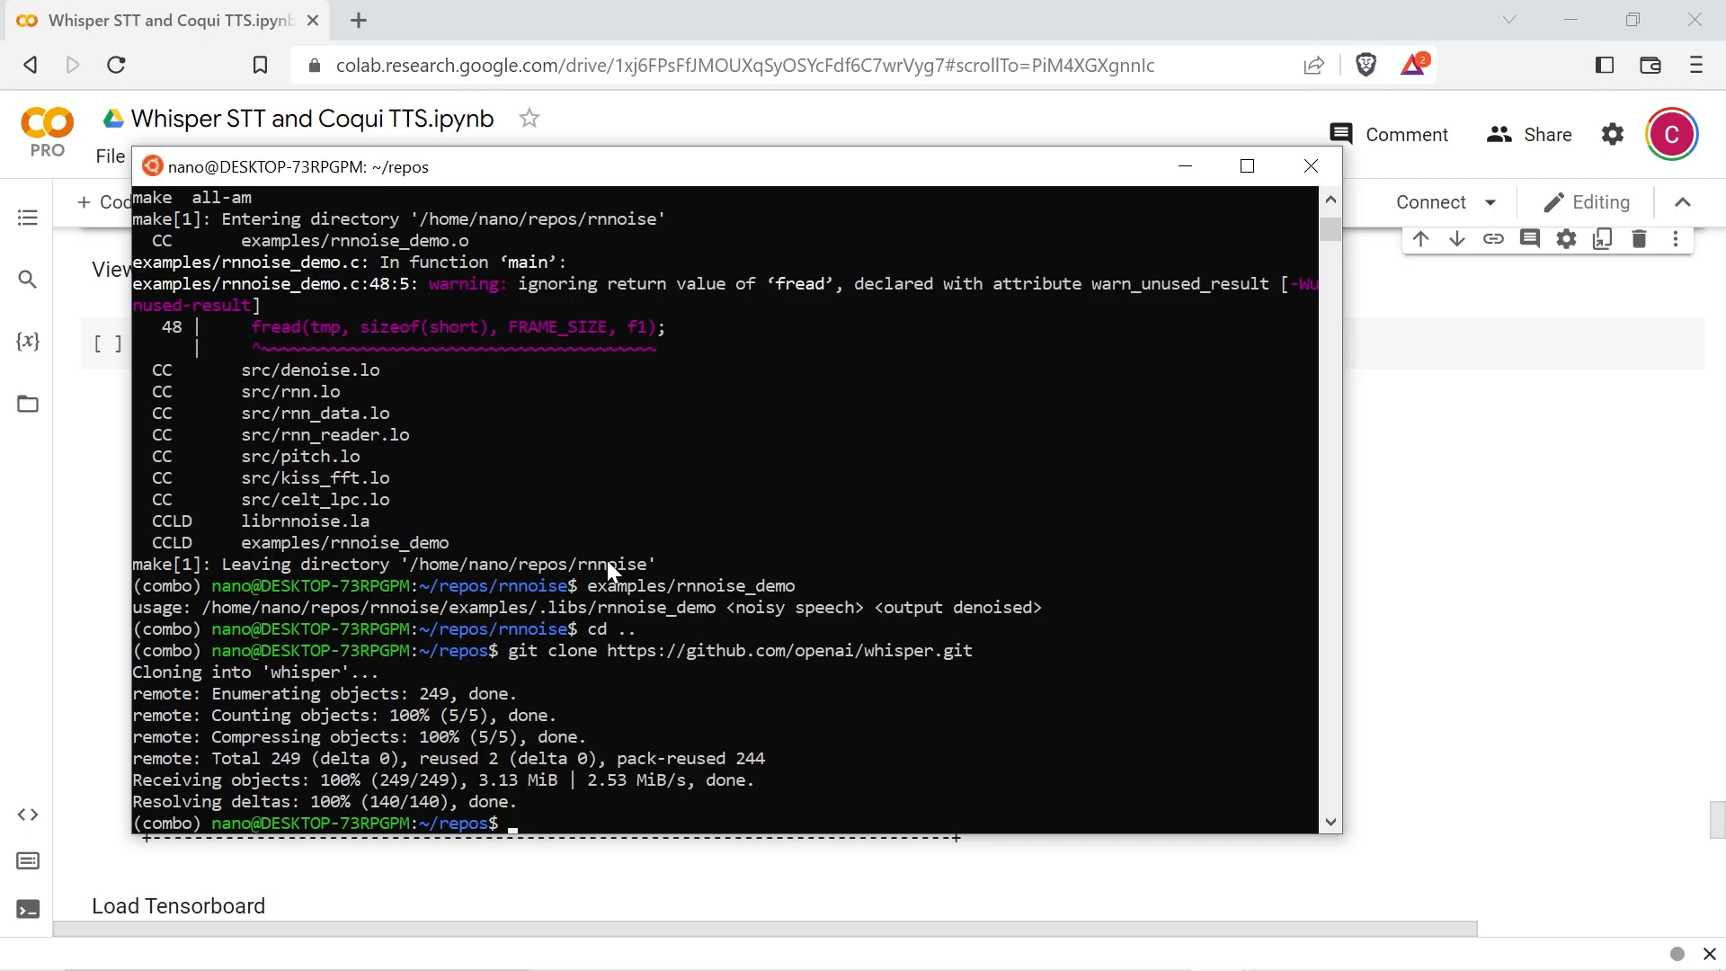
text(pip install git+https://github.com/openai/whisper.git)
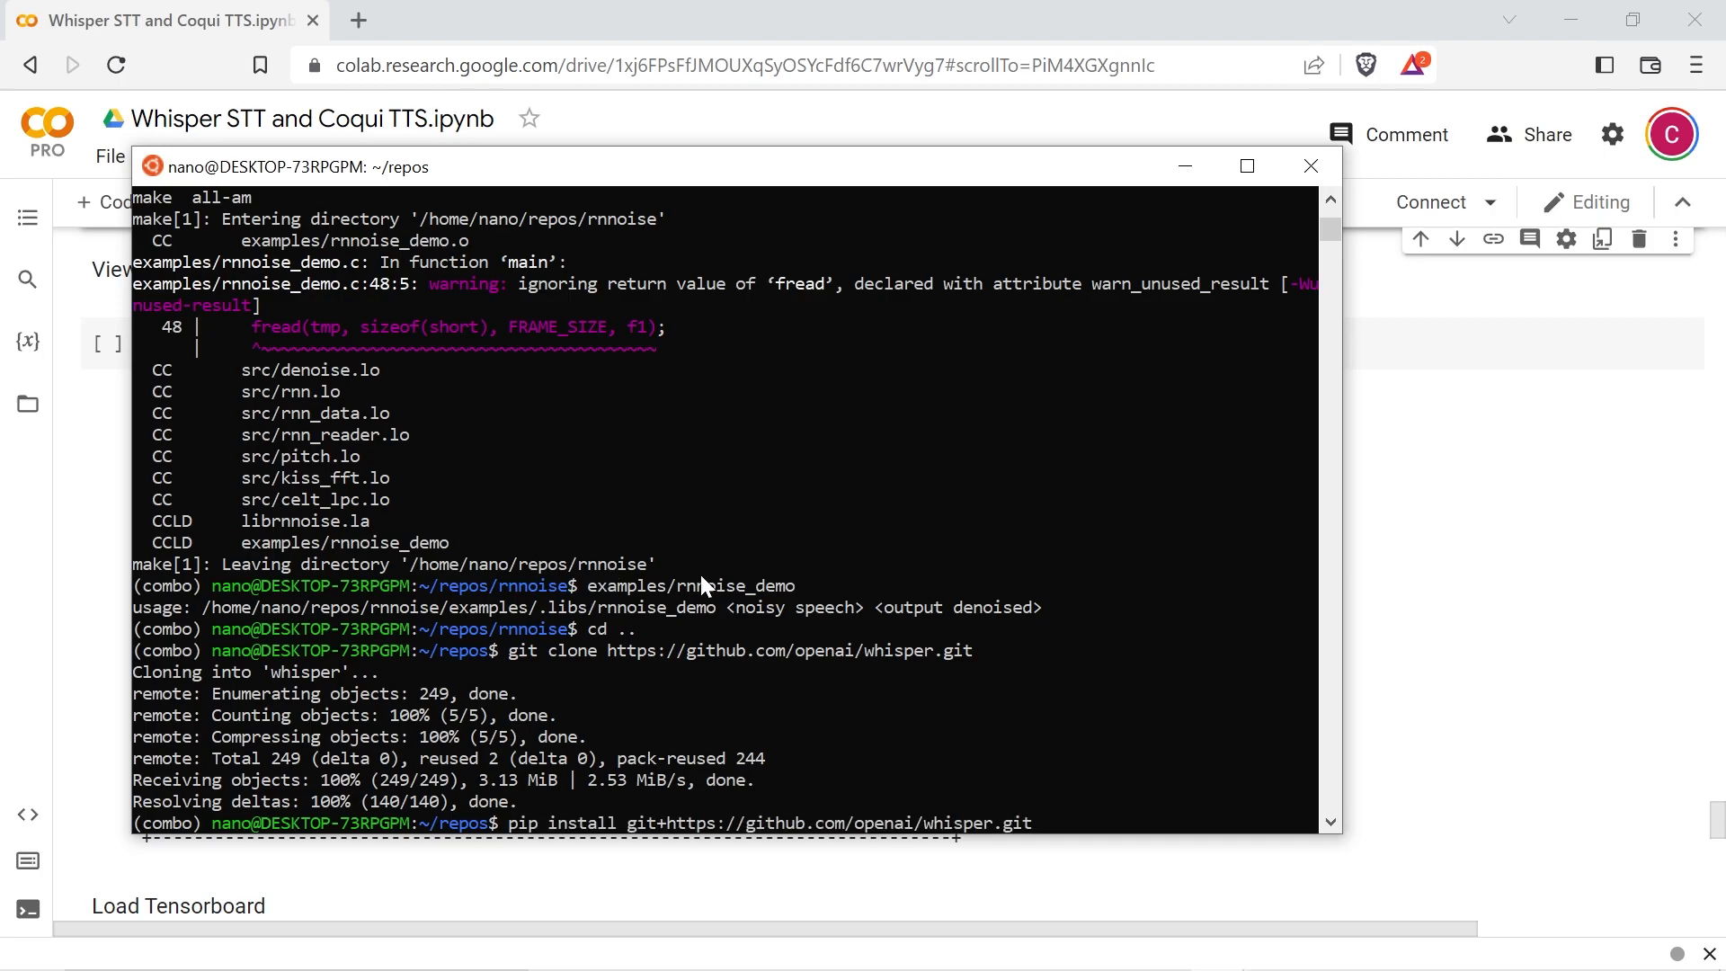
scroll(down, 3)
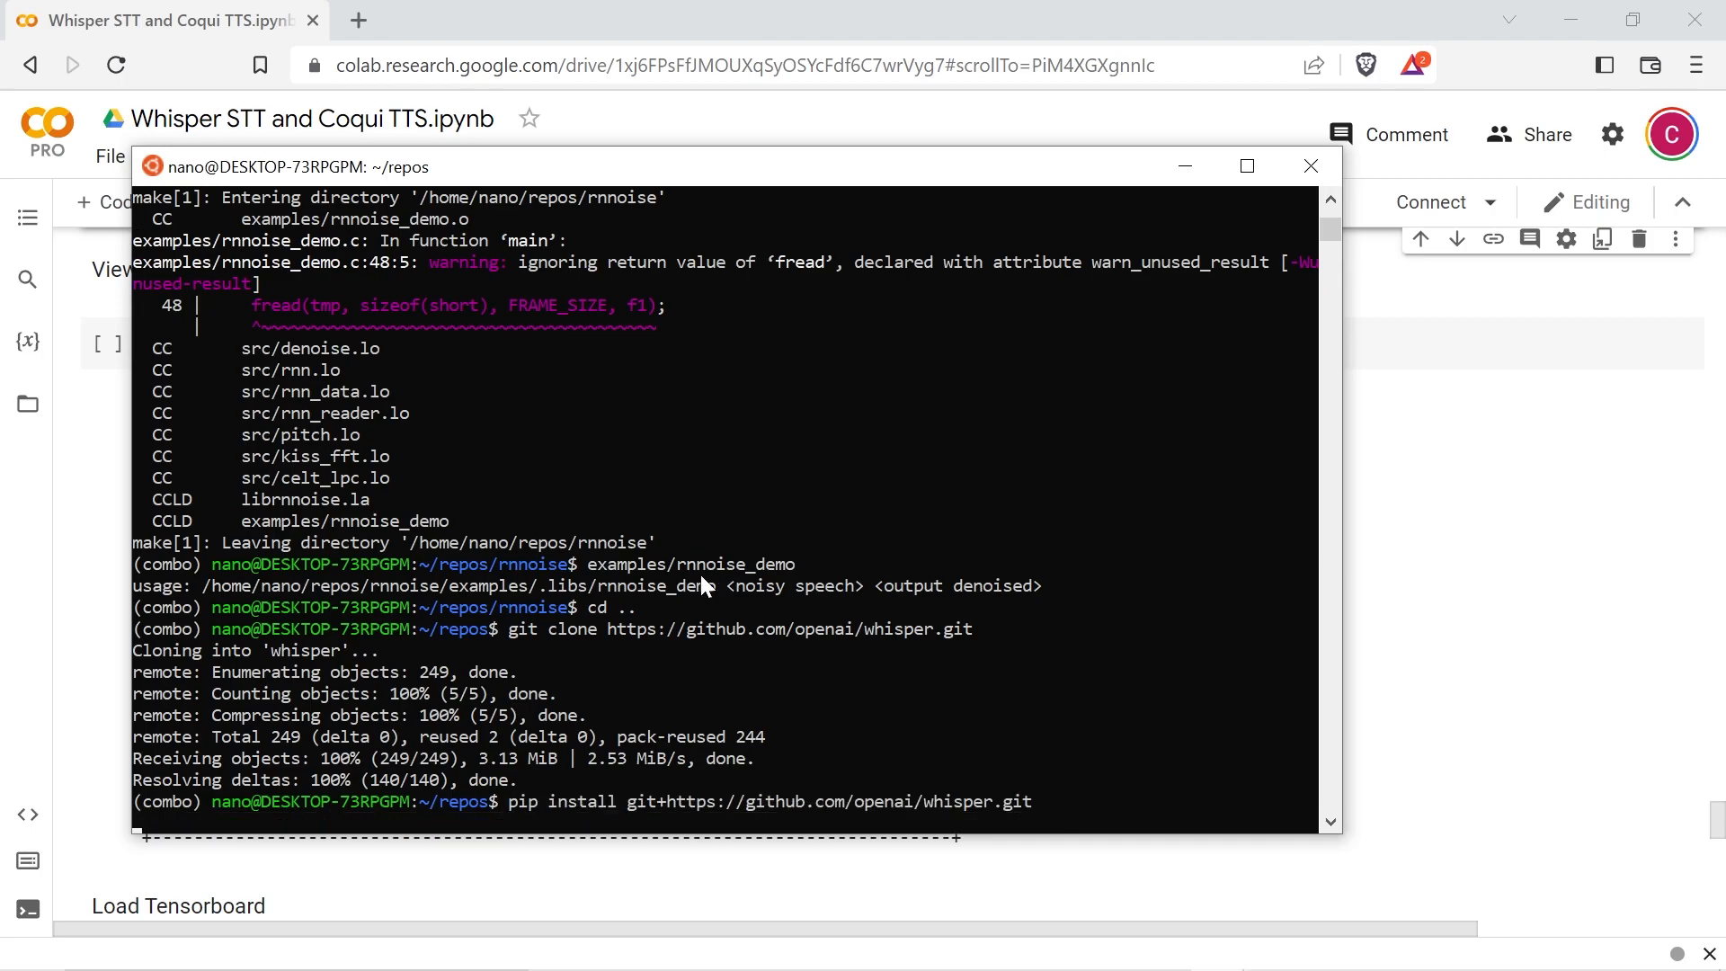
scroll(down, 3)
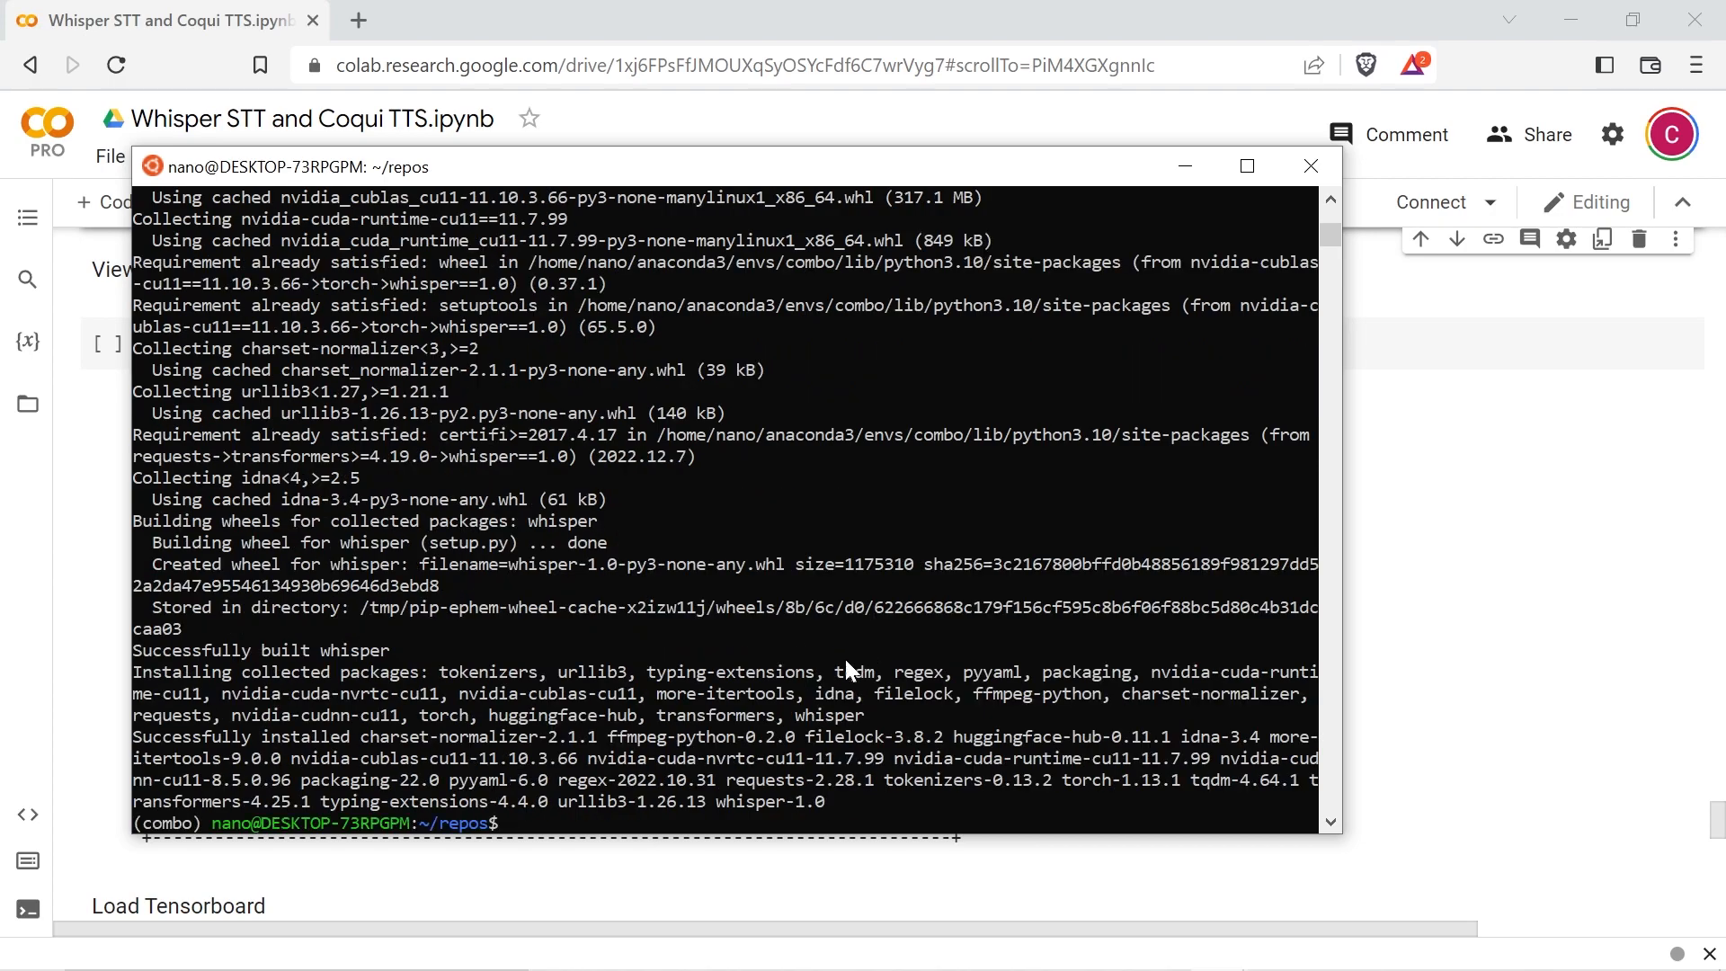
text(sudo apt-get install espeak-ng)
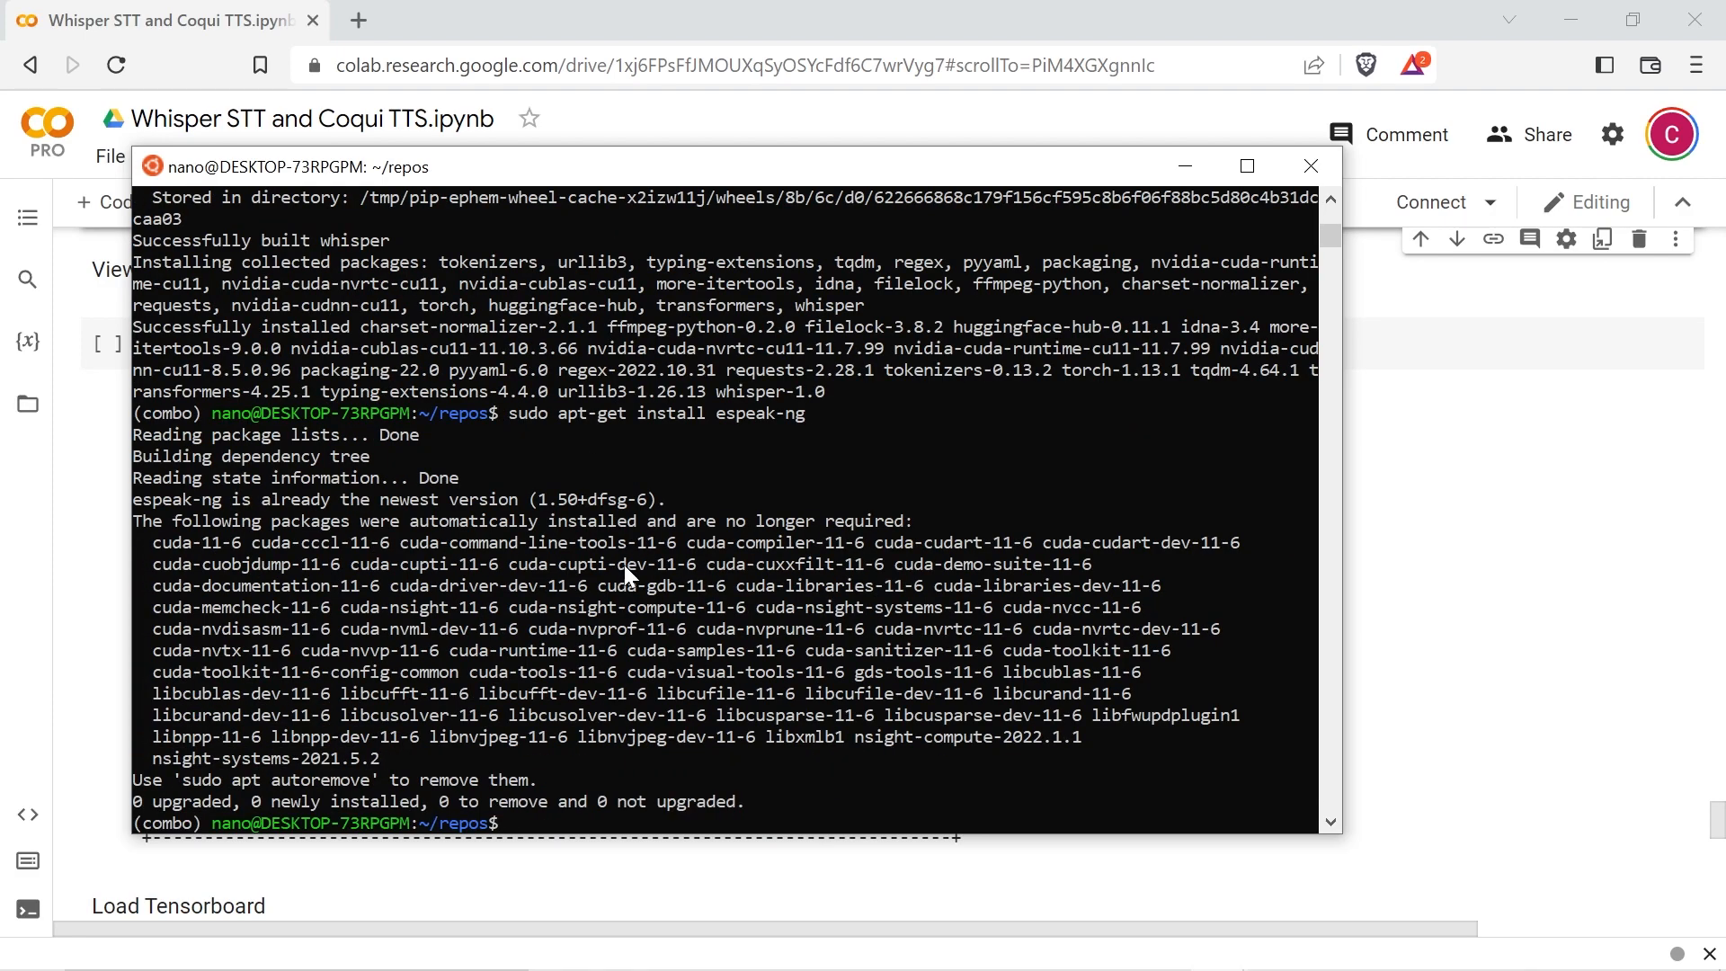
Step: Clone the coqui-ai/TTS repository and run tts --list_models after installing it
text(git clone https://github.com/coqui-ai/TTS.git)
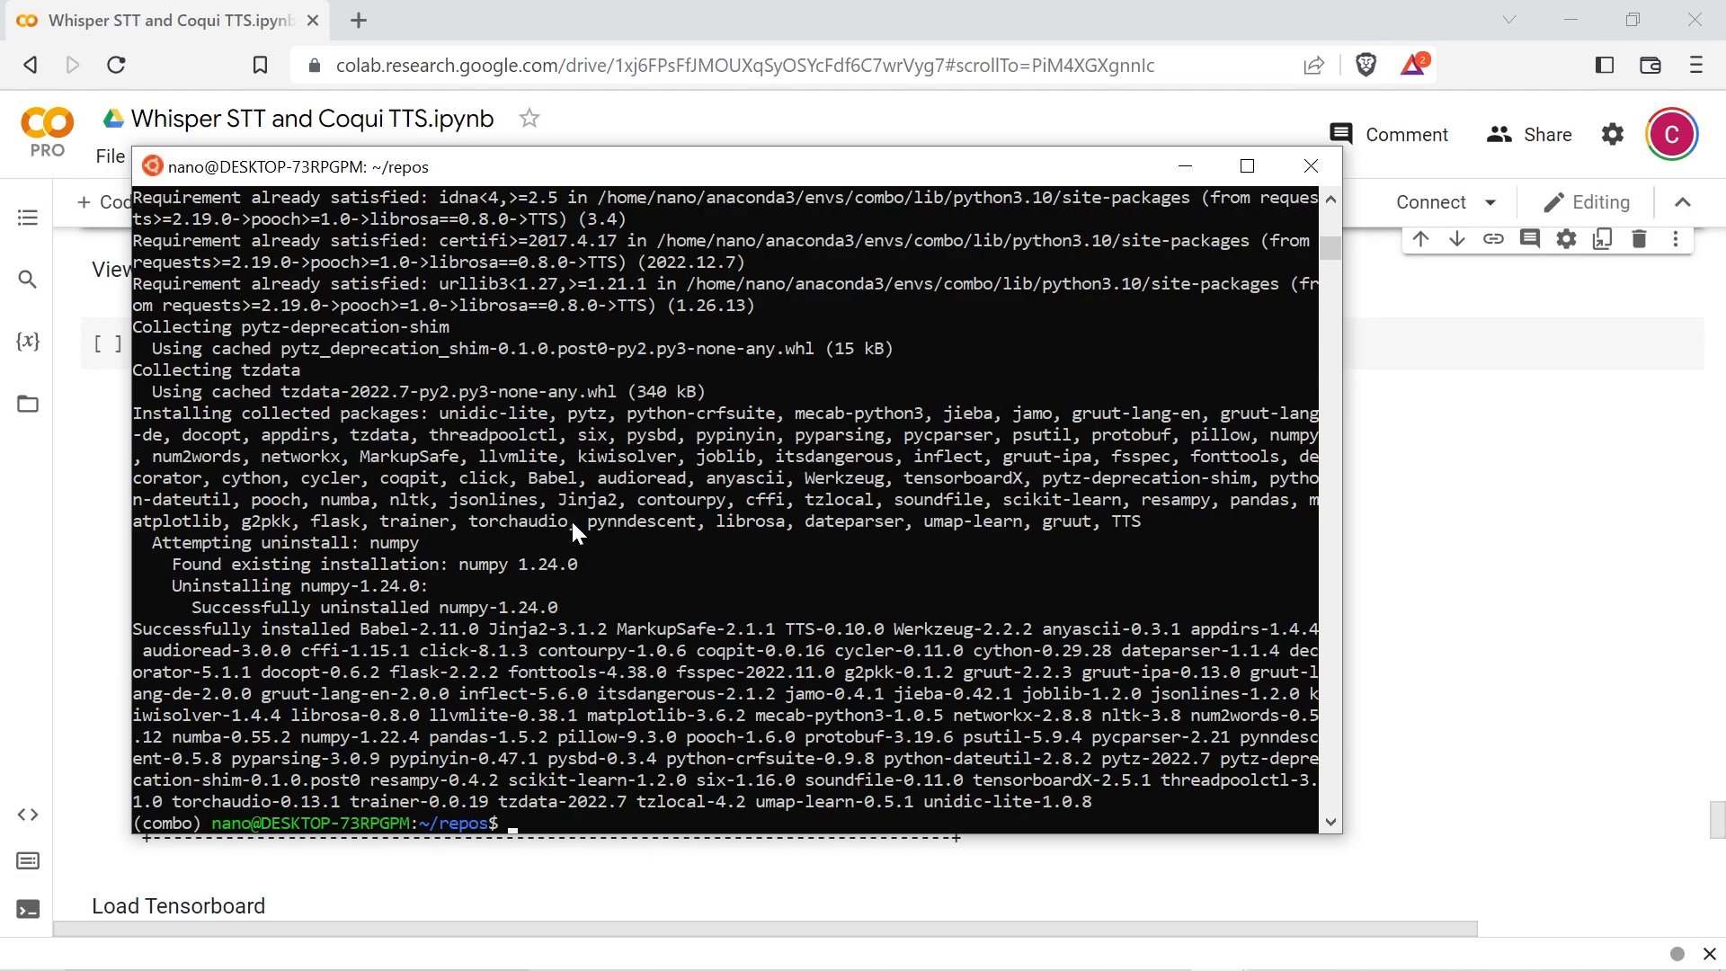
text(tts --list_models)
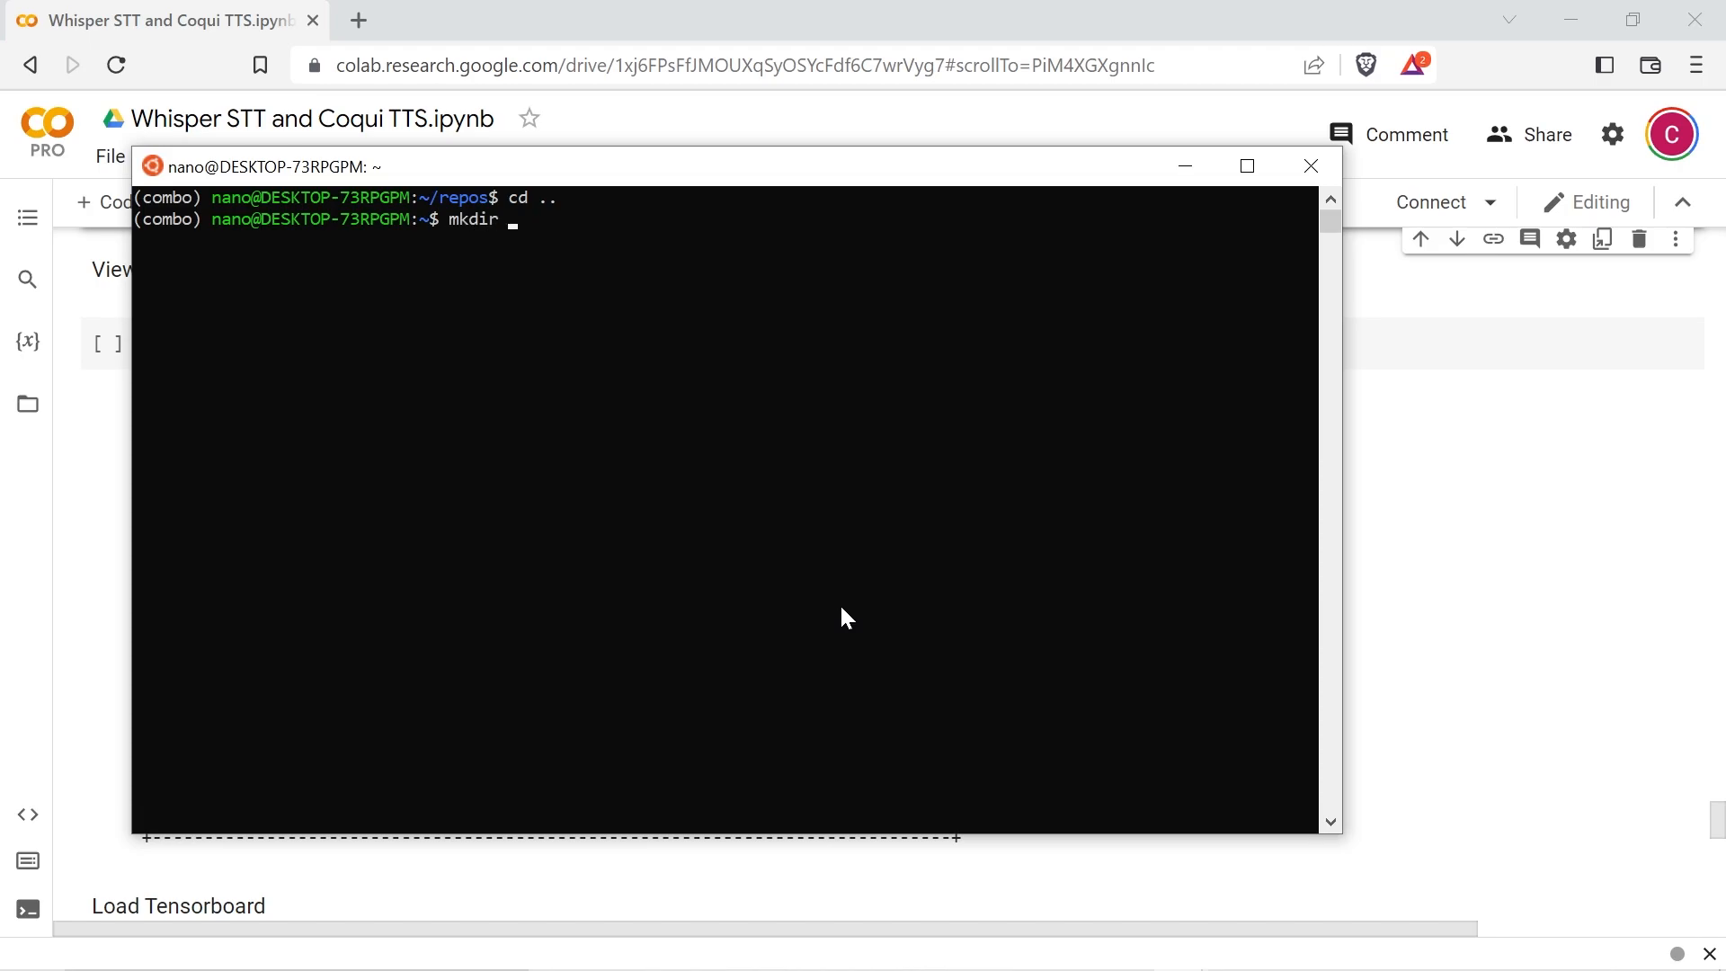
Step: Create an audiofiles folder, cd into it and list the copied source recordings
text(aydui)
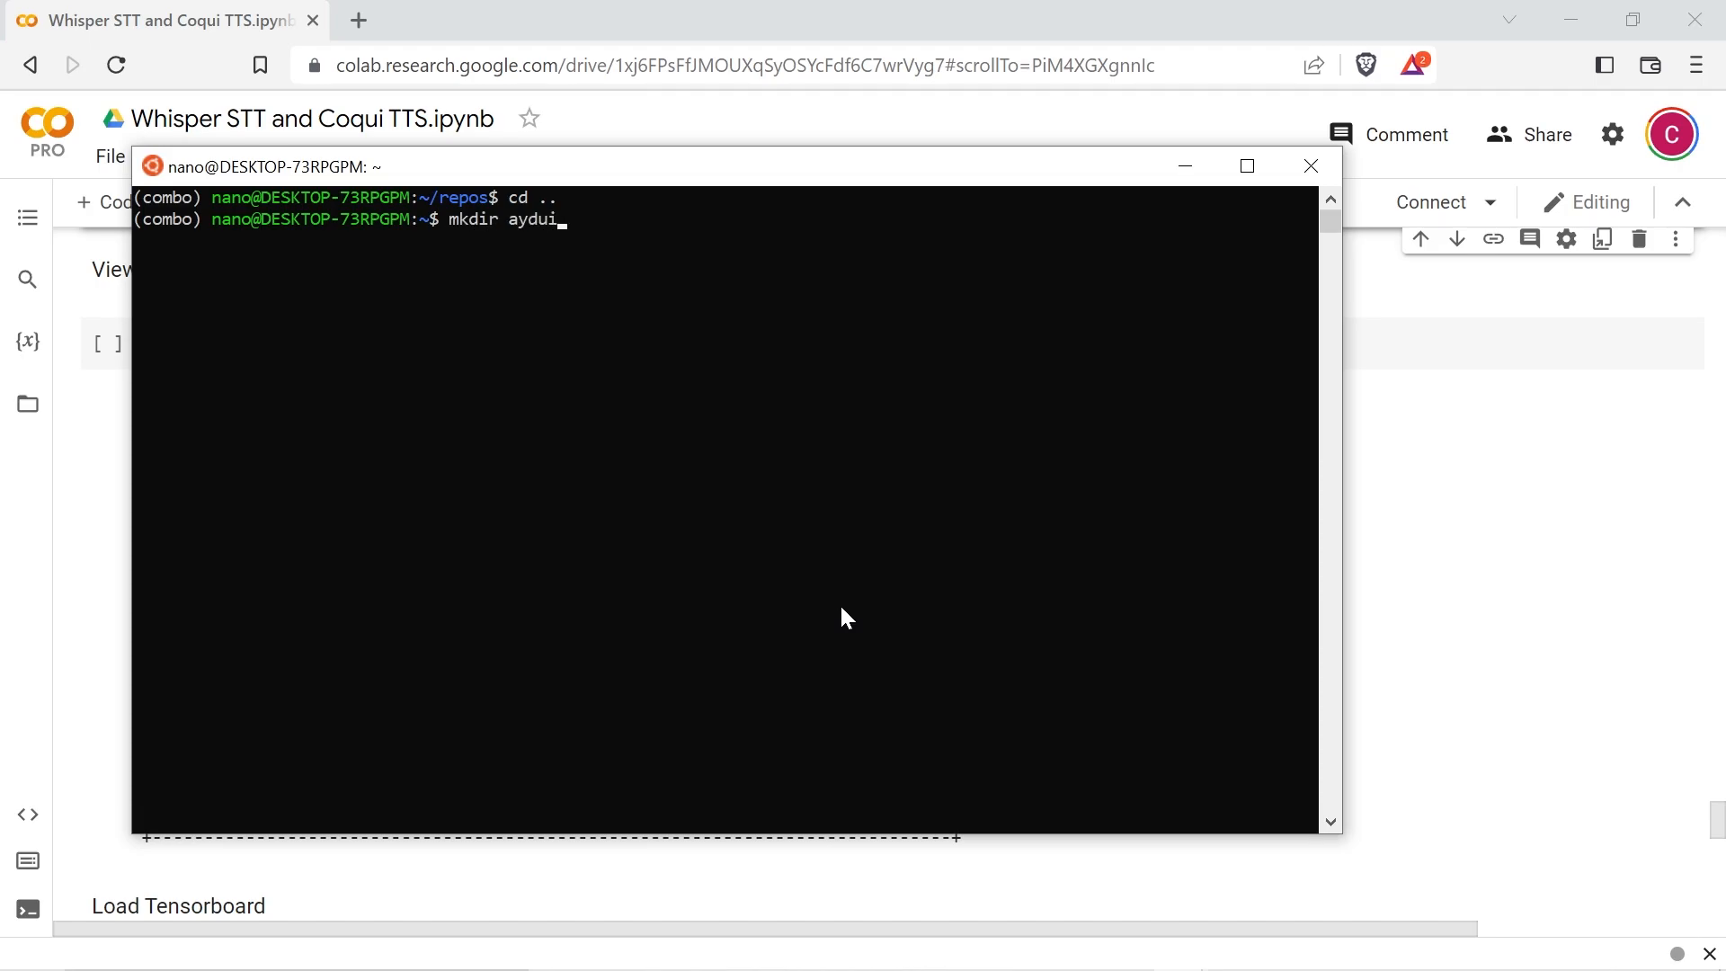
text(audiof)
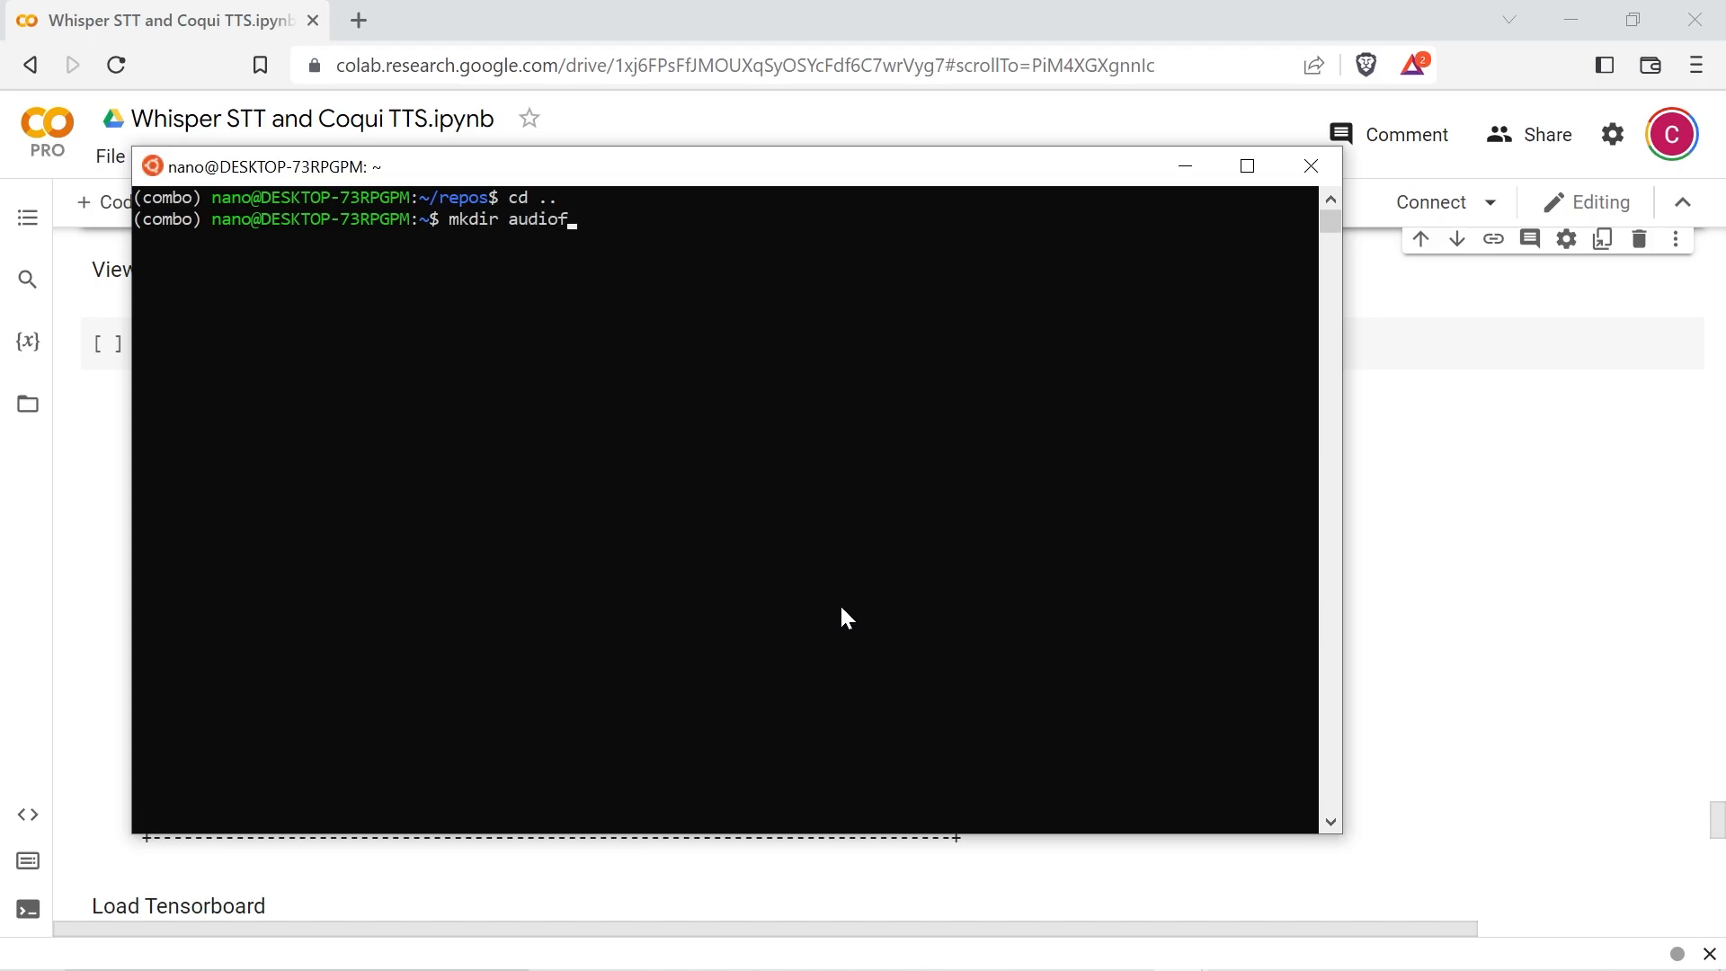
text(iles)
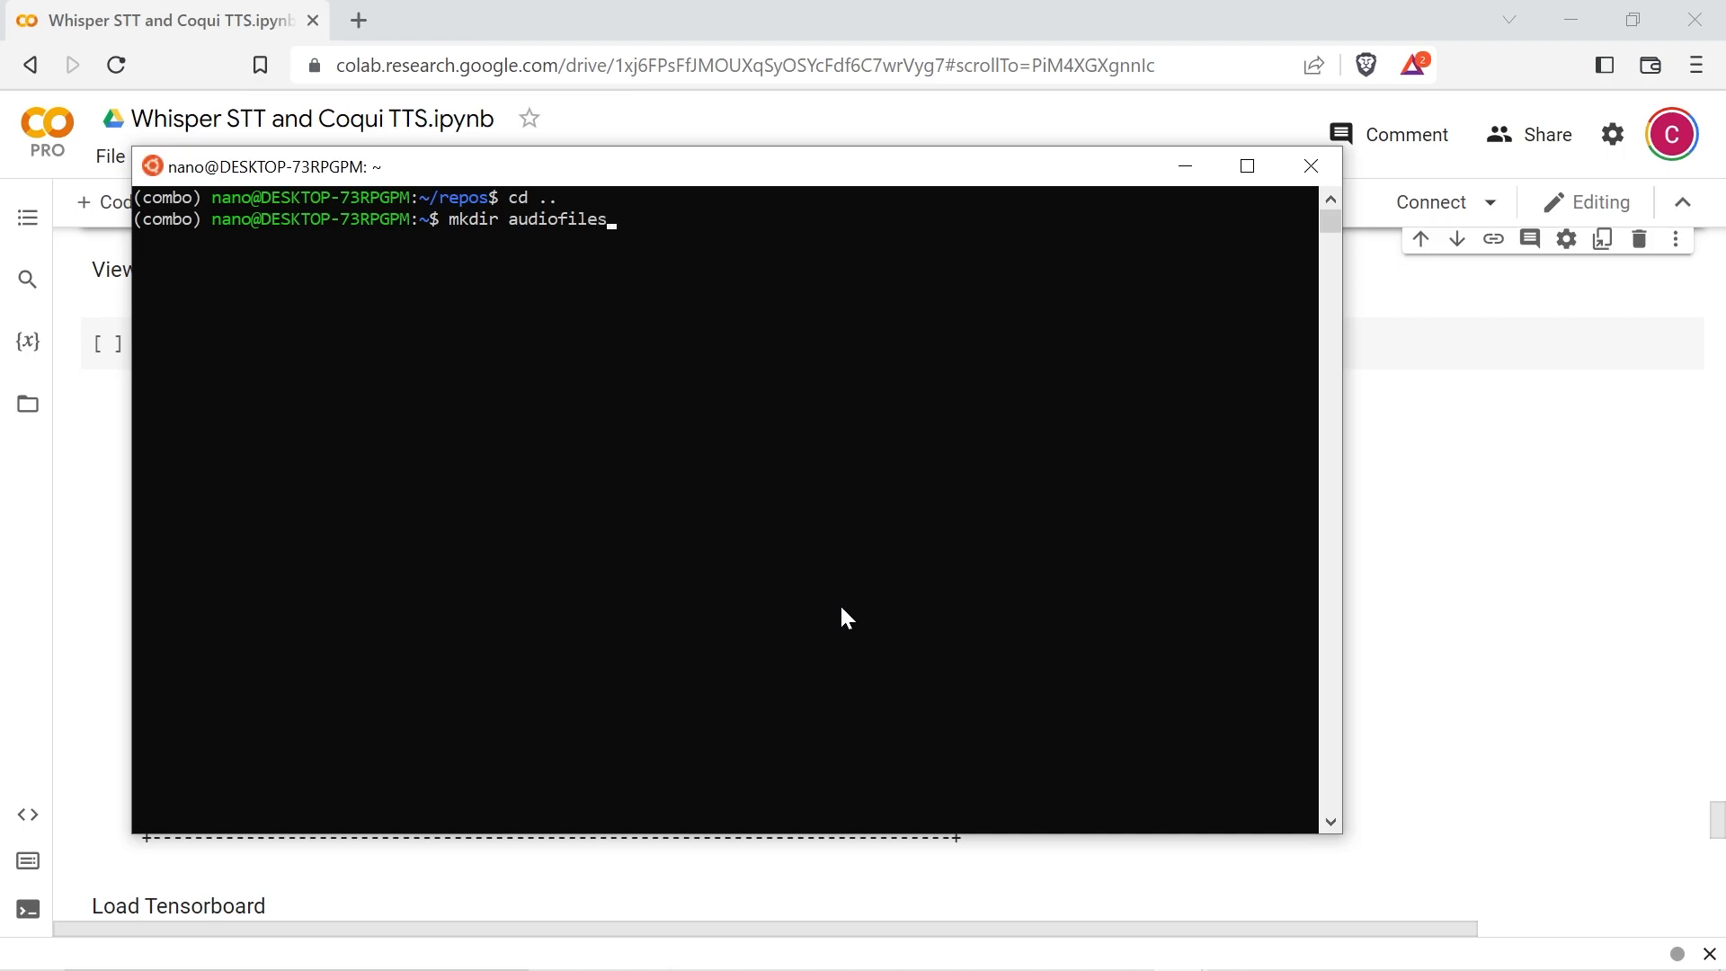
text(cd audiofiles)
text(explorer.exe .)
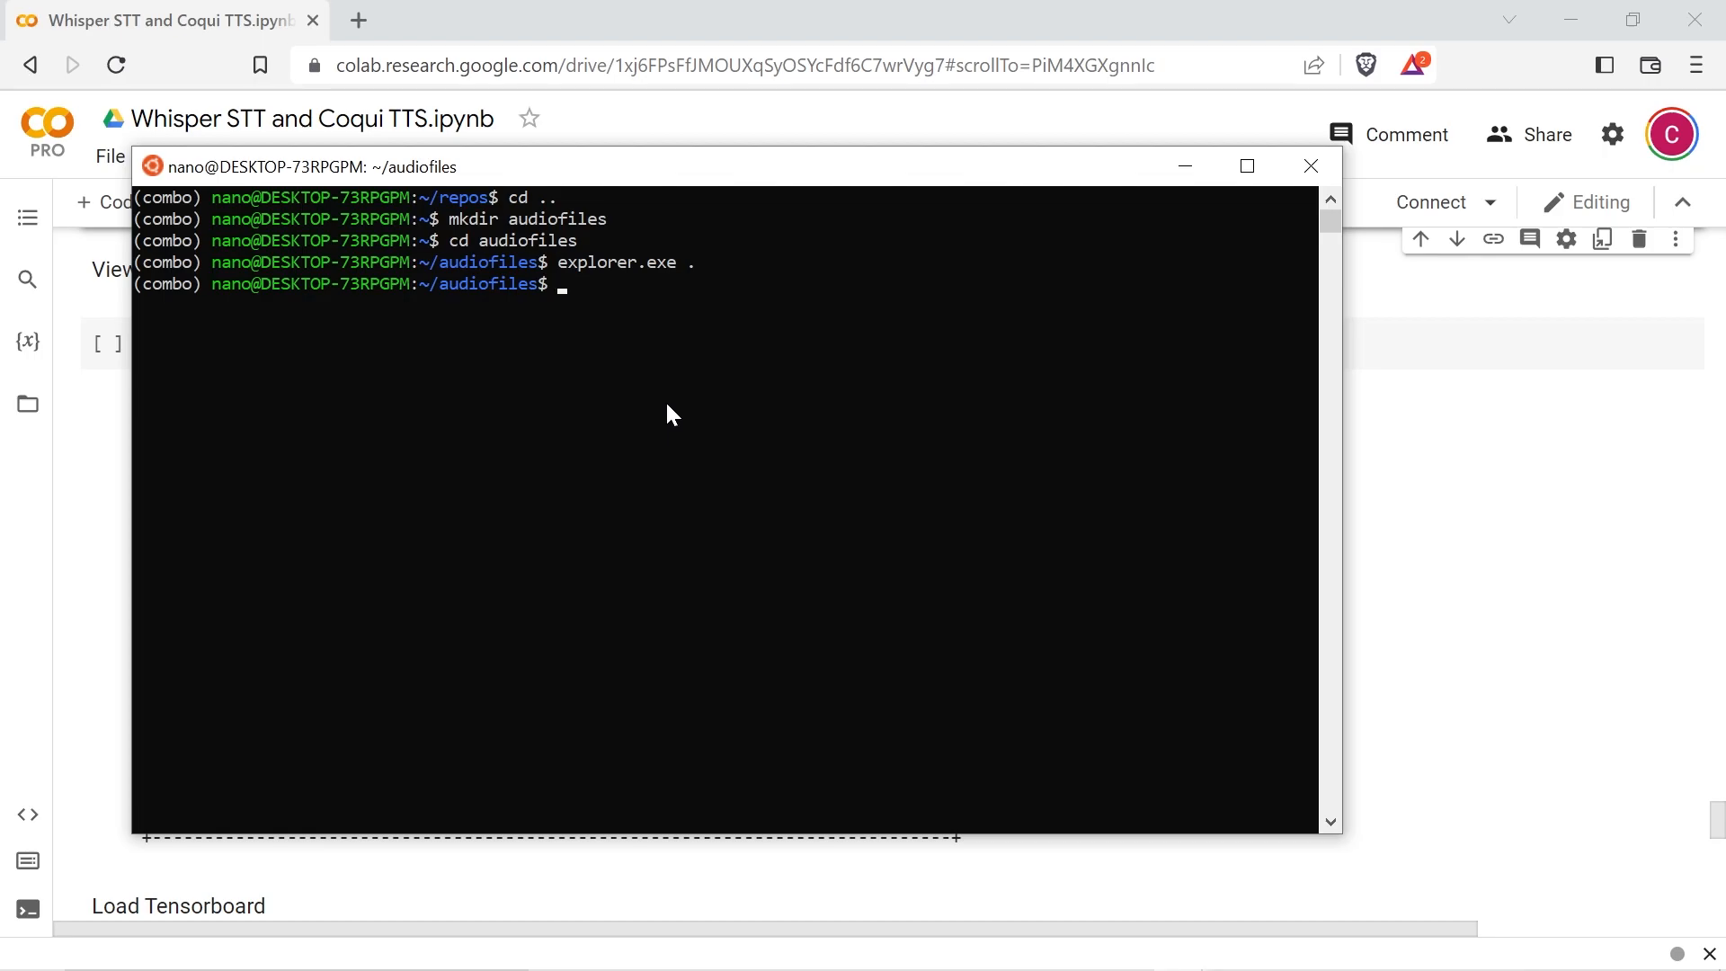
text(ls)
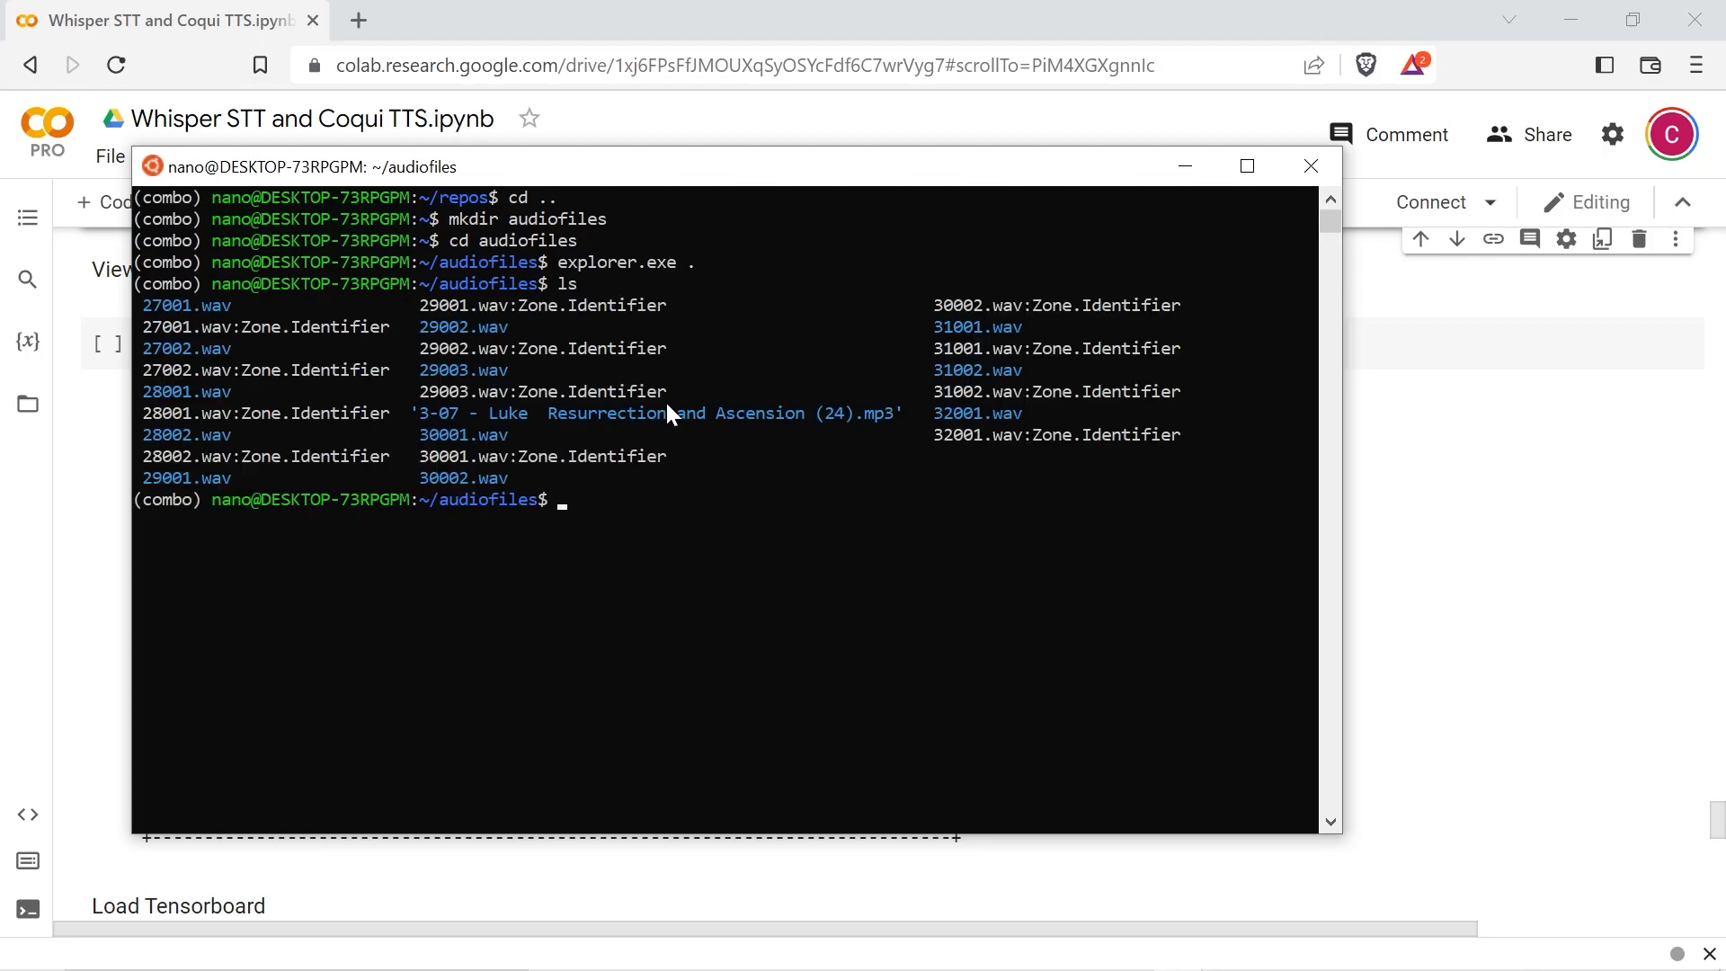
Step: Make an out folder and convert each mp3 to 22050 Hz pcm_s16le WAV with find and ffmpeg
text(cd ..)
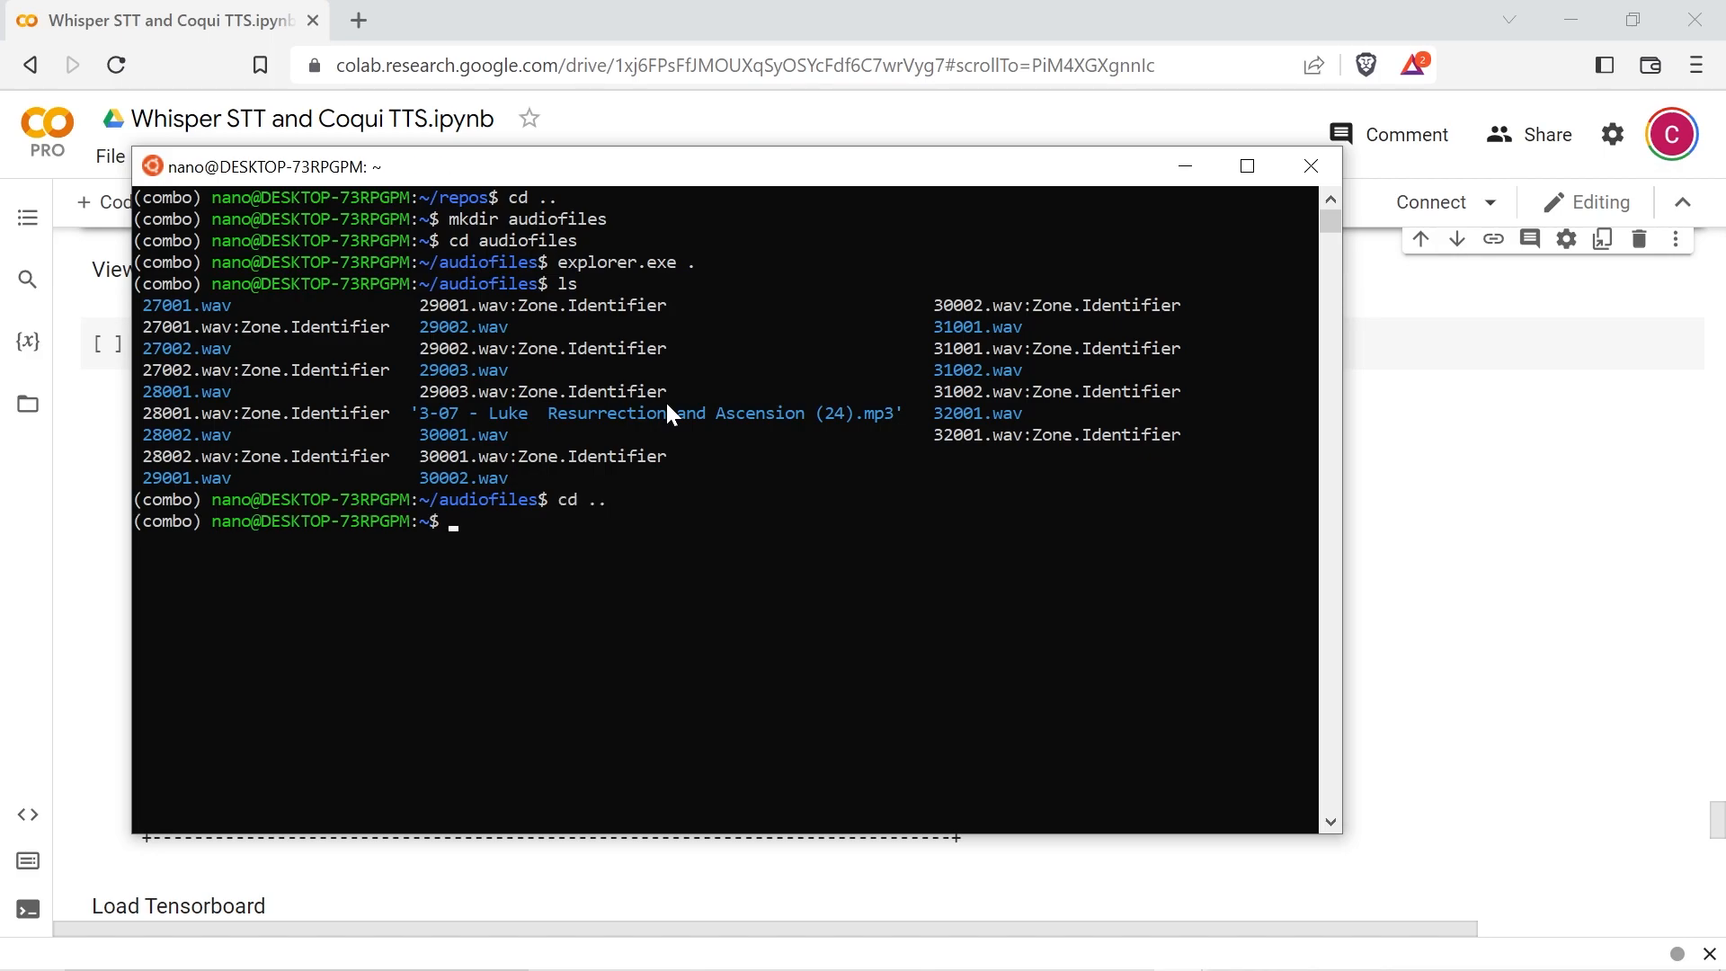
text(cd audiofiles)
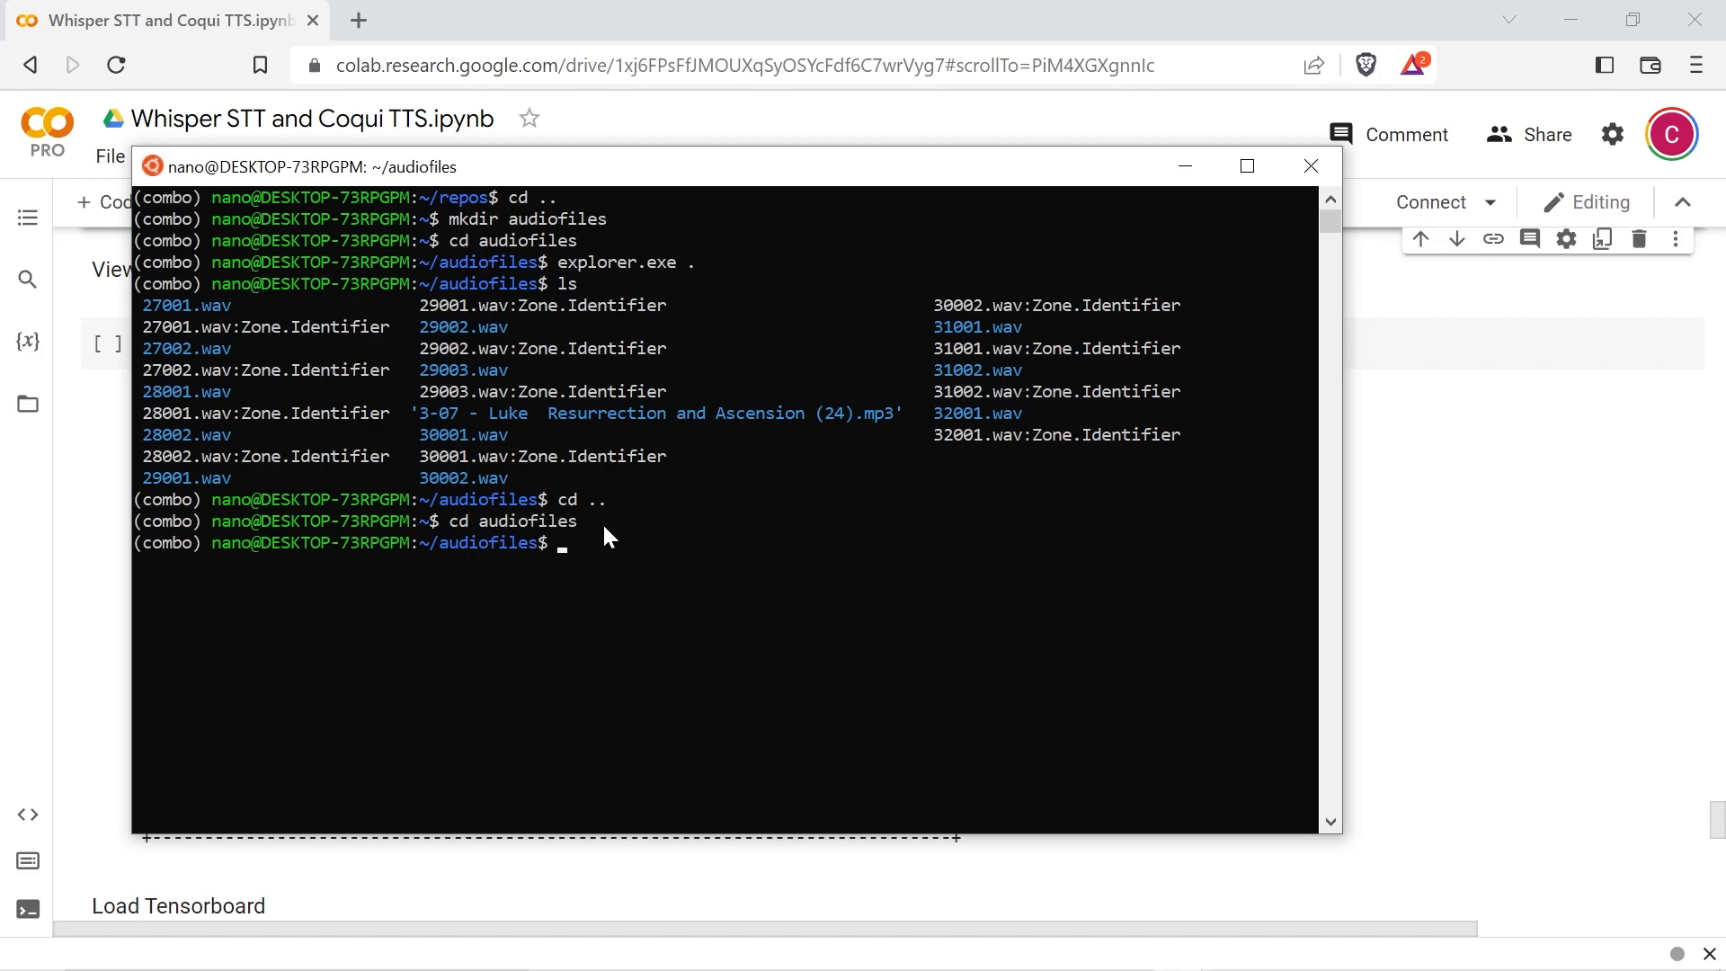
text(mkdir out)
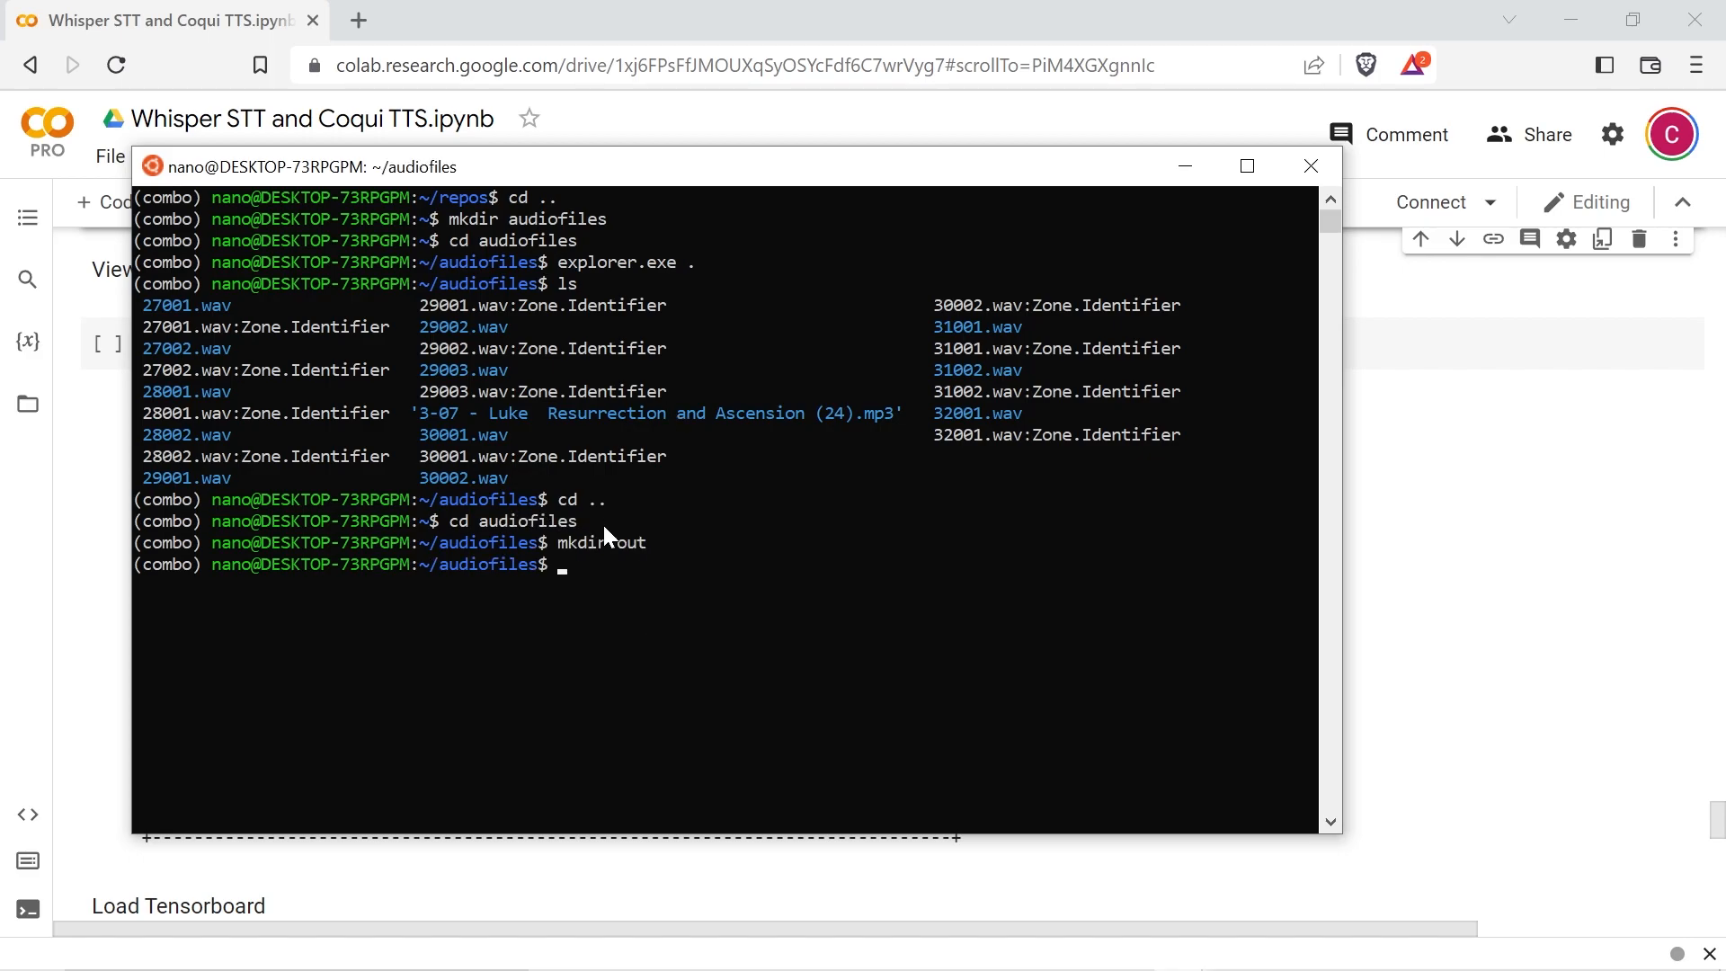
text(find . -name '*.mp3' -exec bash -c 'for f; do ffmpeg -i "$f" -acodec pcm_s16le -ar 22050 -ac 1 out/"${f%.mp3}".wav ; done' _ {} +)
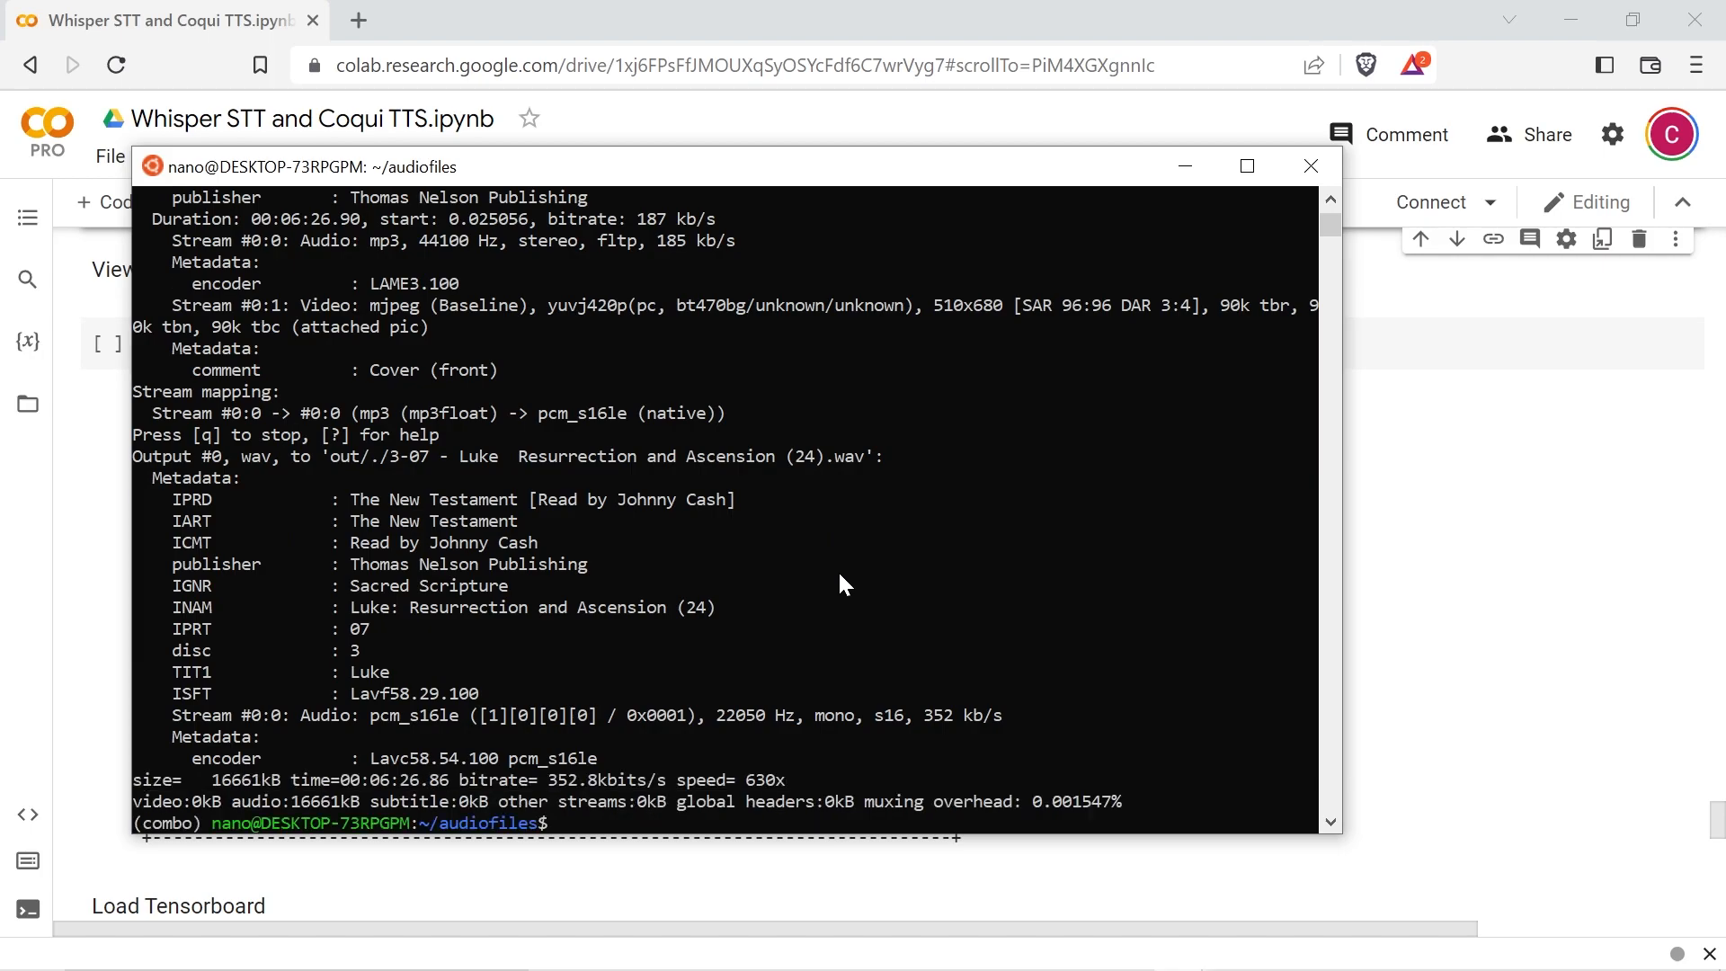
mouse_move(730, 565)
text(ls -al)
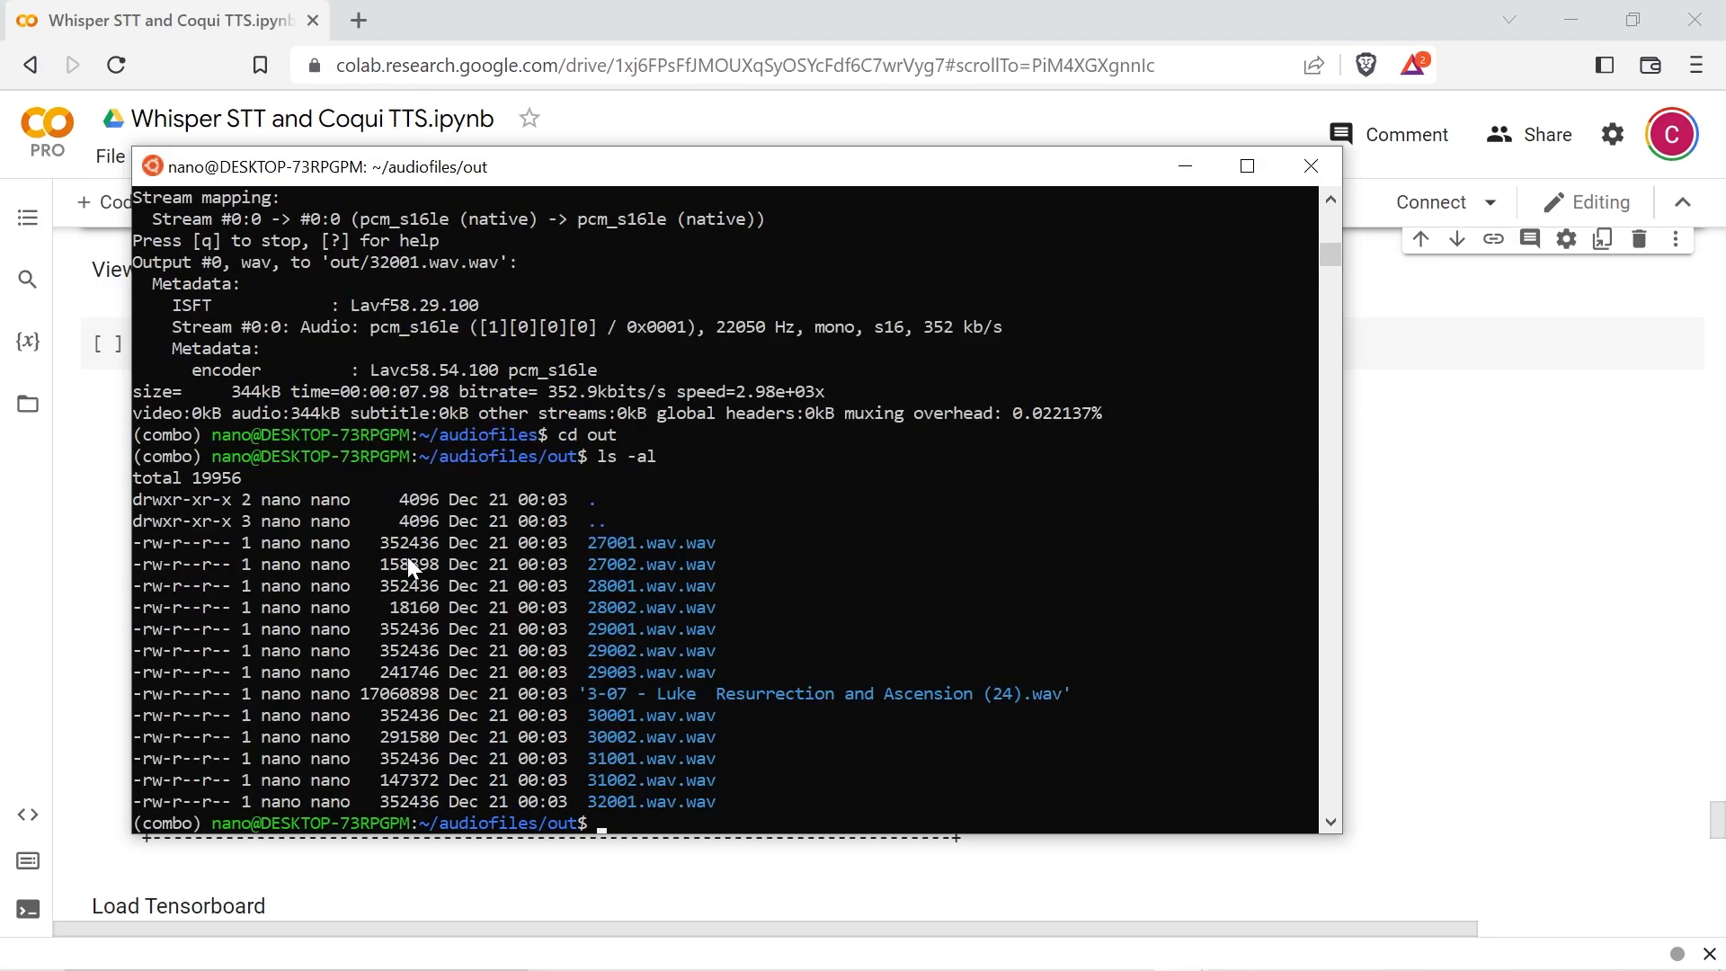
Step: Make a splits folder and split each WAV on silence into splits/ with a sox for-loop
text(mkdir splits)
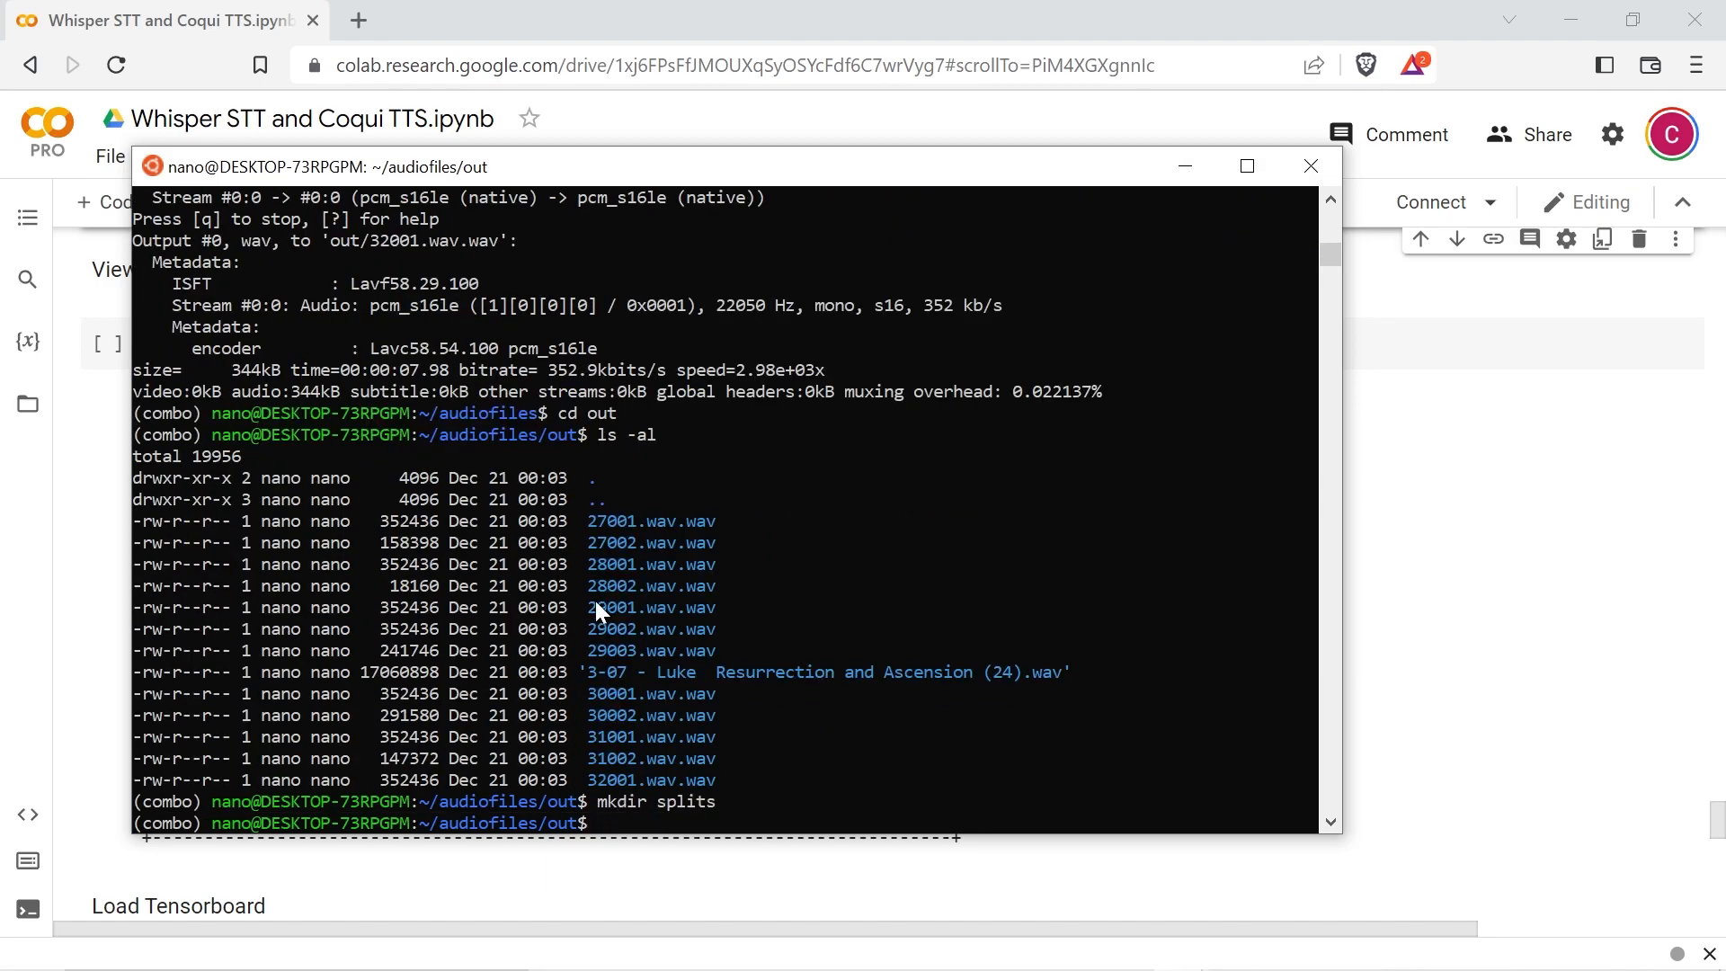
text(for FILE in *.wav; do sox "$FILE" splits/"$FILE" --show-progress silence 1 0.5 0.1% 1 0.5 0.1% : newfile : restart ; done)
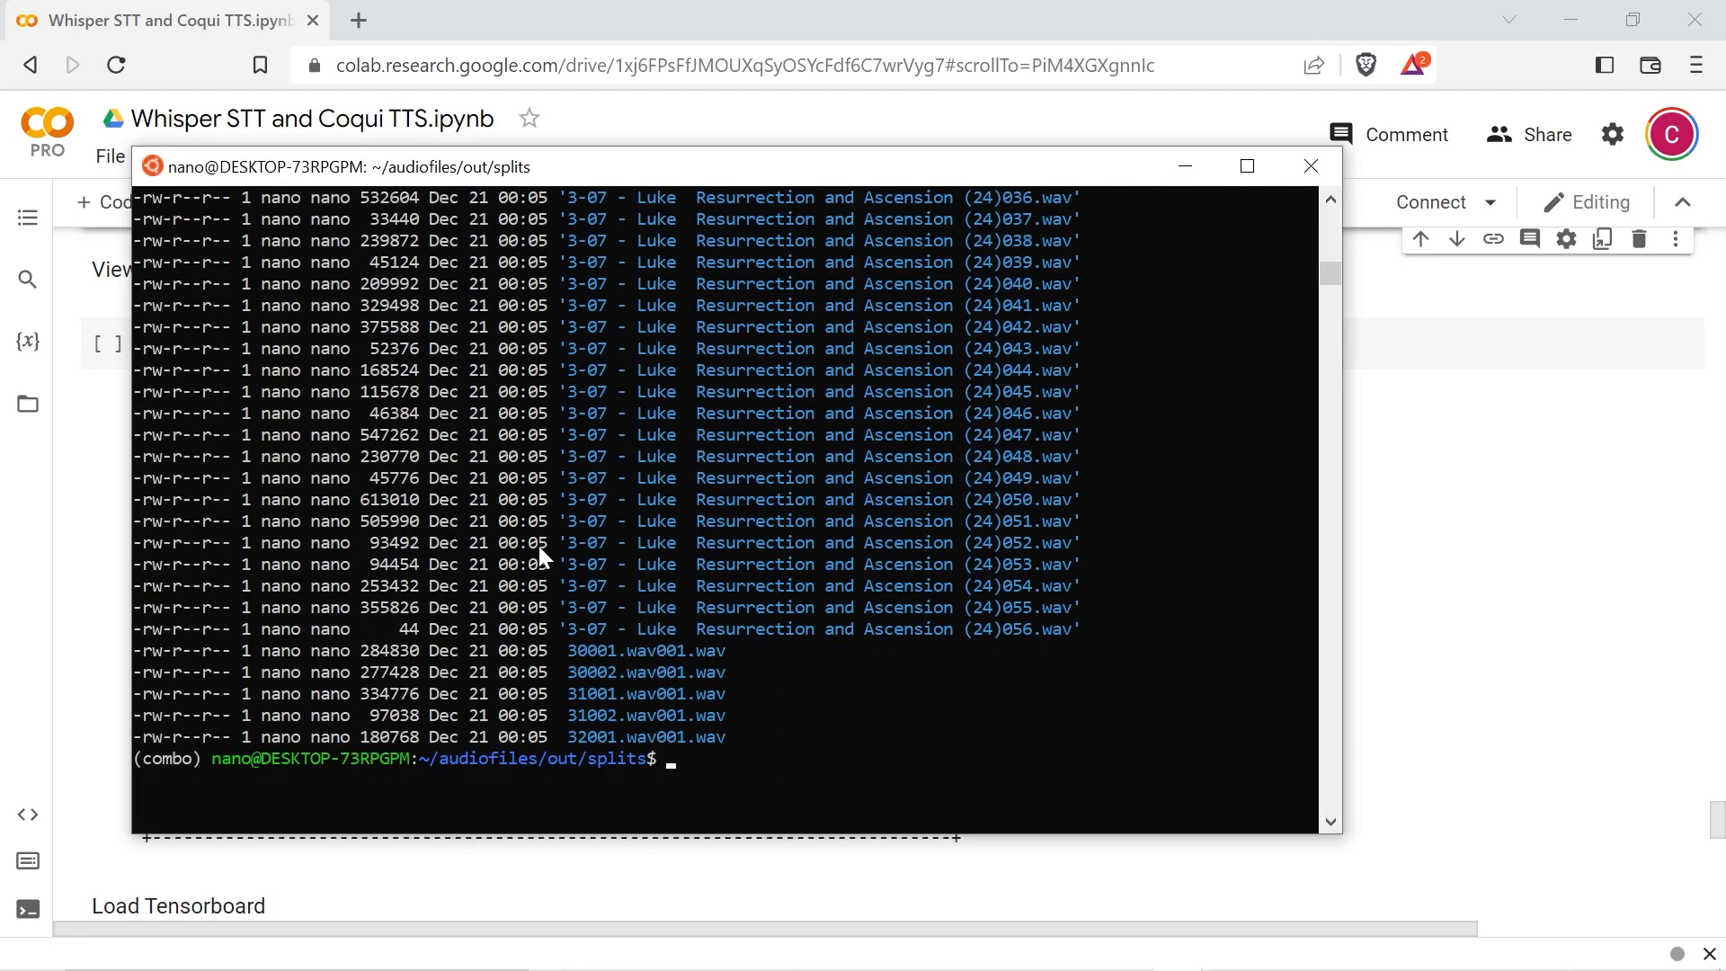
Step: In test-dataset/converted, delete wav clips smaller than 15 KB with find -size -15k -delete
text(find . -name "*.wav" -type f -size -15k -delete)
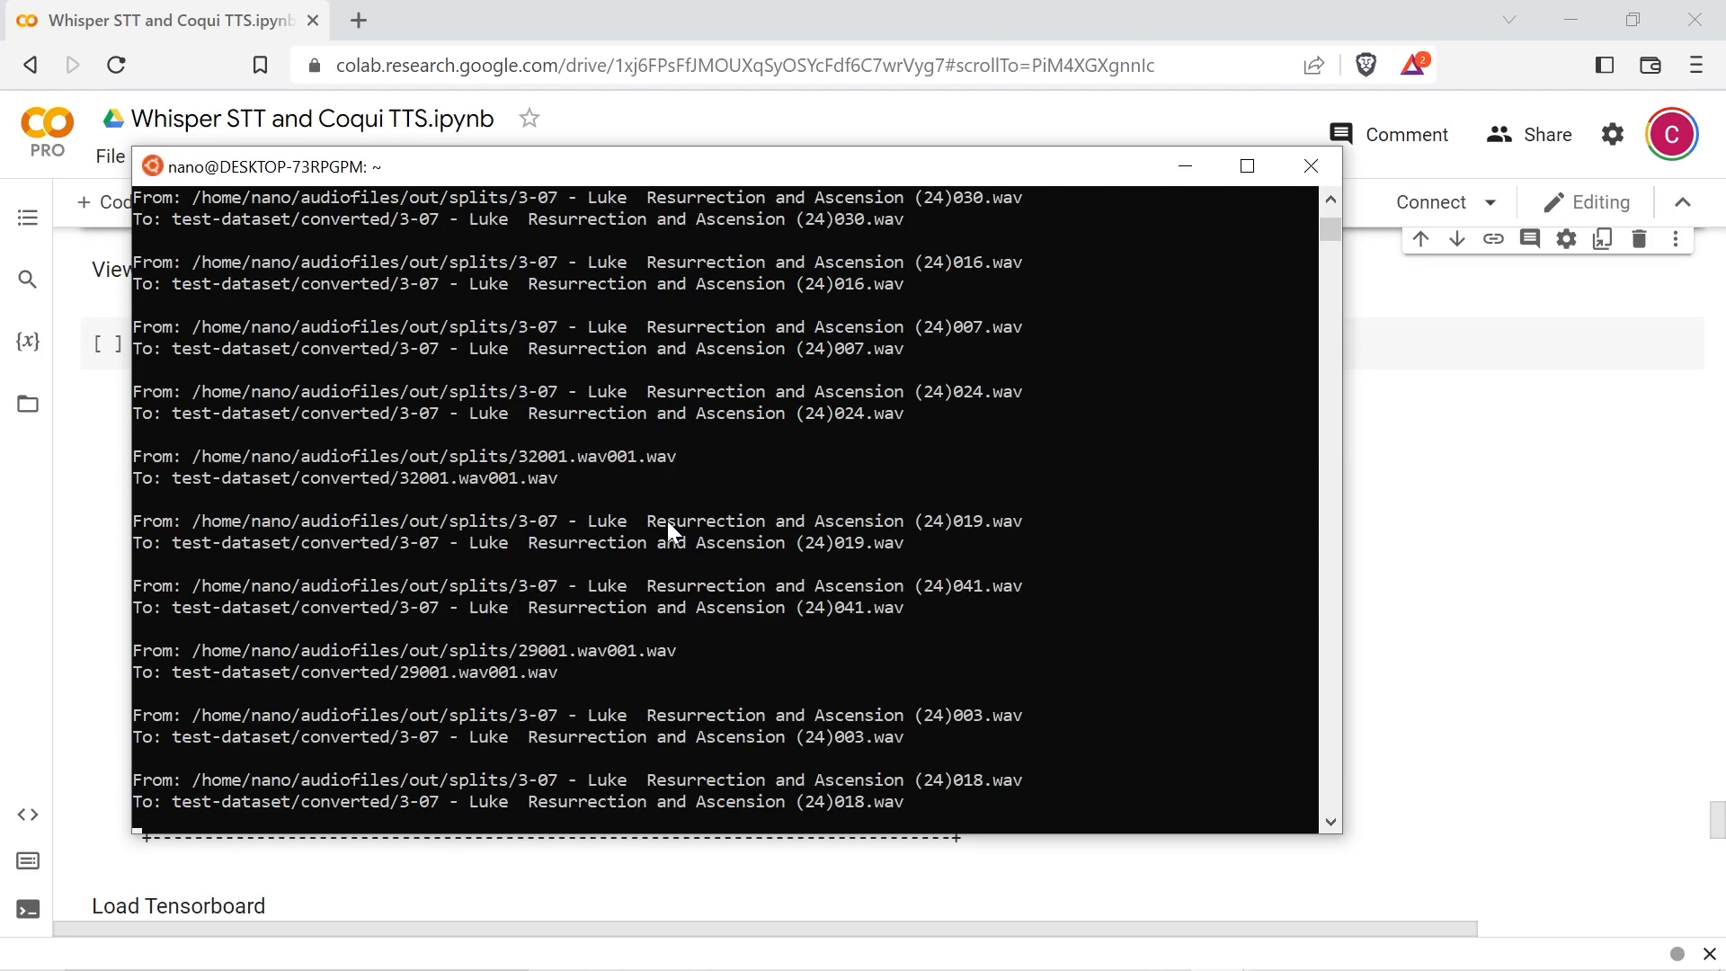
text(cd test-dataset/converted)
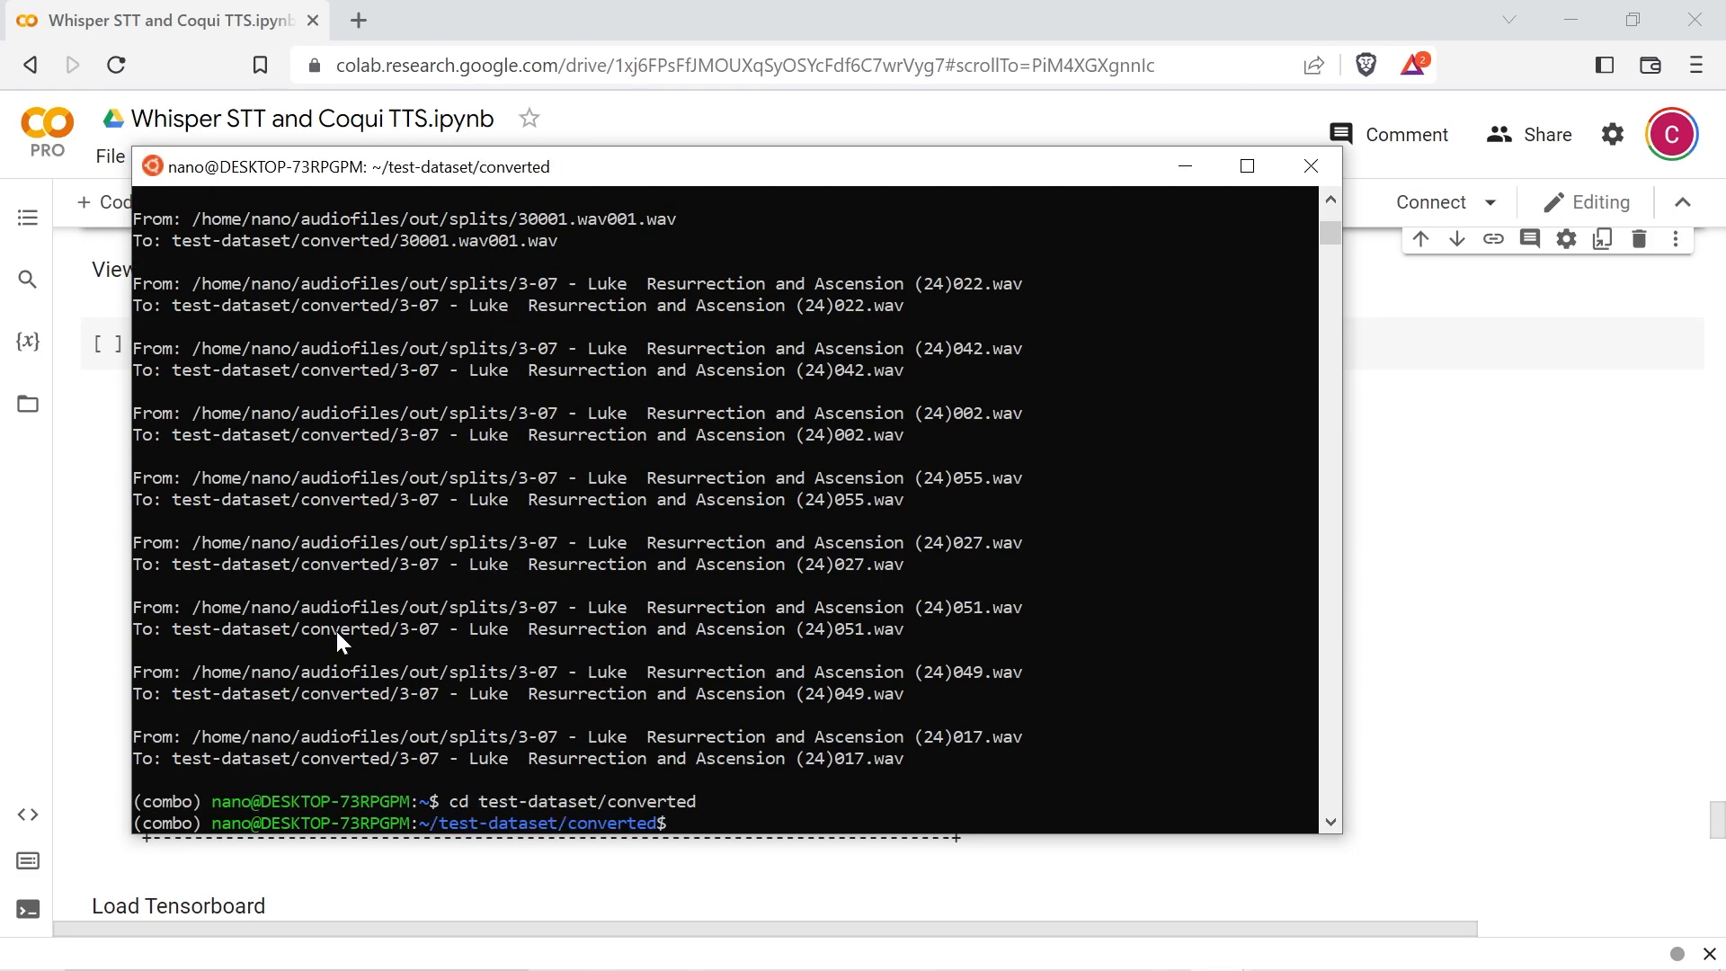
text(find . -name "*.wav" -type f -size -15k -delete)
text(mv c)
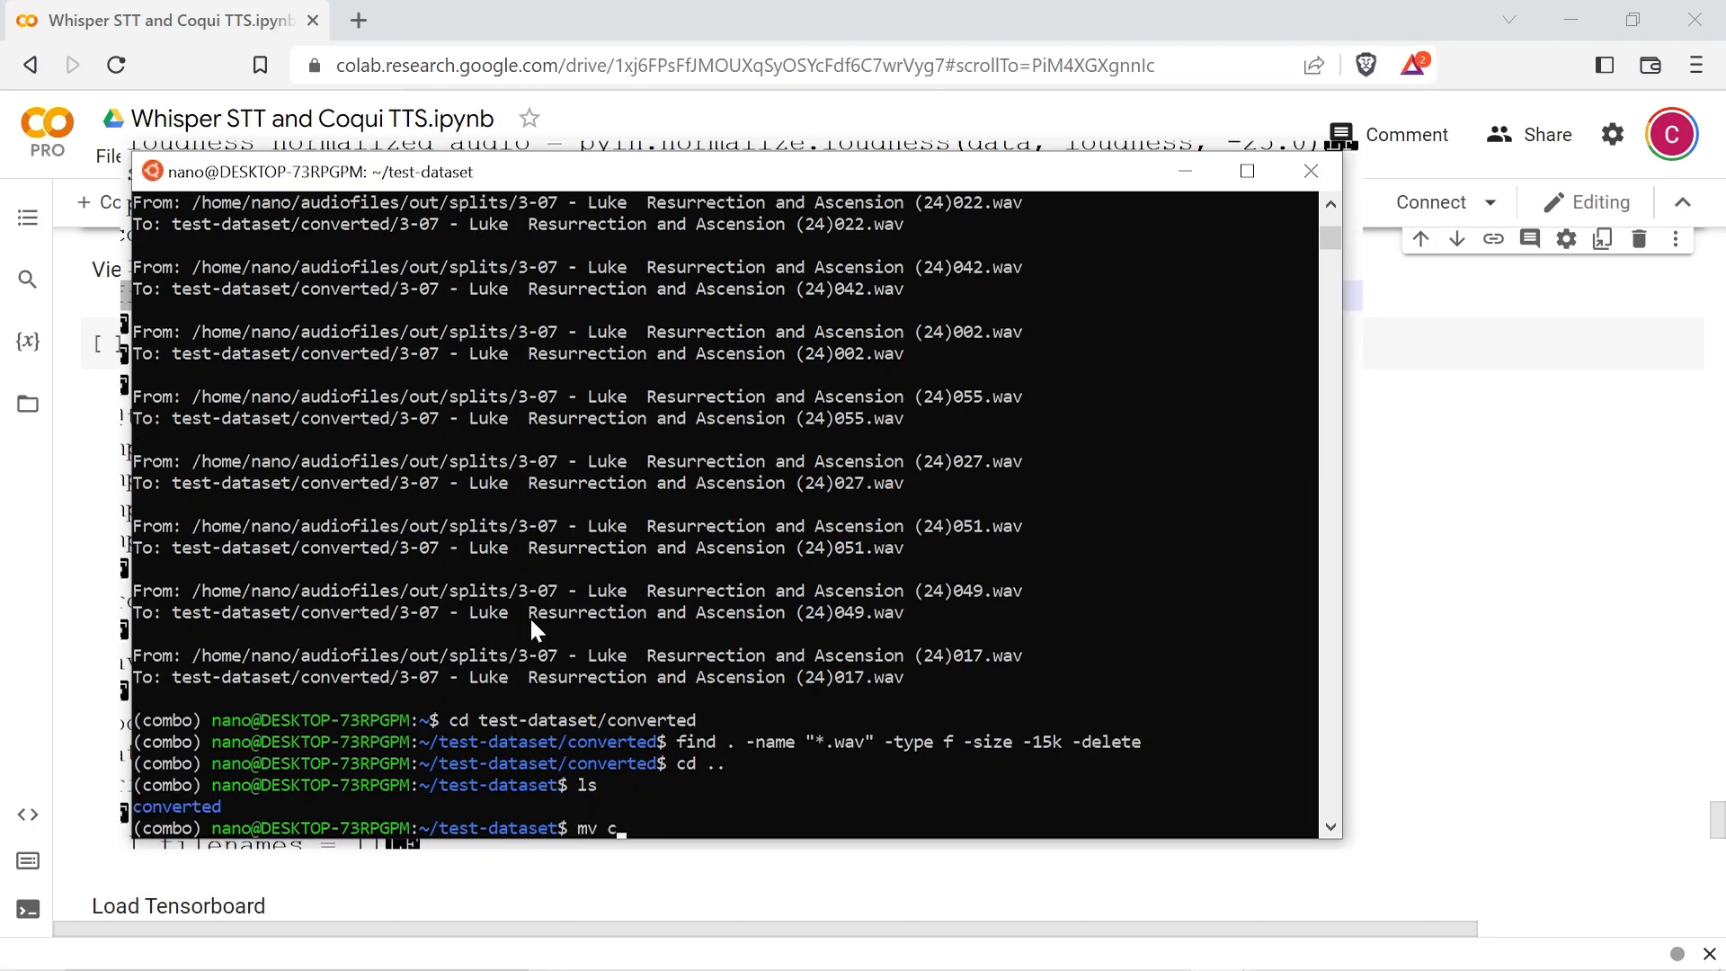
Step: Rename converted to wavs and run whispertrans.py to print pipe-separated transcript metadata lines
text(onverted wavs)
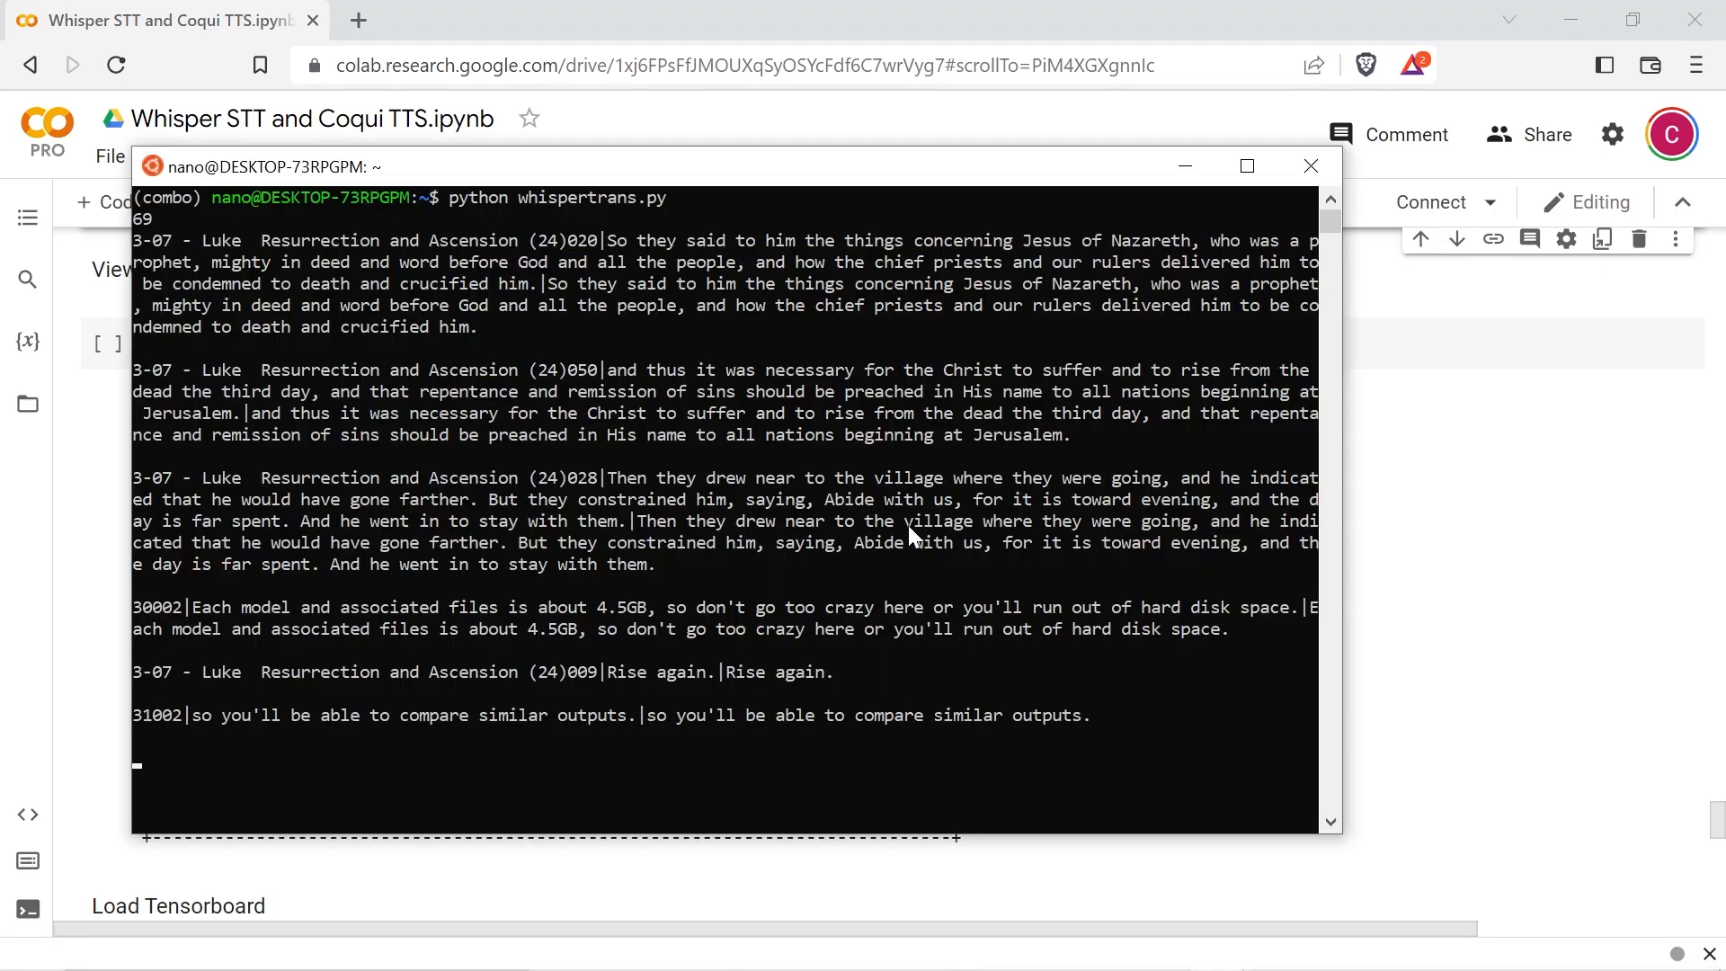
scroll(down, 3)
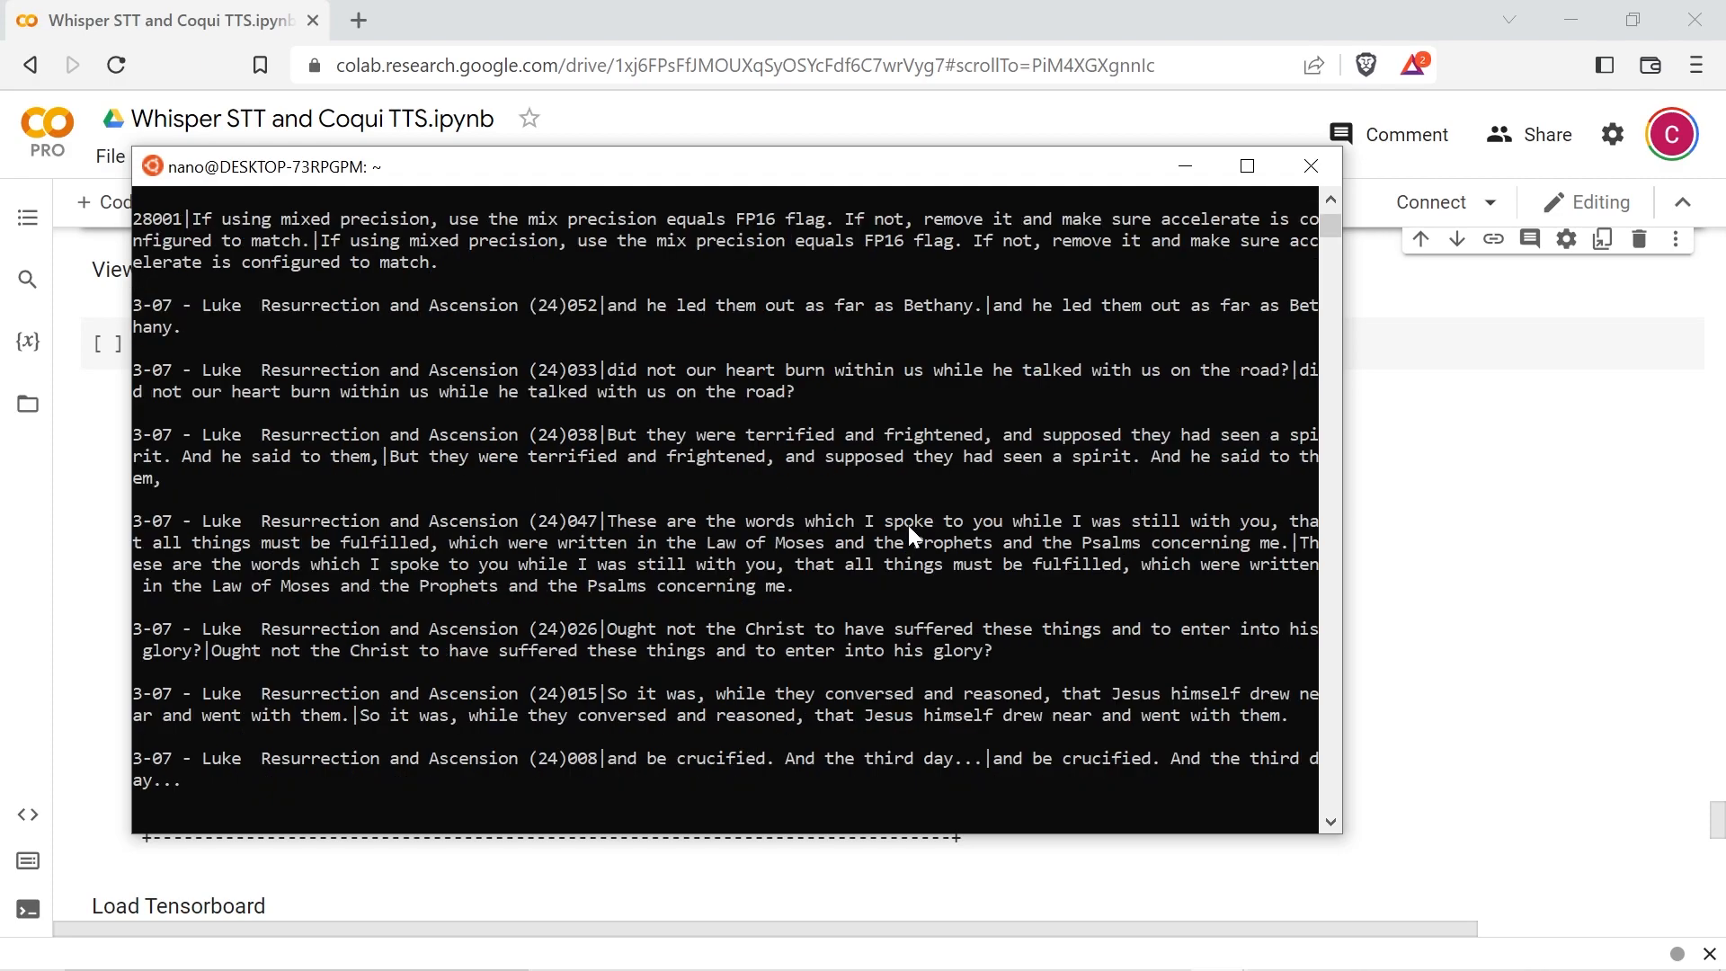
scroll(down, 3)
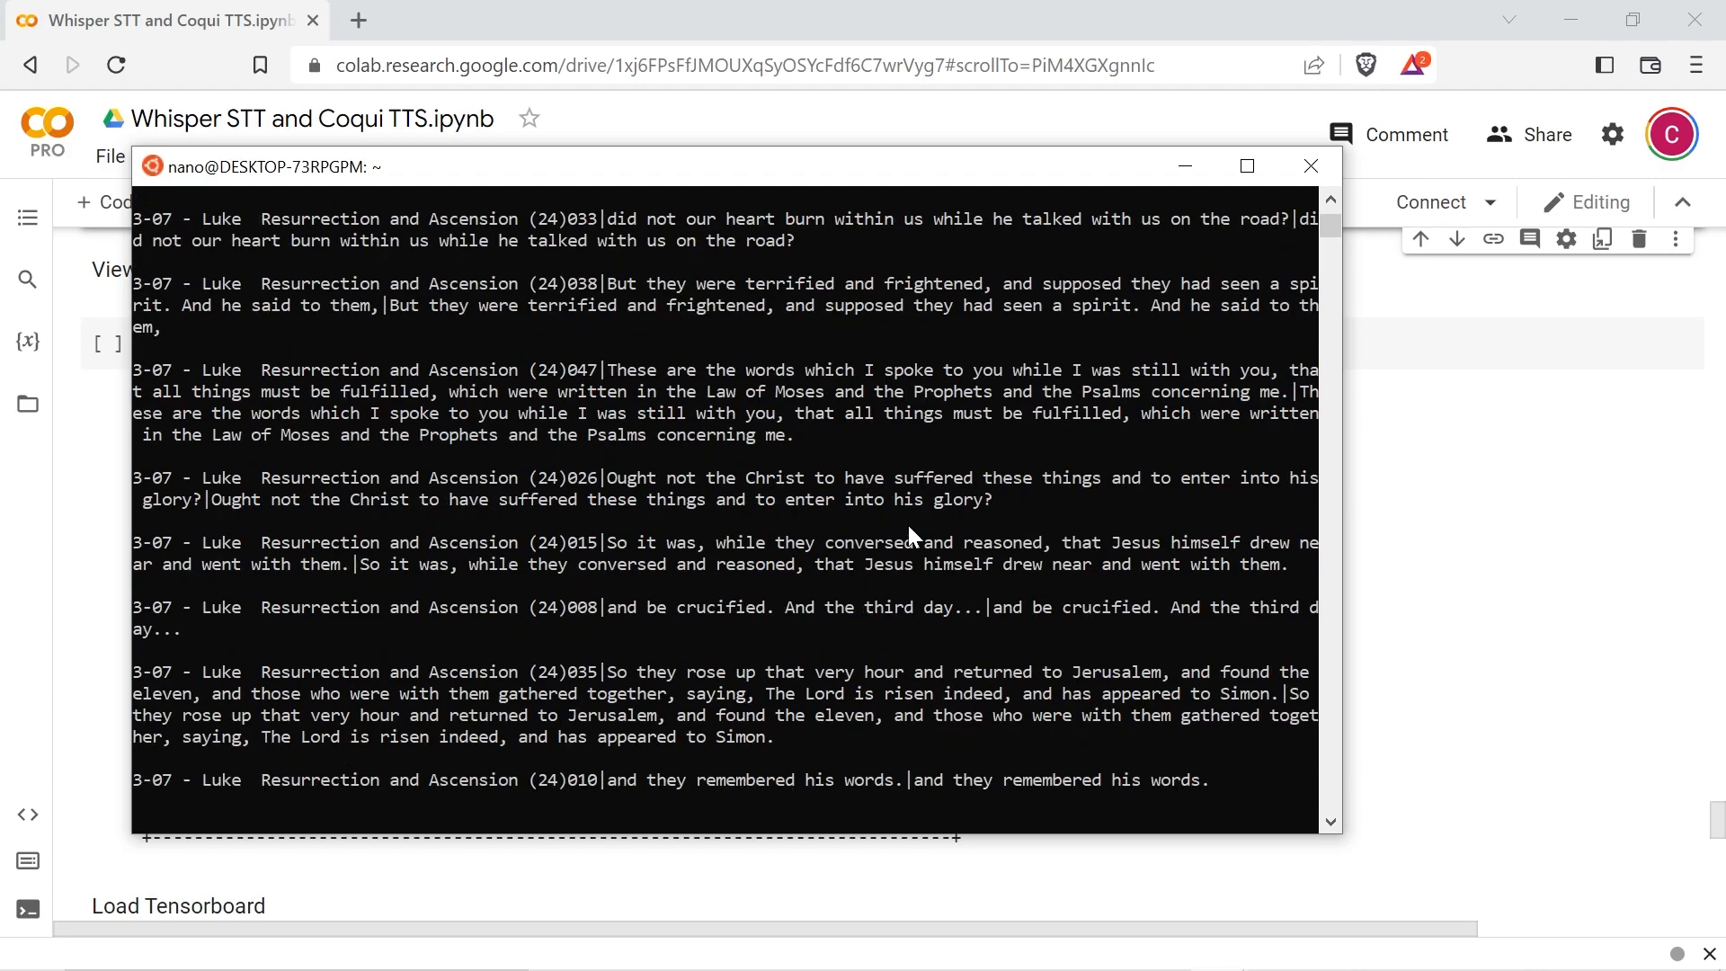